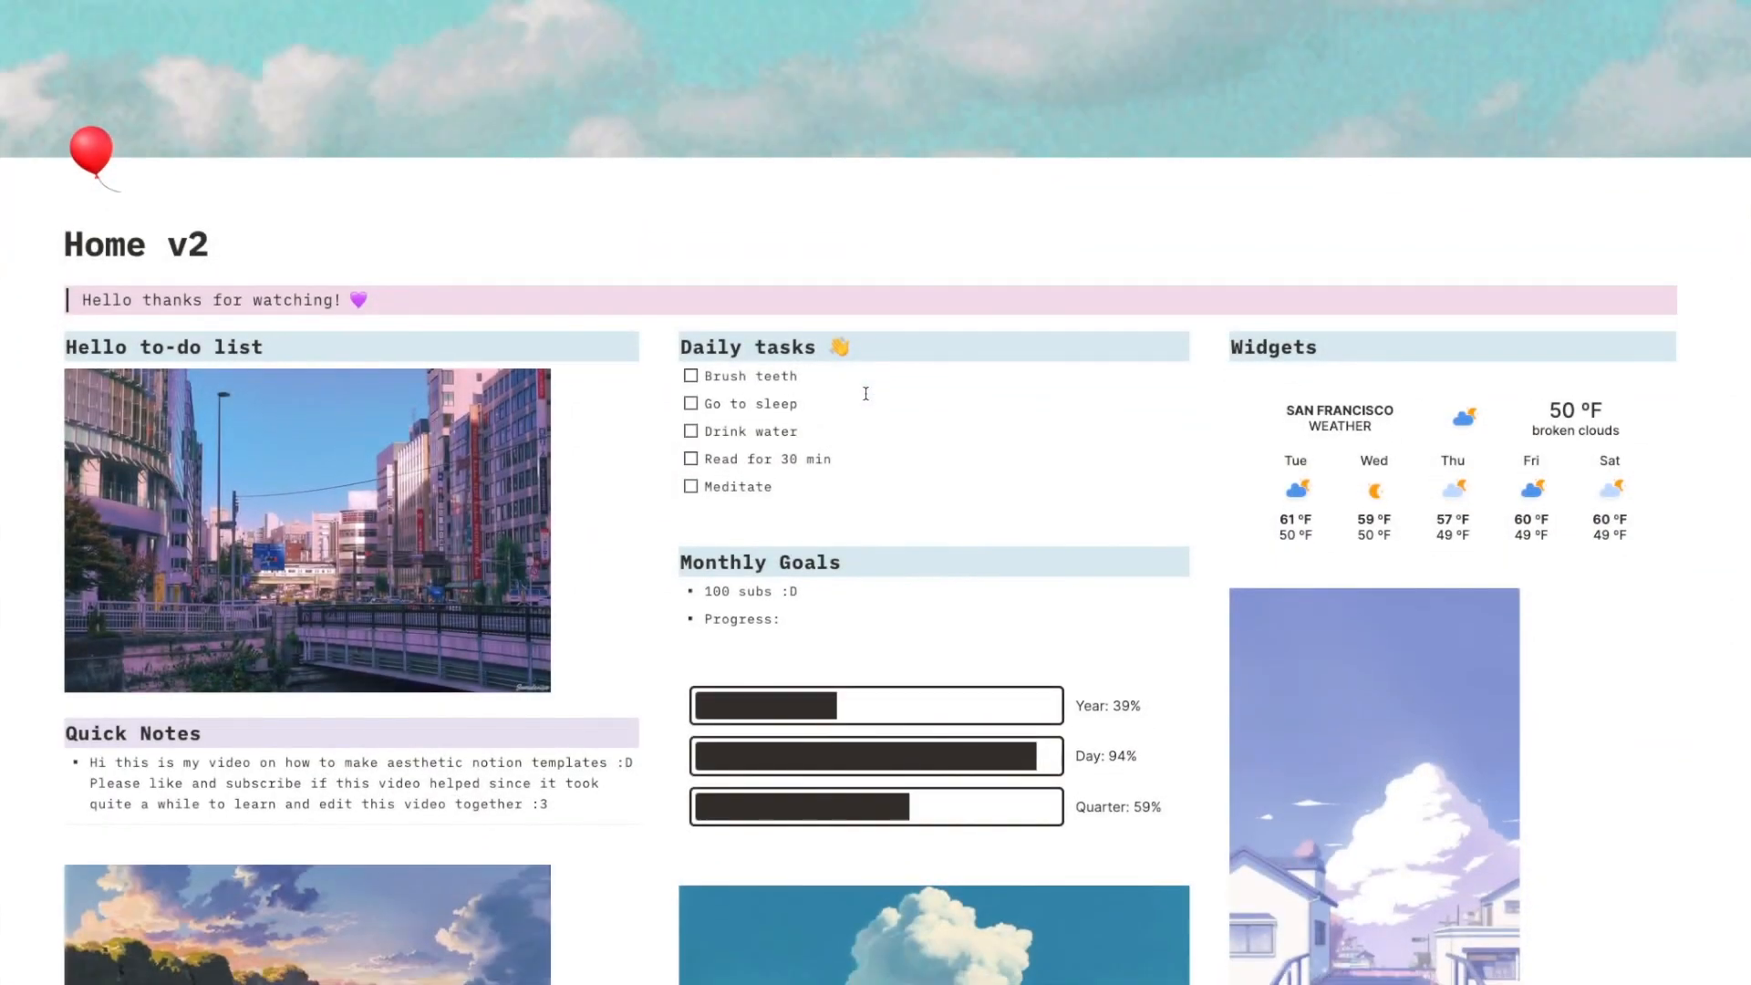
# Step: Scroll the page and type 'ke aesthetic' and 'notion t'
pyautogui.scroll(-3)
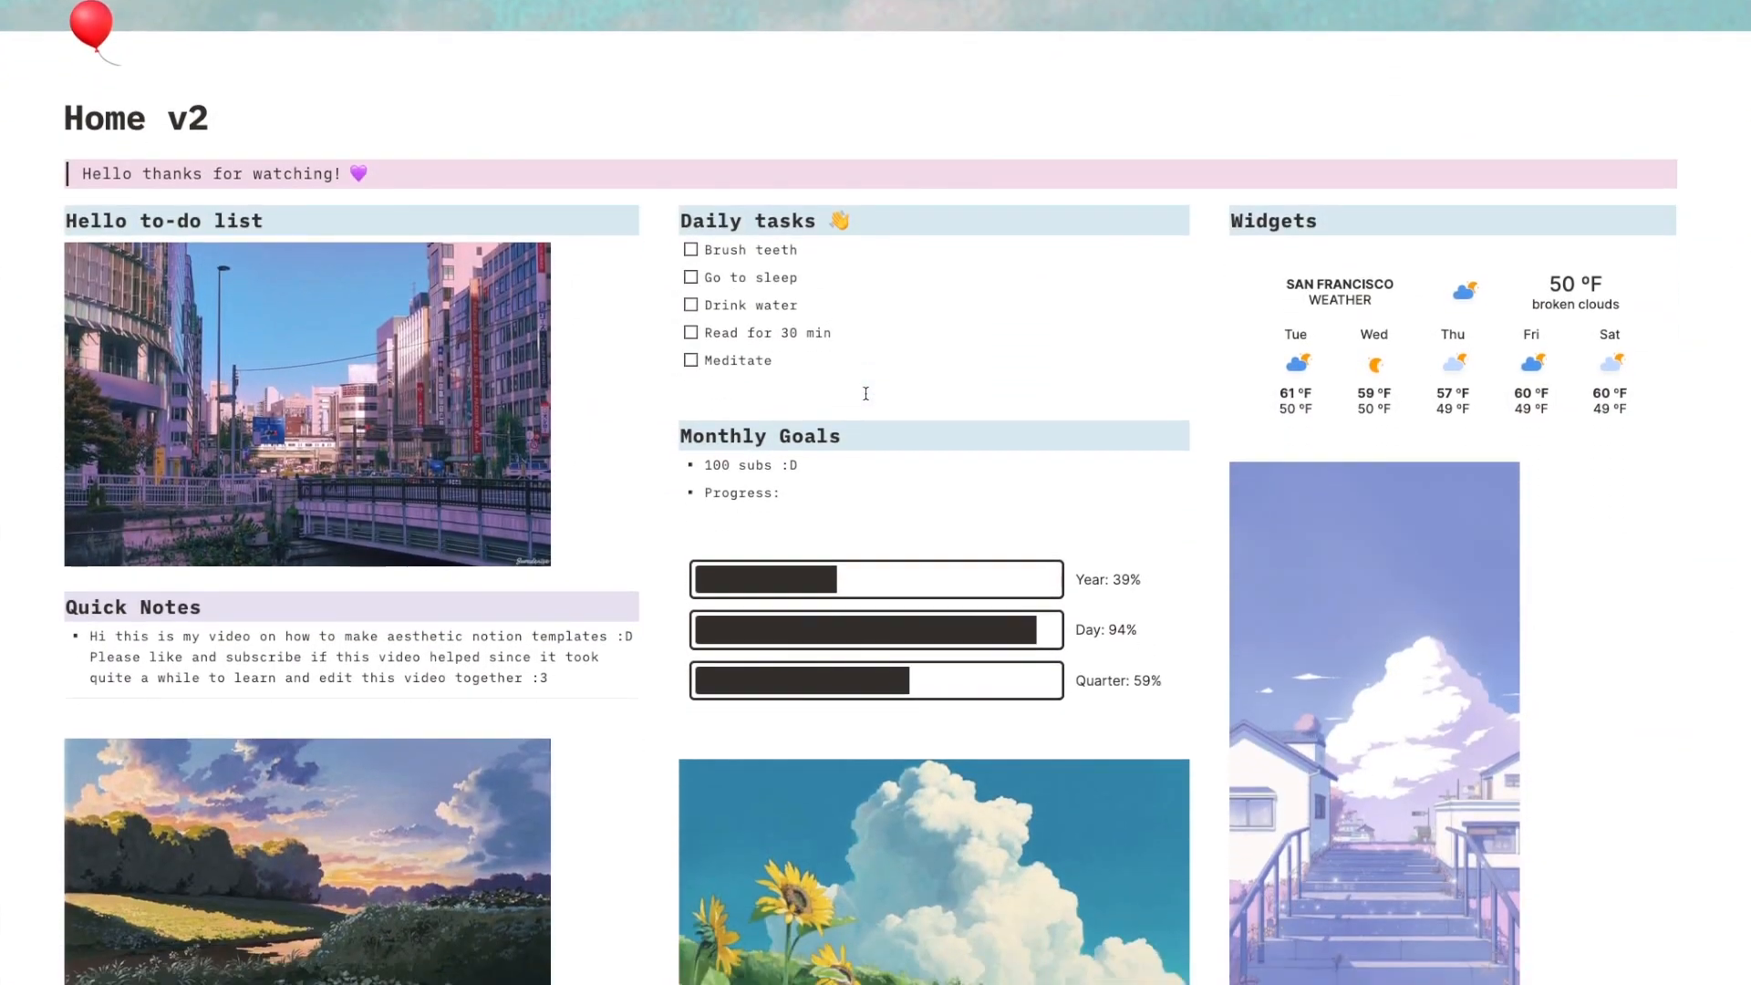
pyautogui.scroll(-3)
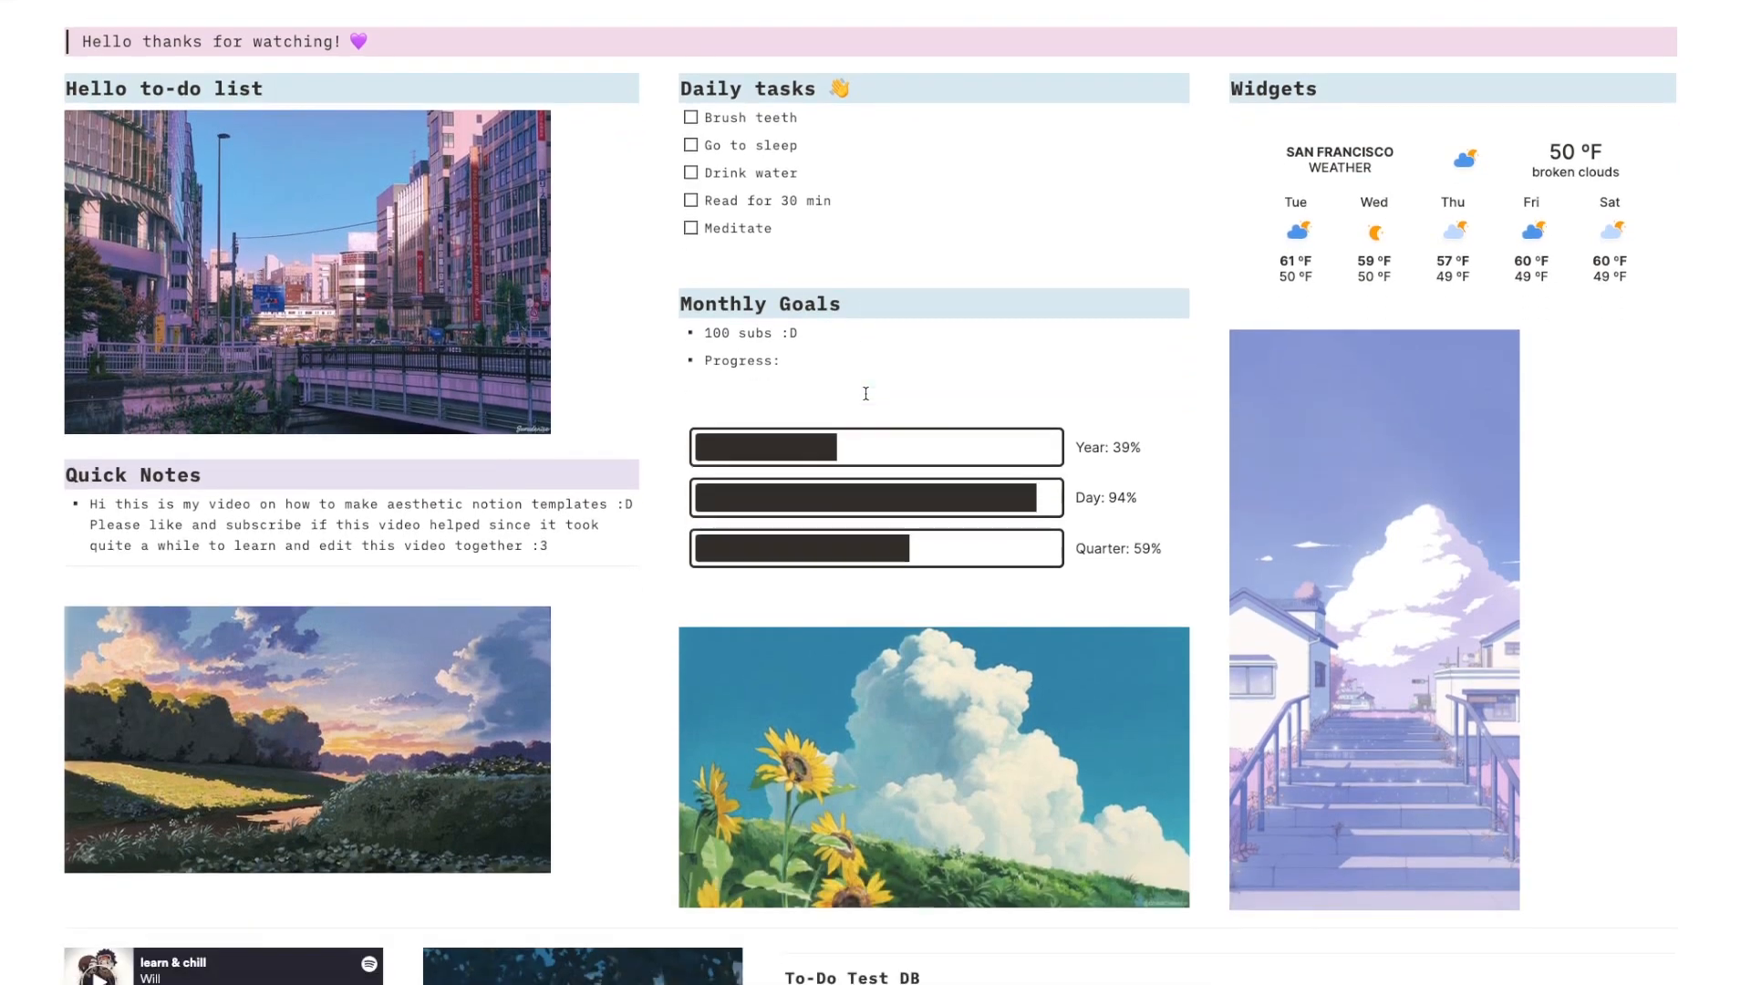
pyautogui.scroll(-3)
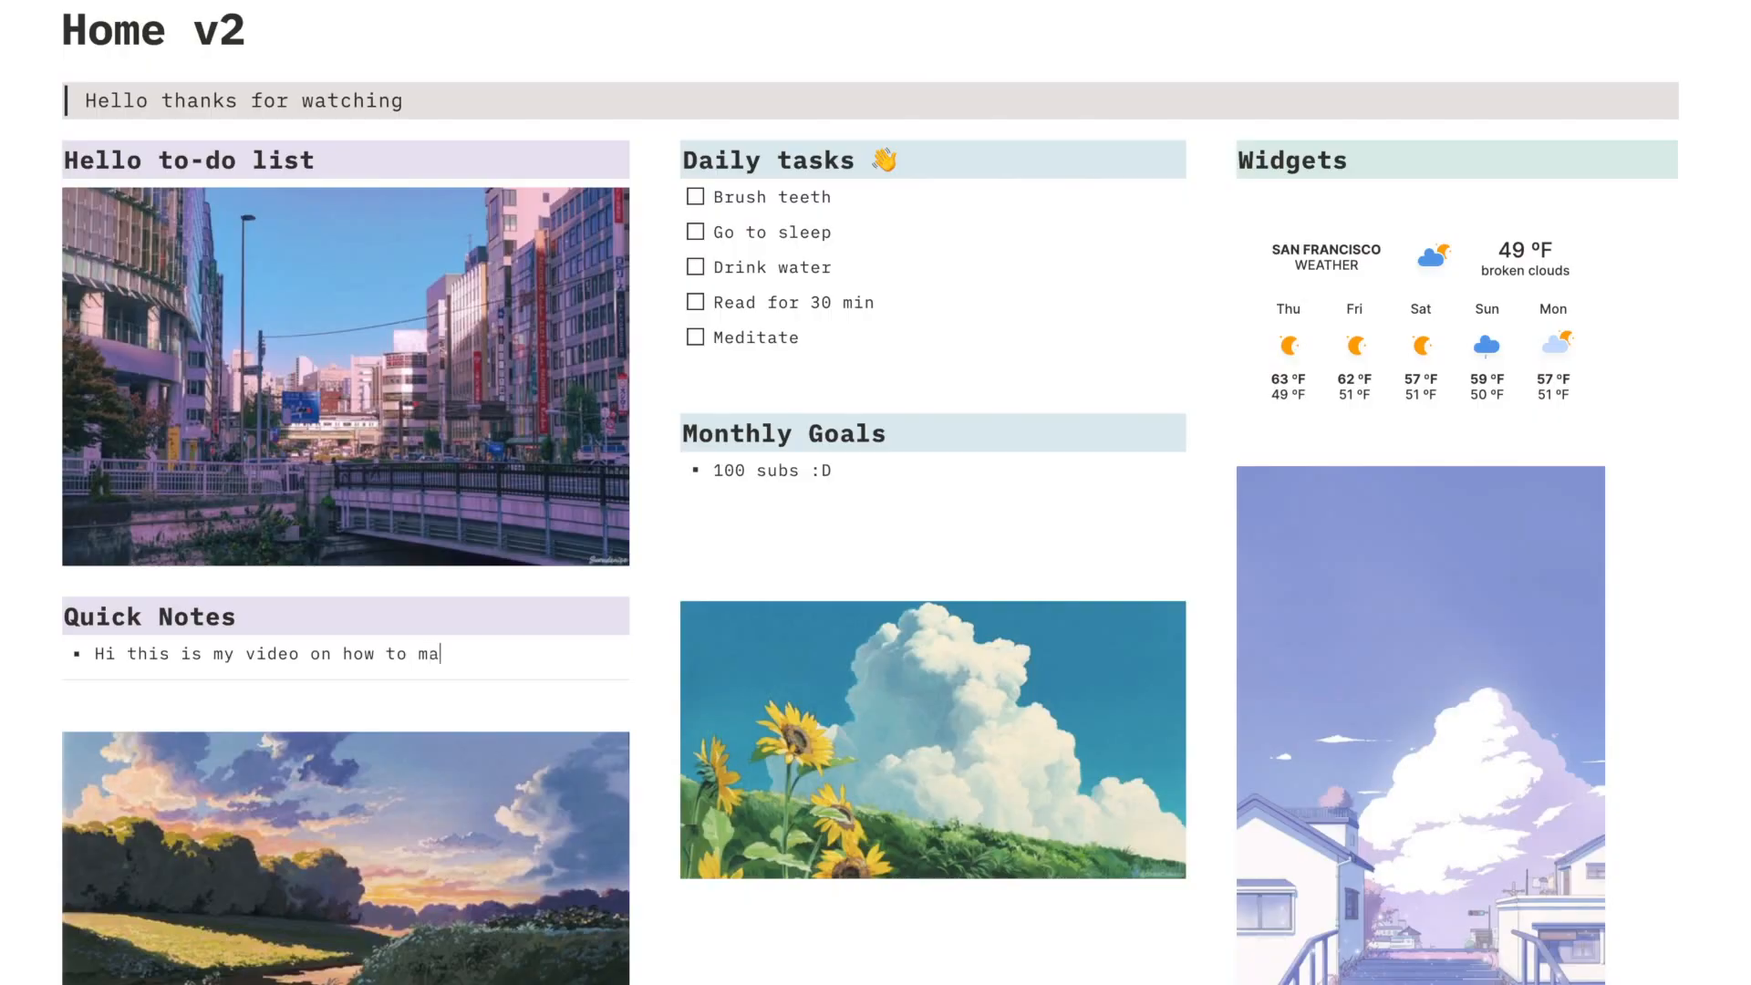
pyautogui.write('ke aesthetic')
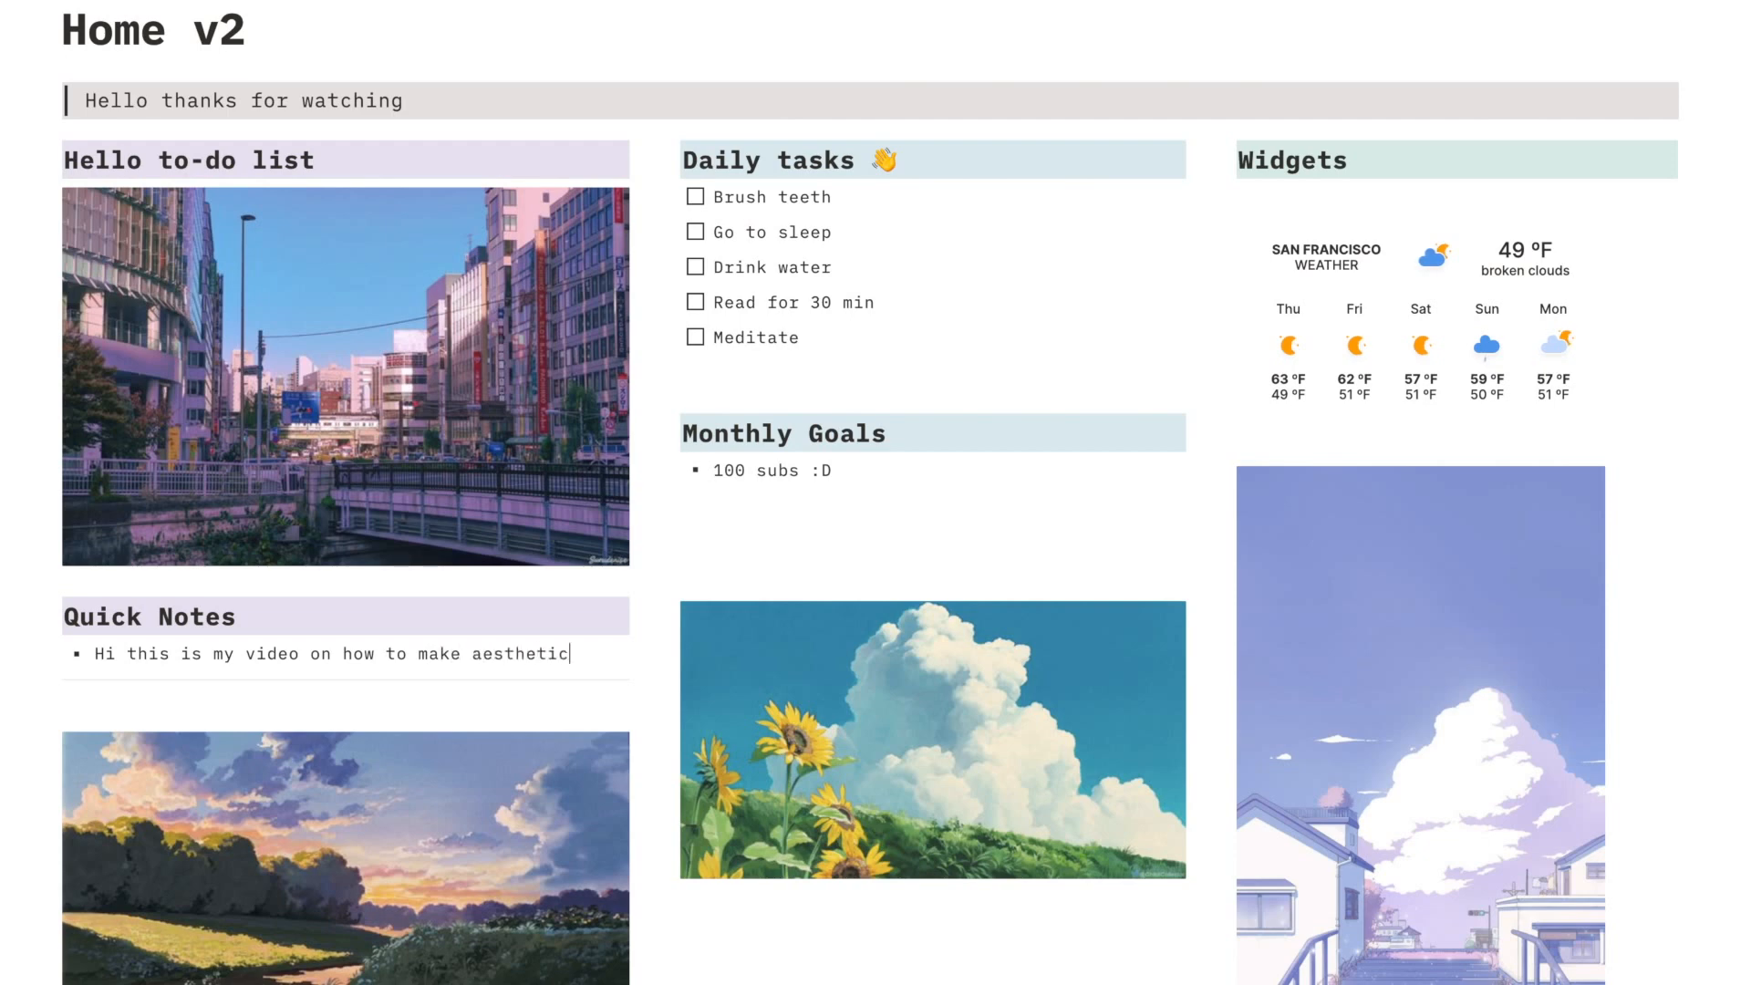
pyautogui.write('notion templates :D')
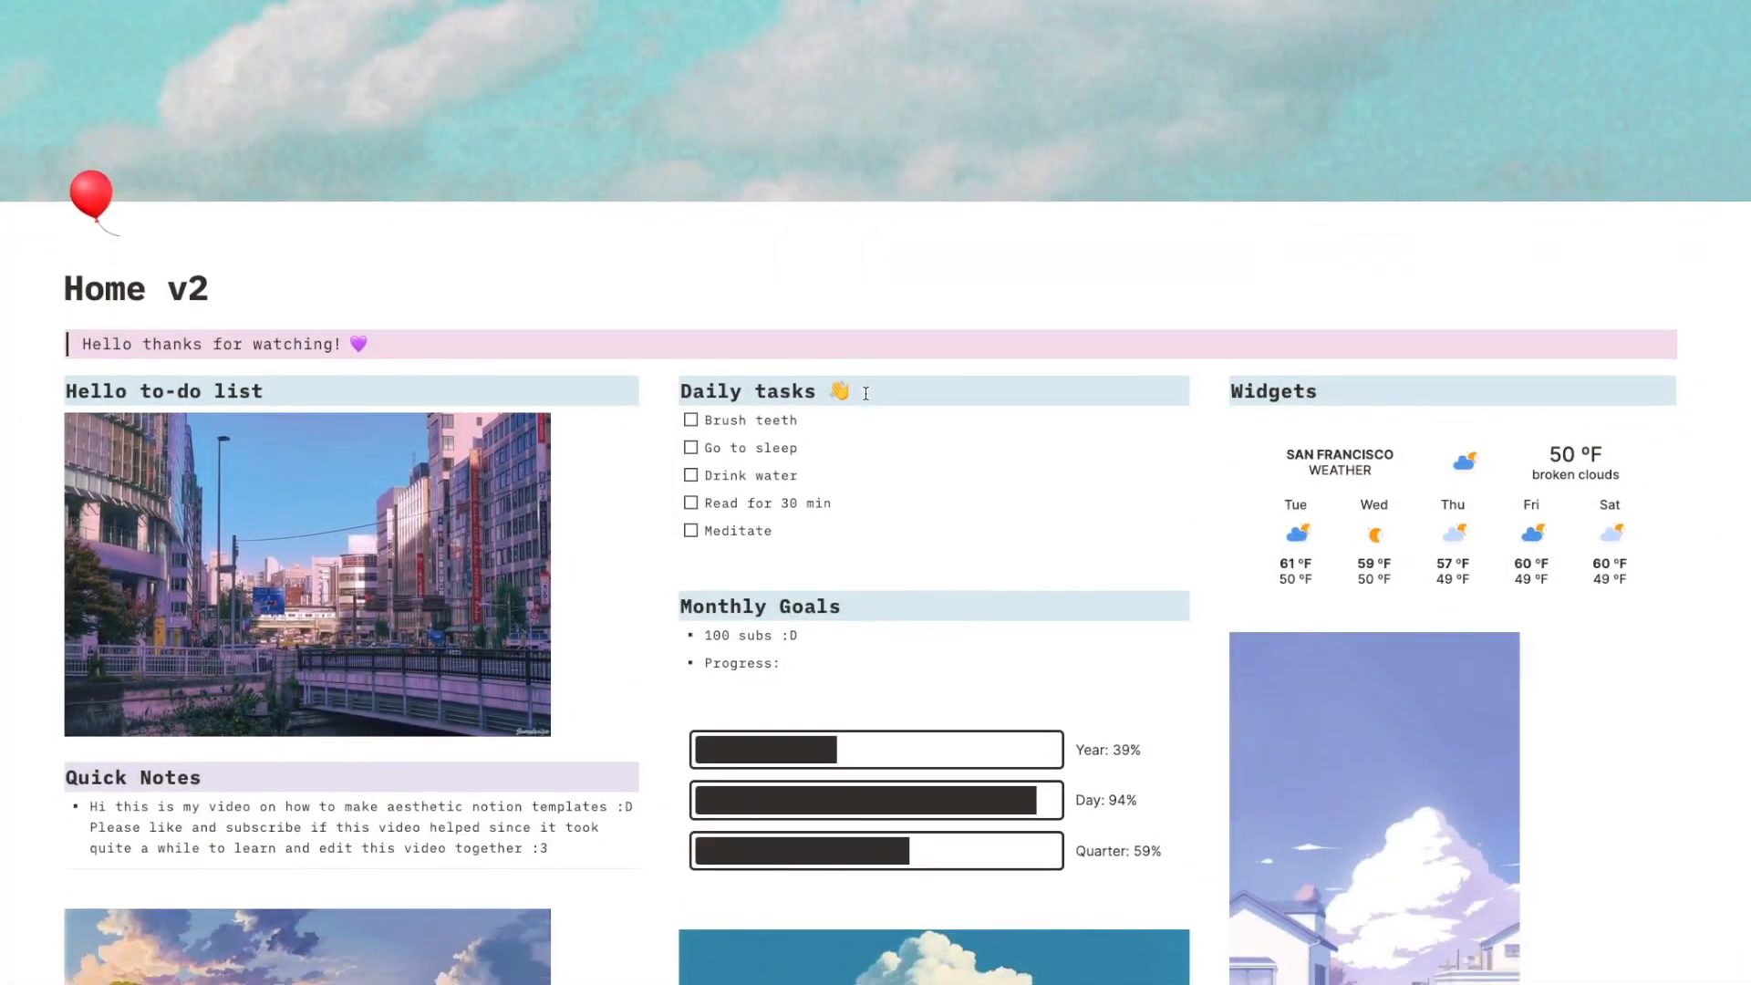
# Step: Scroll down below the Home v2 title and start the 'Hello to-do list' heading
pyautogui.scroll(-3)
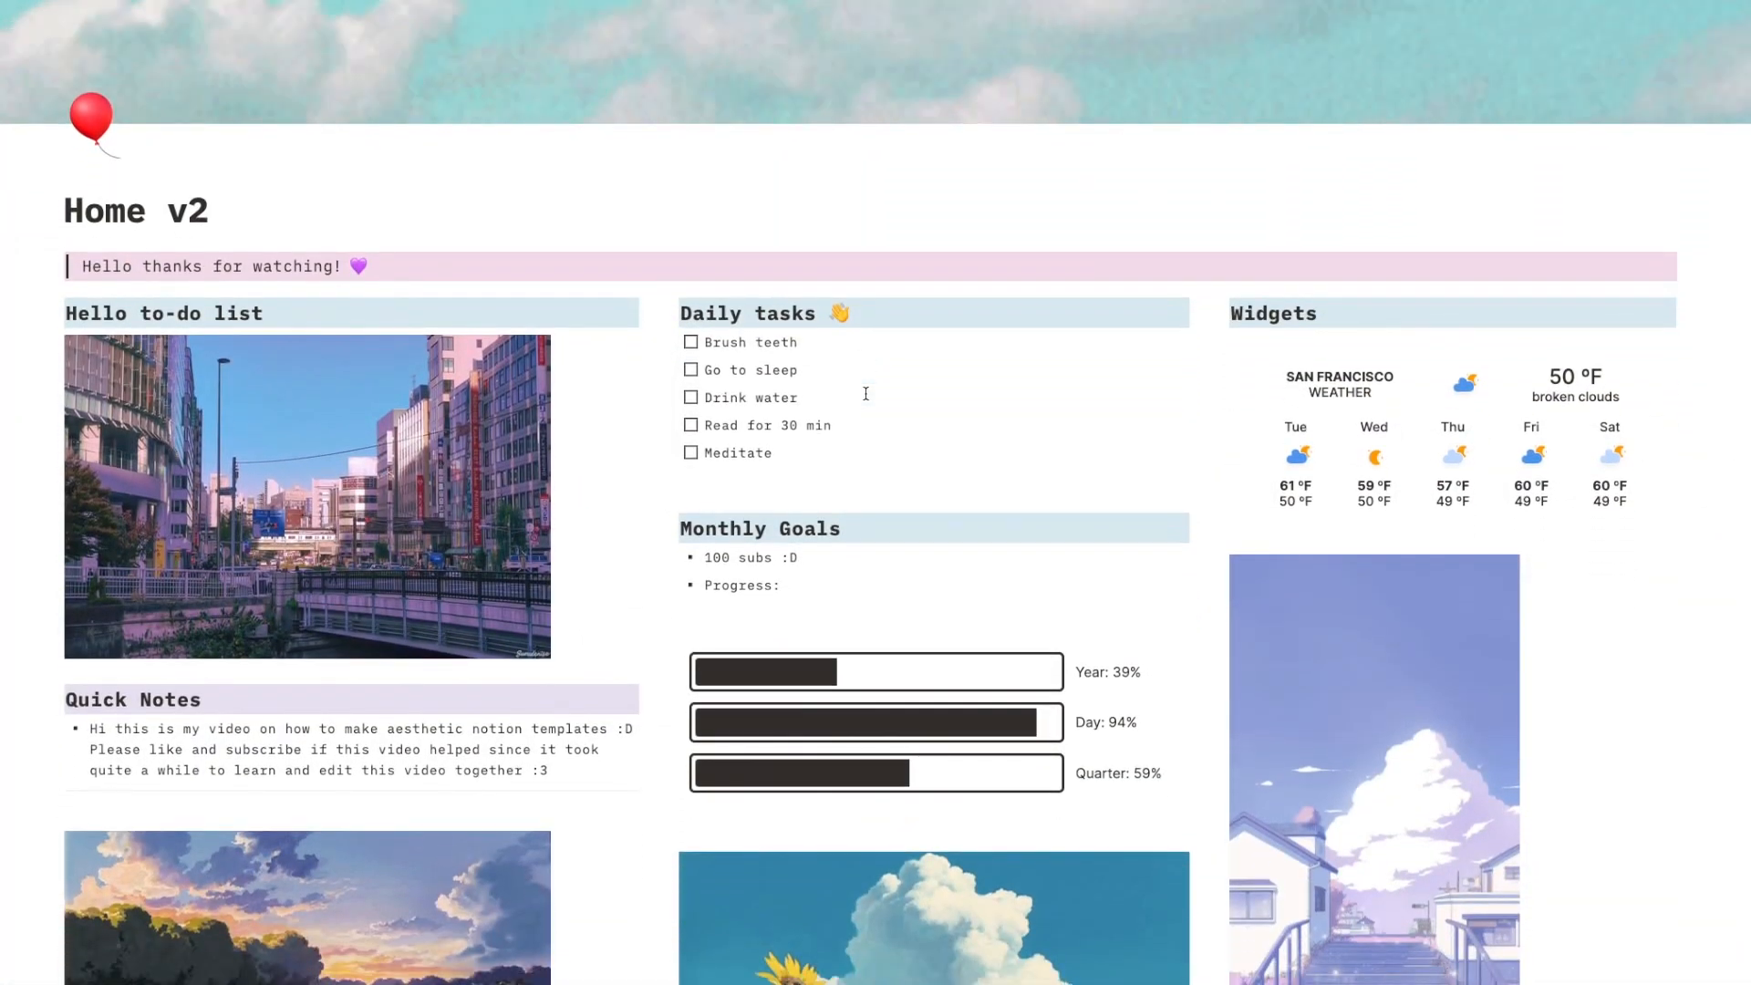
pyautogui.scroll(-3)
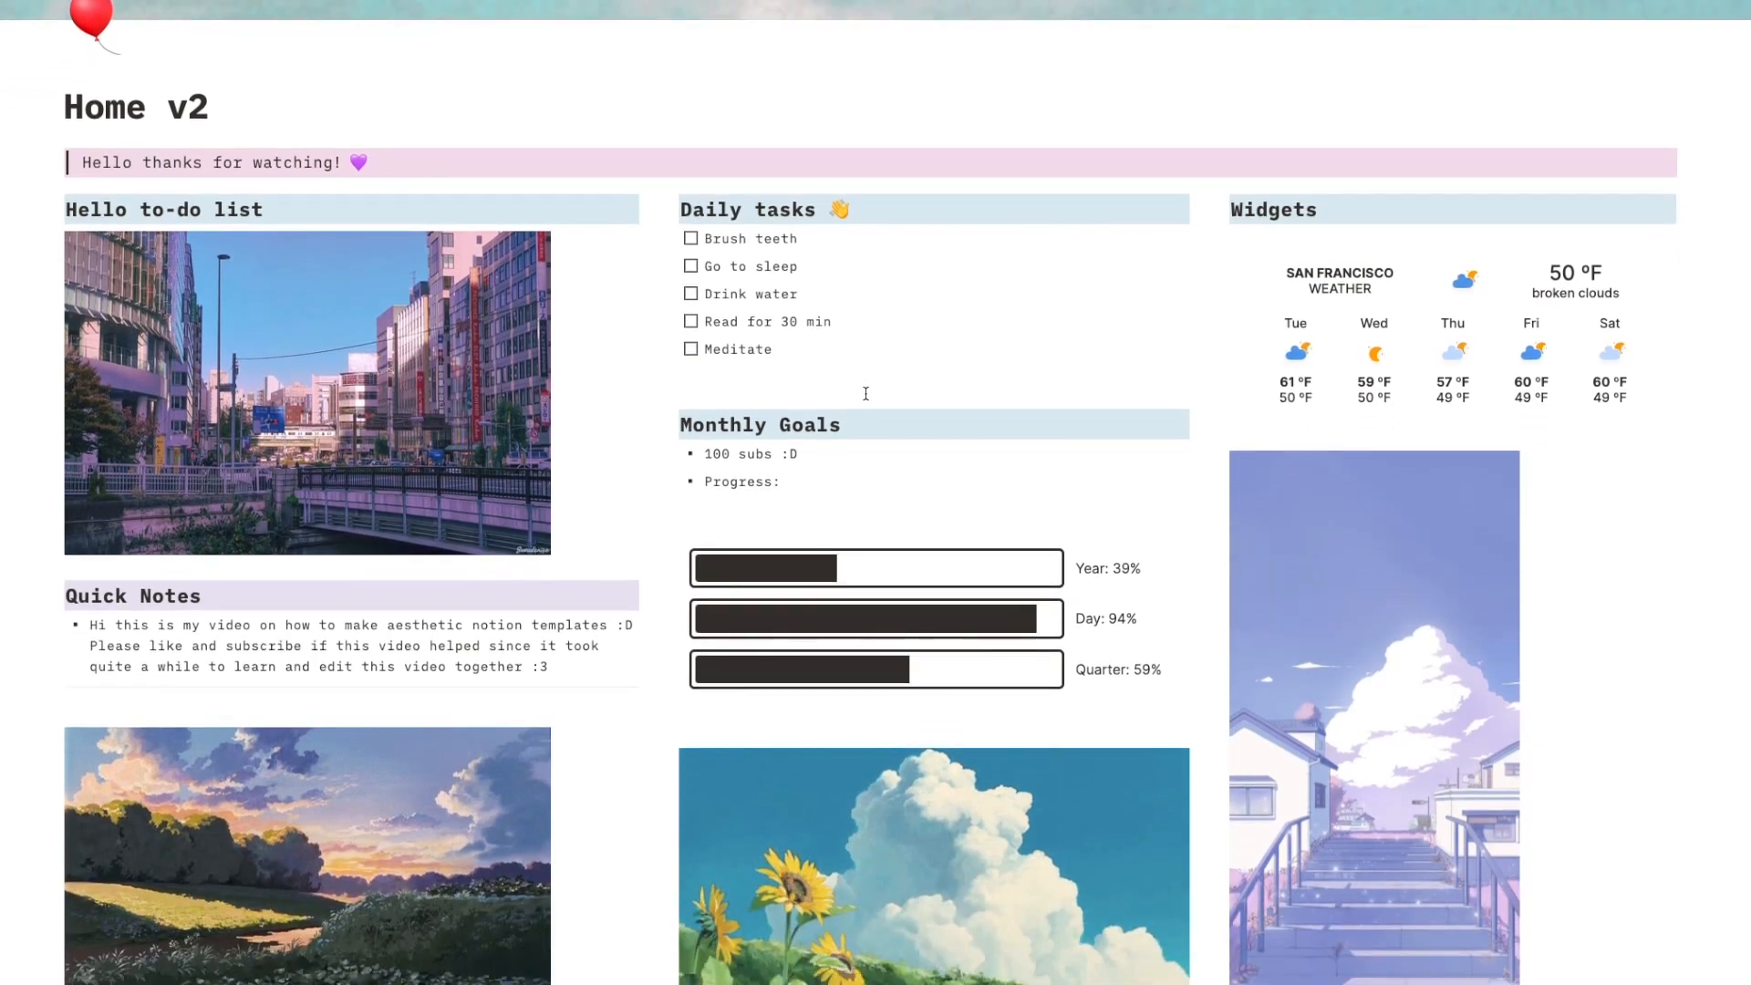
pyautogui.scroll(-3)
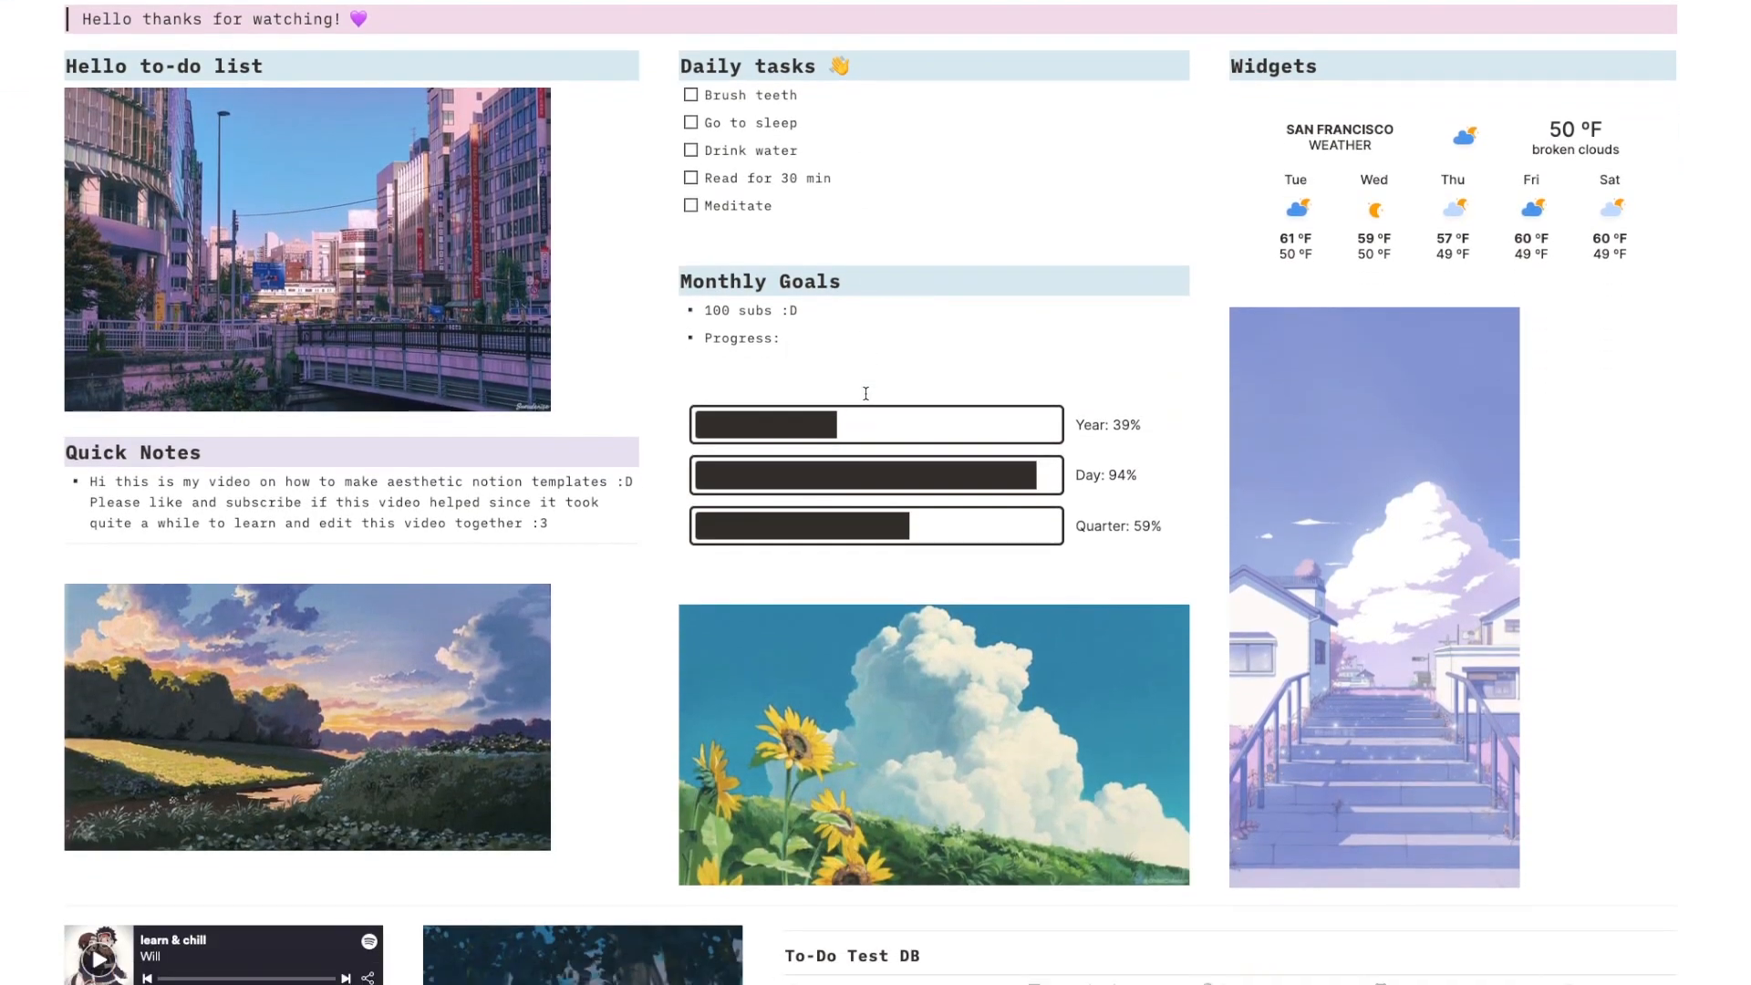
pyautogui.scroll(-3)
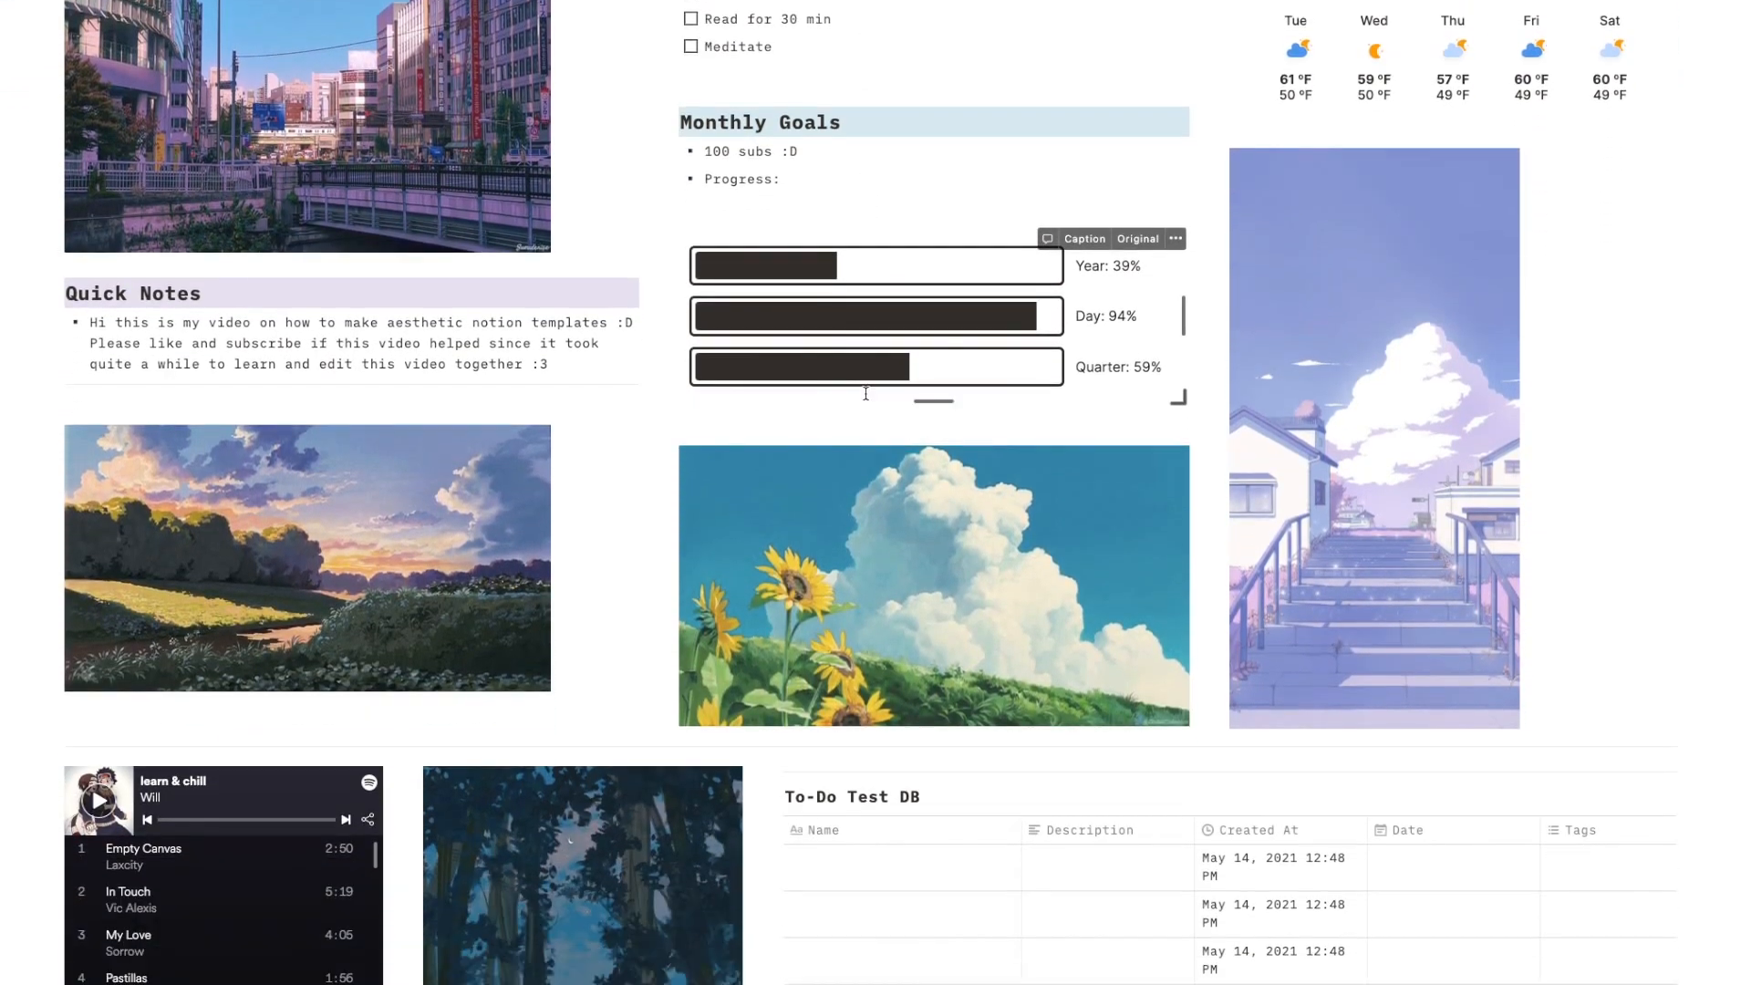
pyautogui.scroll(-3)
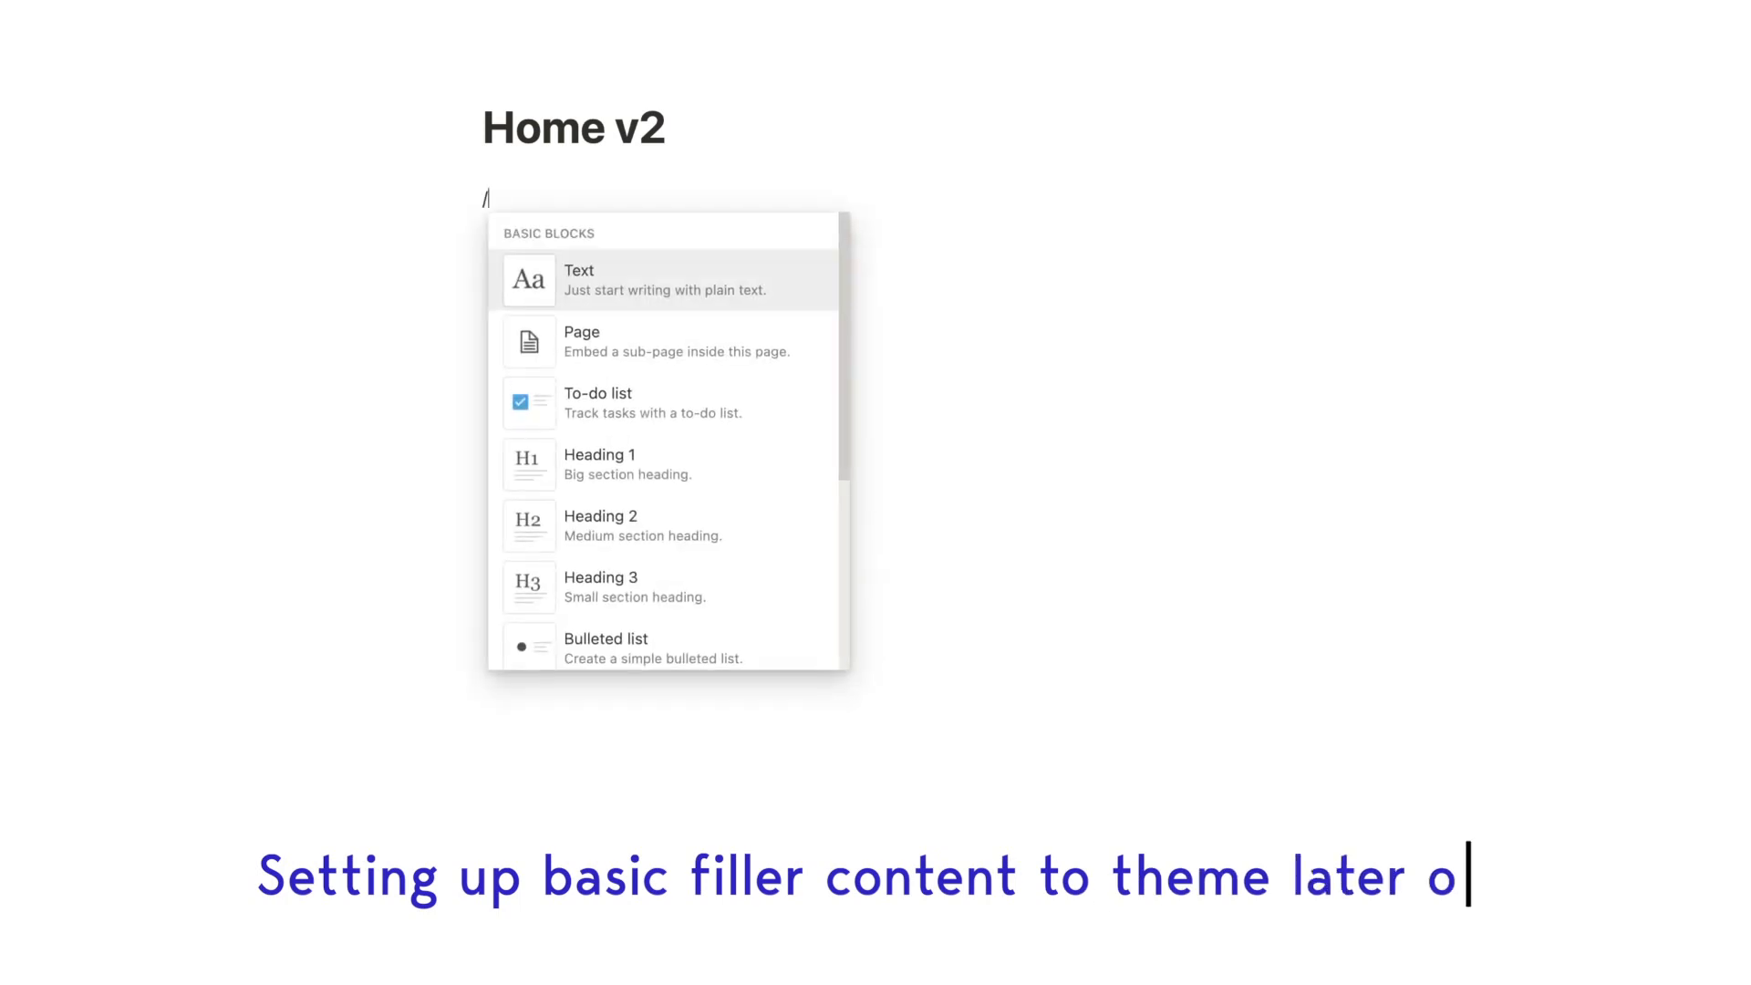
pyautogui.write('h')
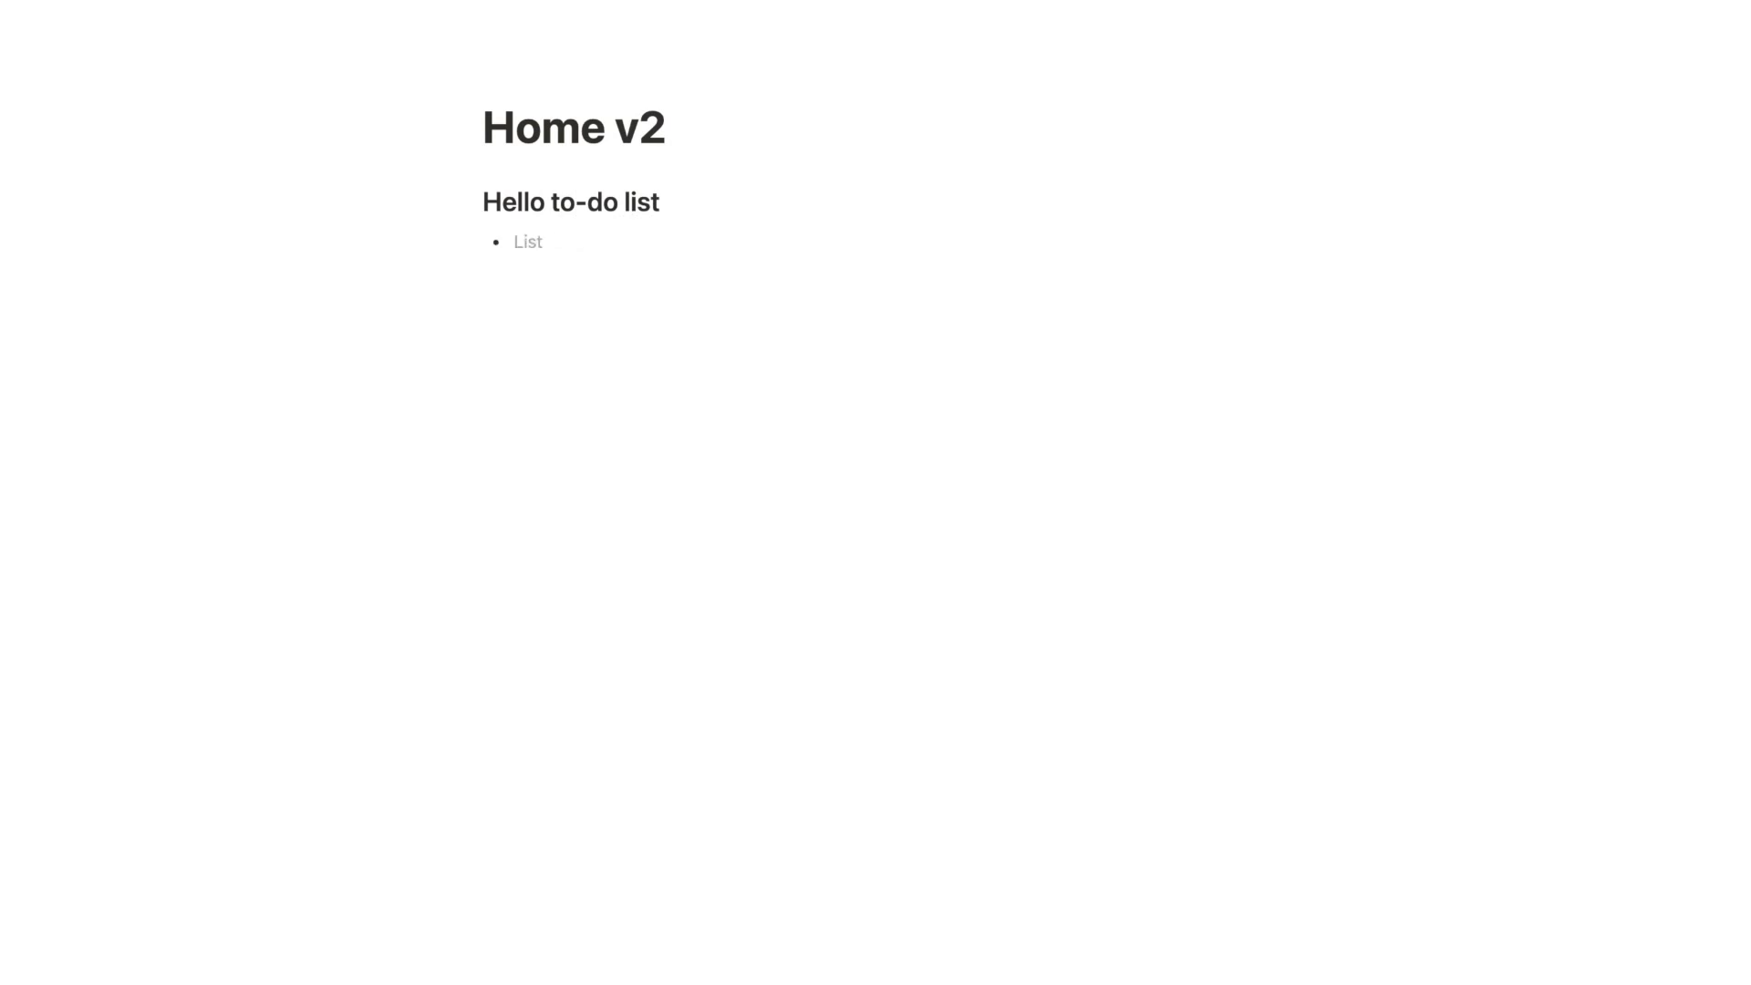
pyautogui.write('Hi')
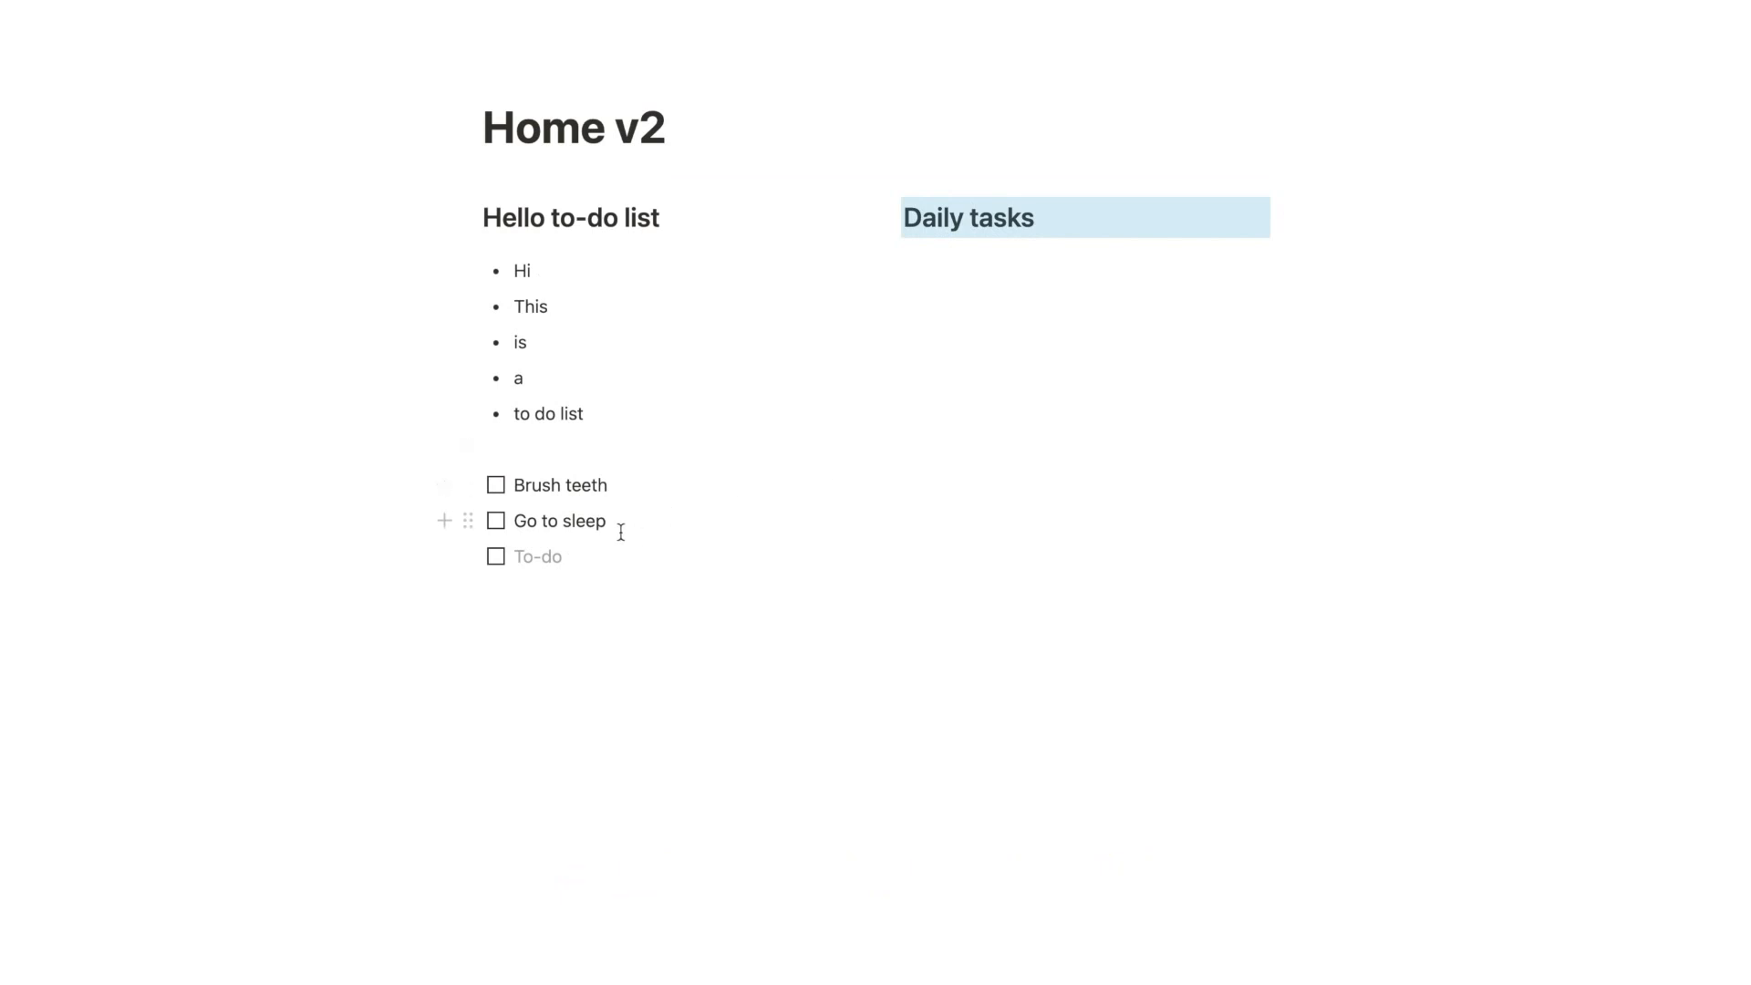
pyautogui.moveTo(473, 484)
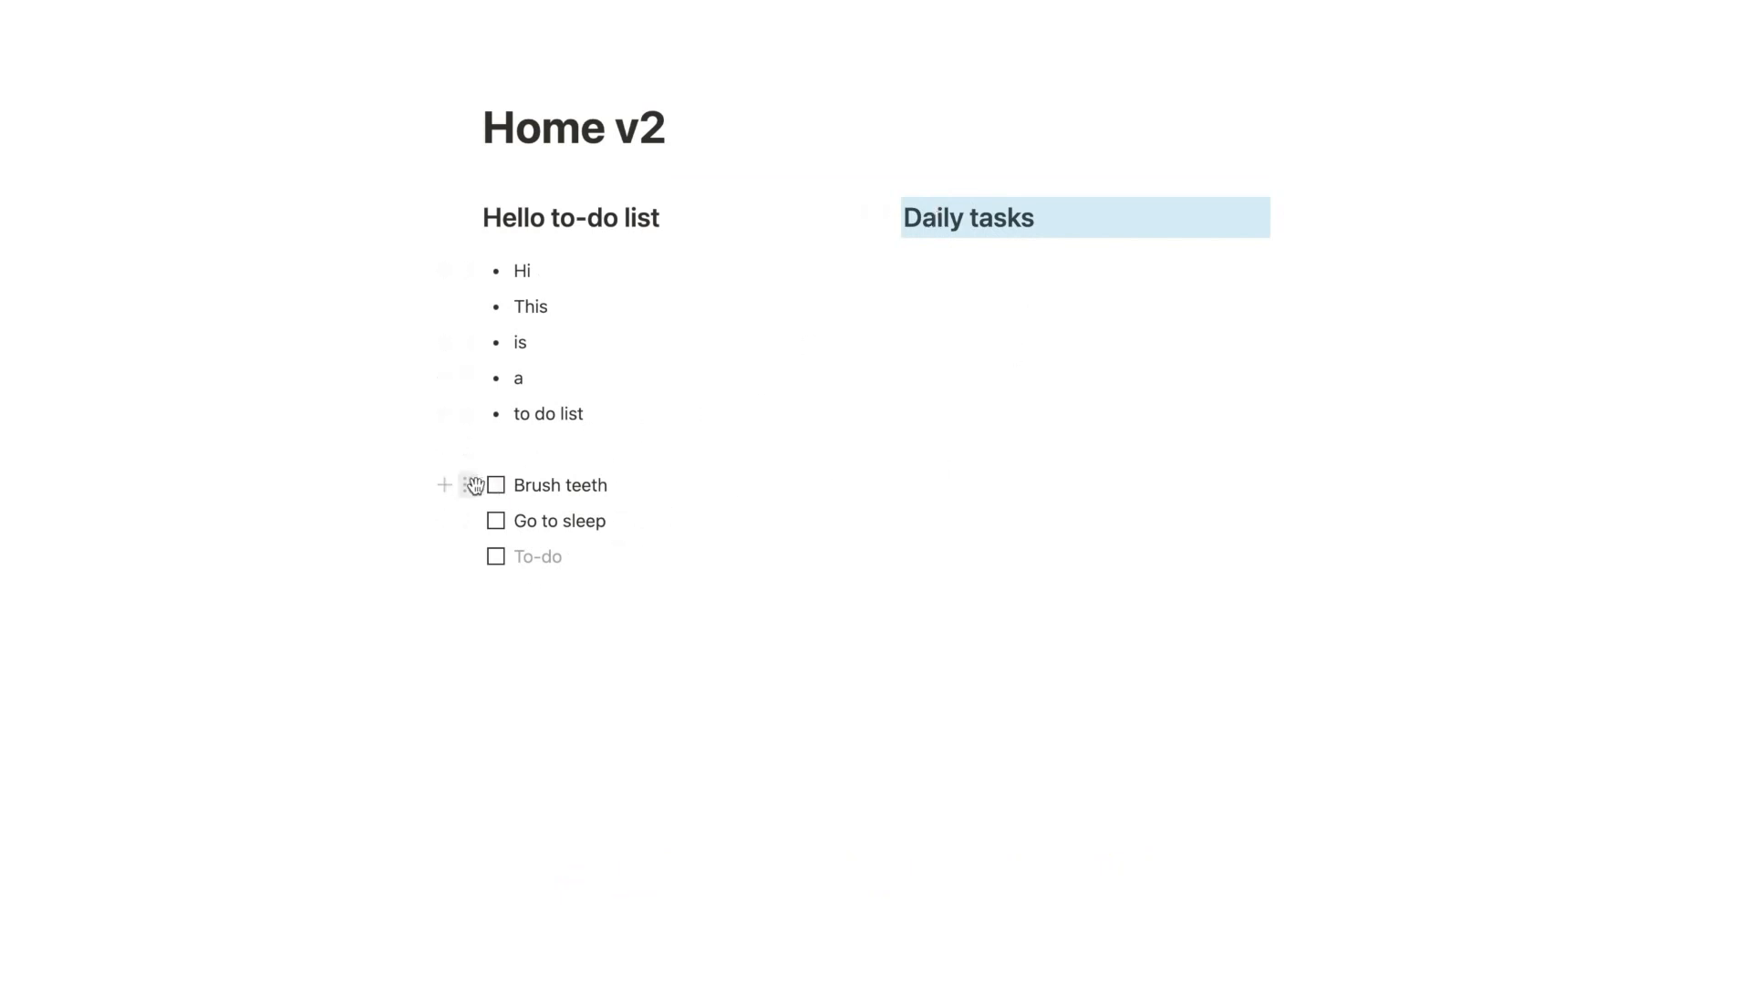
# Step: Drag the Brush teeth and Go to sleep to-dos into a column beside the list
pyautogui.moveTo(494, 485); pyautogui.dragTo(1229, 248)
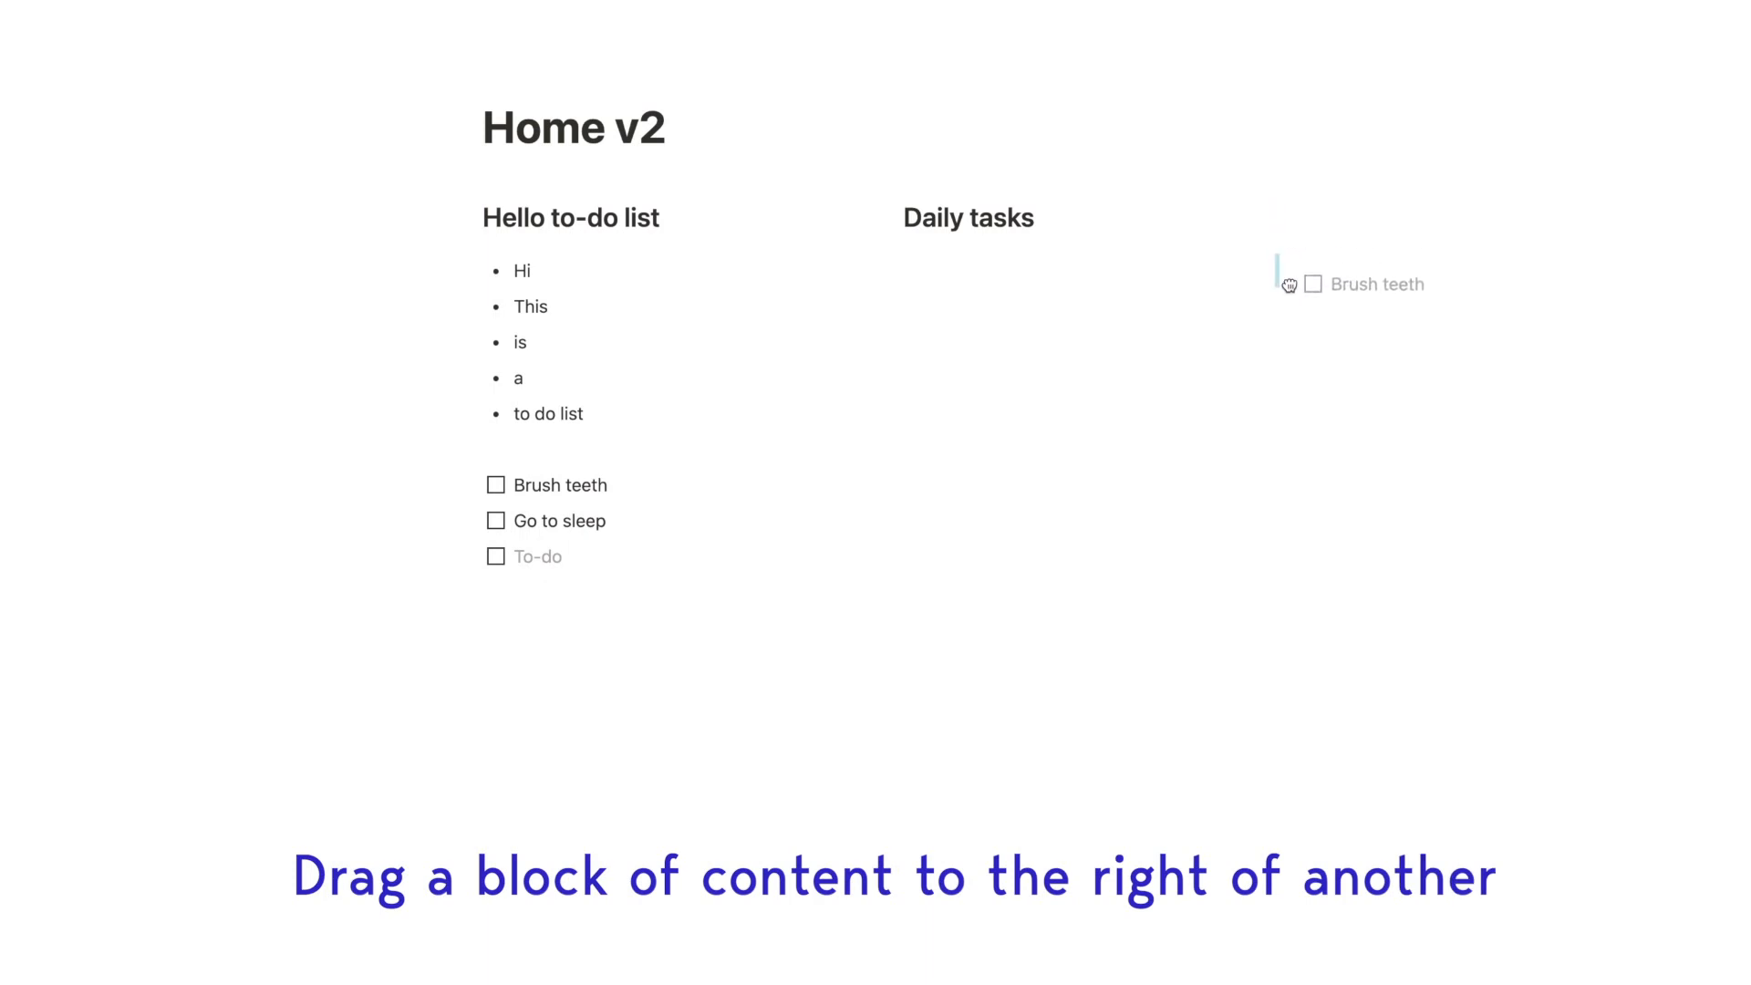
pyautogui.moveTo(1351, 284); pyautogui.dragTo(558, 472)
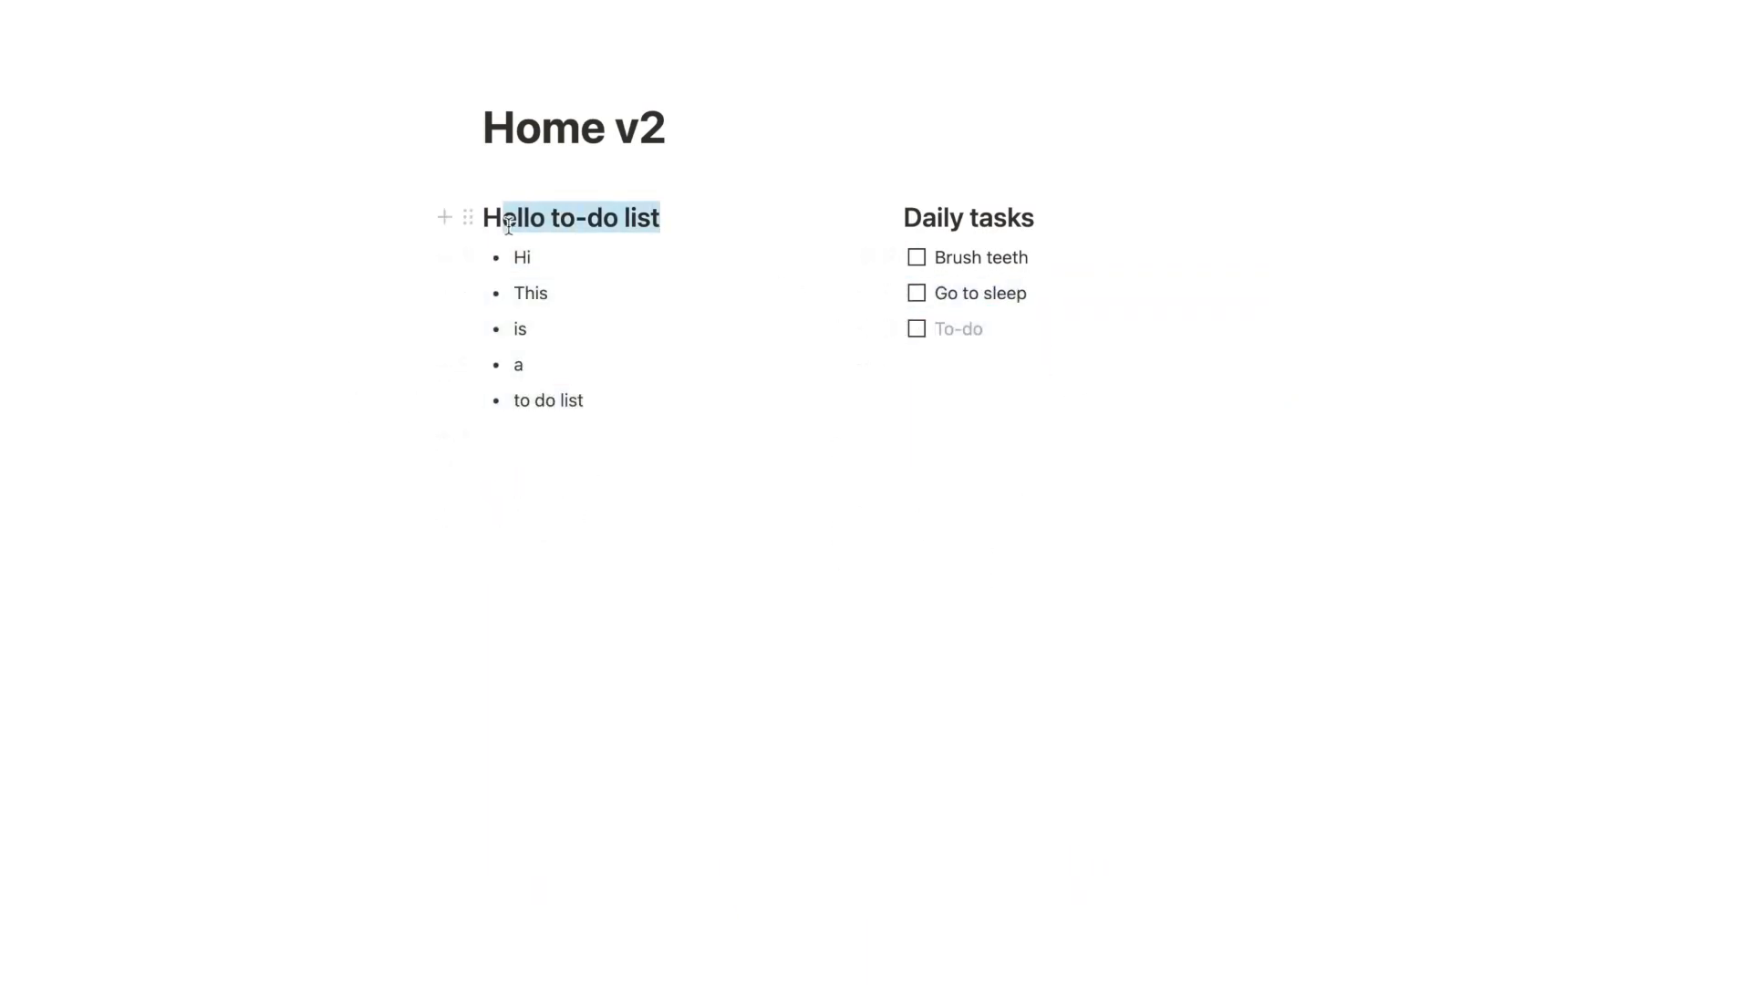
# Step: Enter /color at the end of the Hello to-do list heading
pyautogui.write('/')
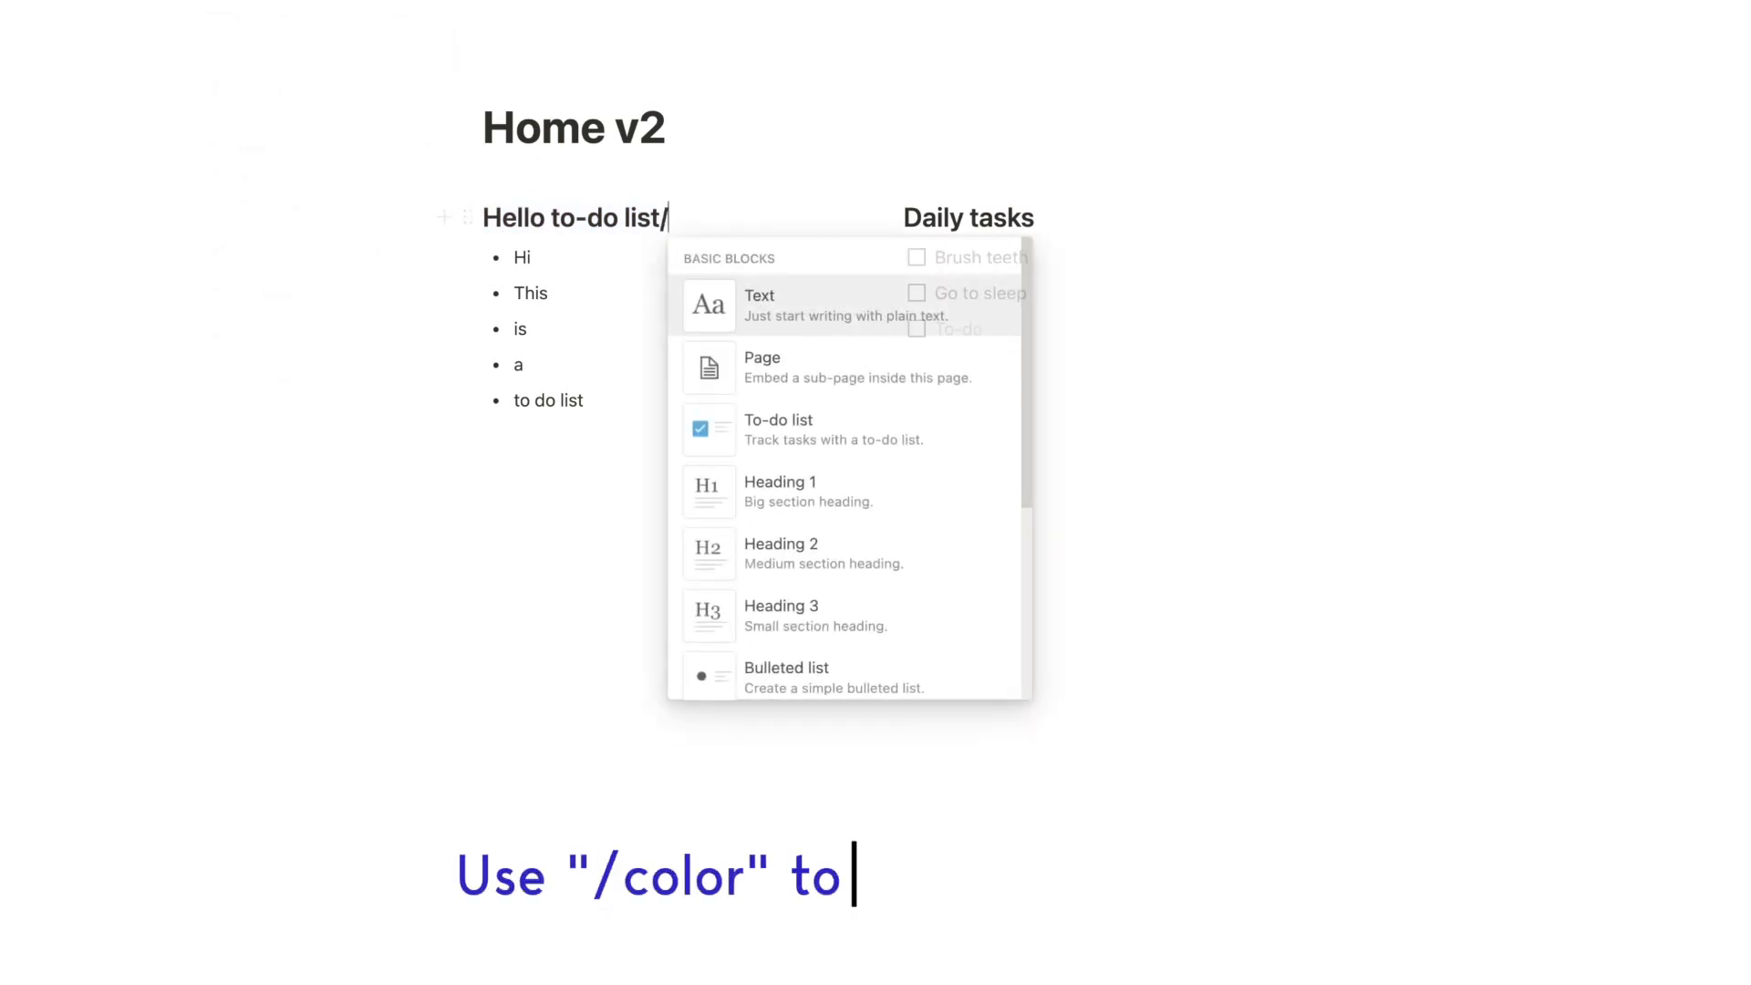
pyautogui.write('color')
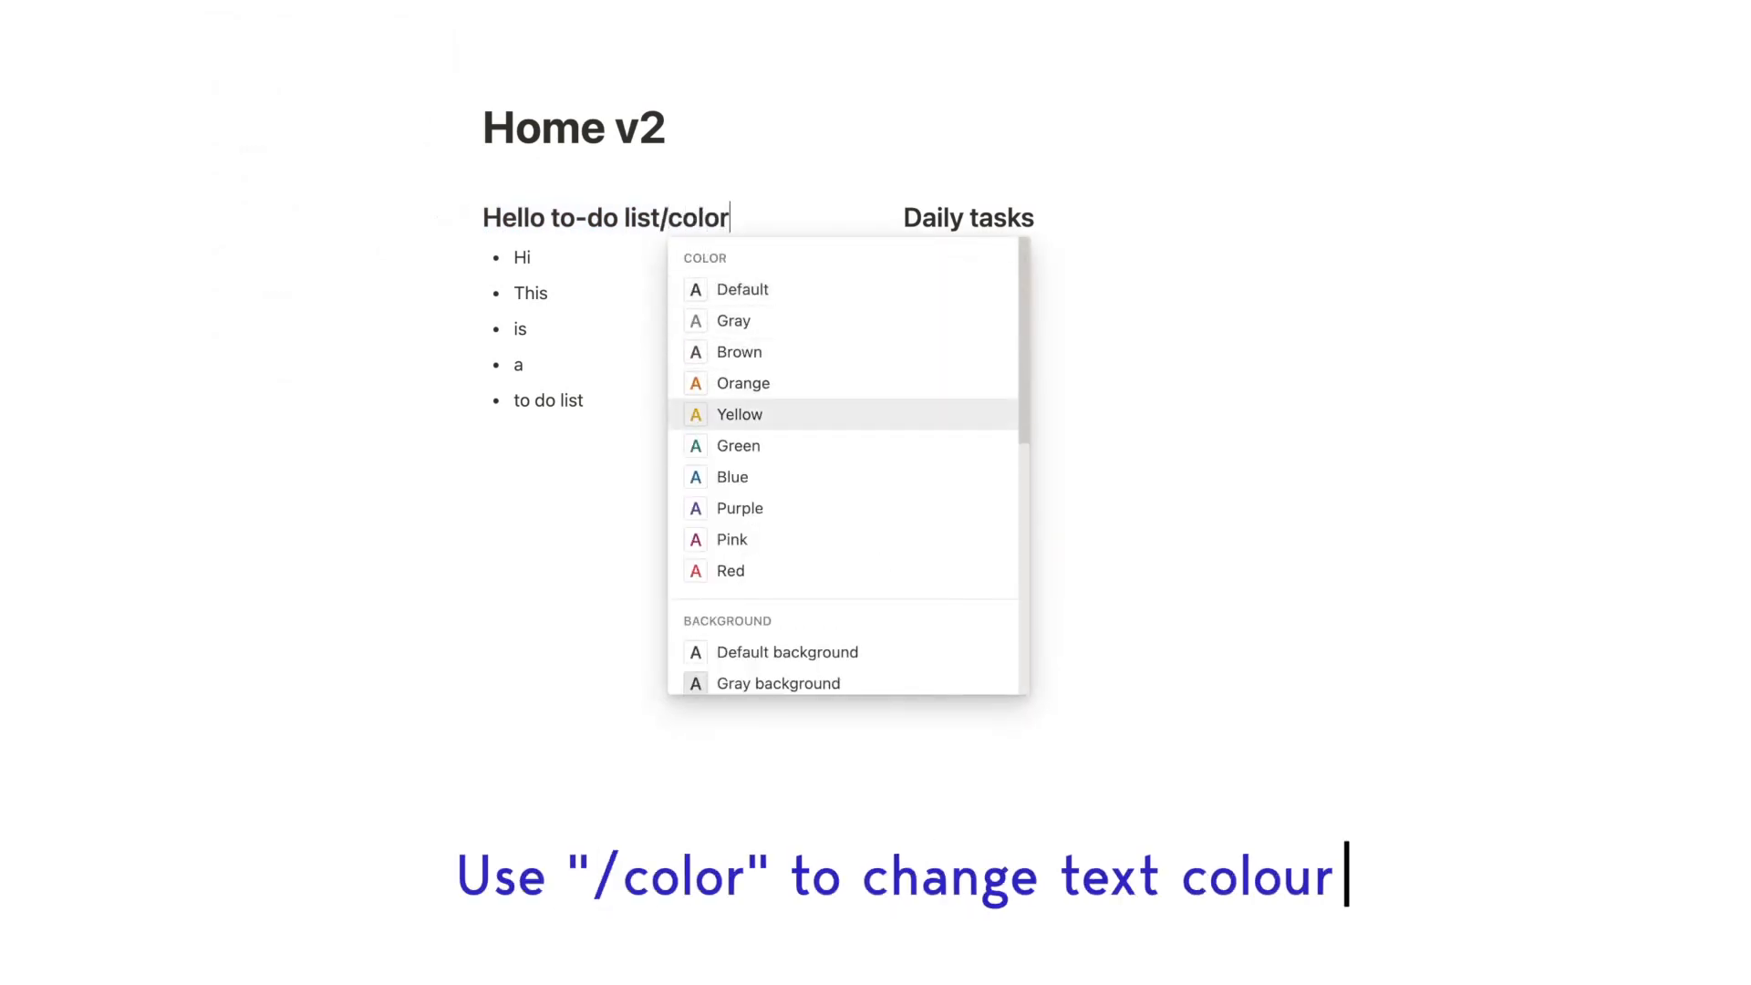
pyautogui.scroll(-3)
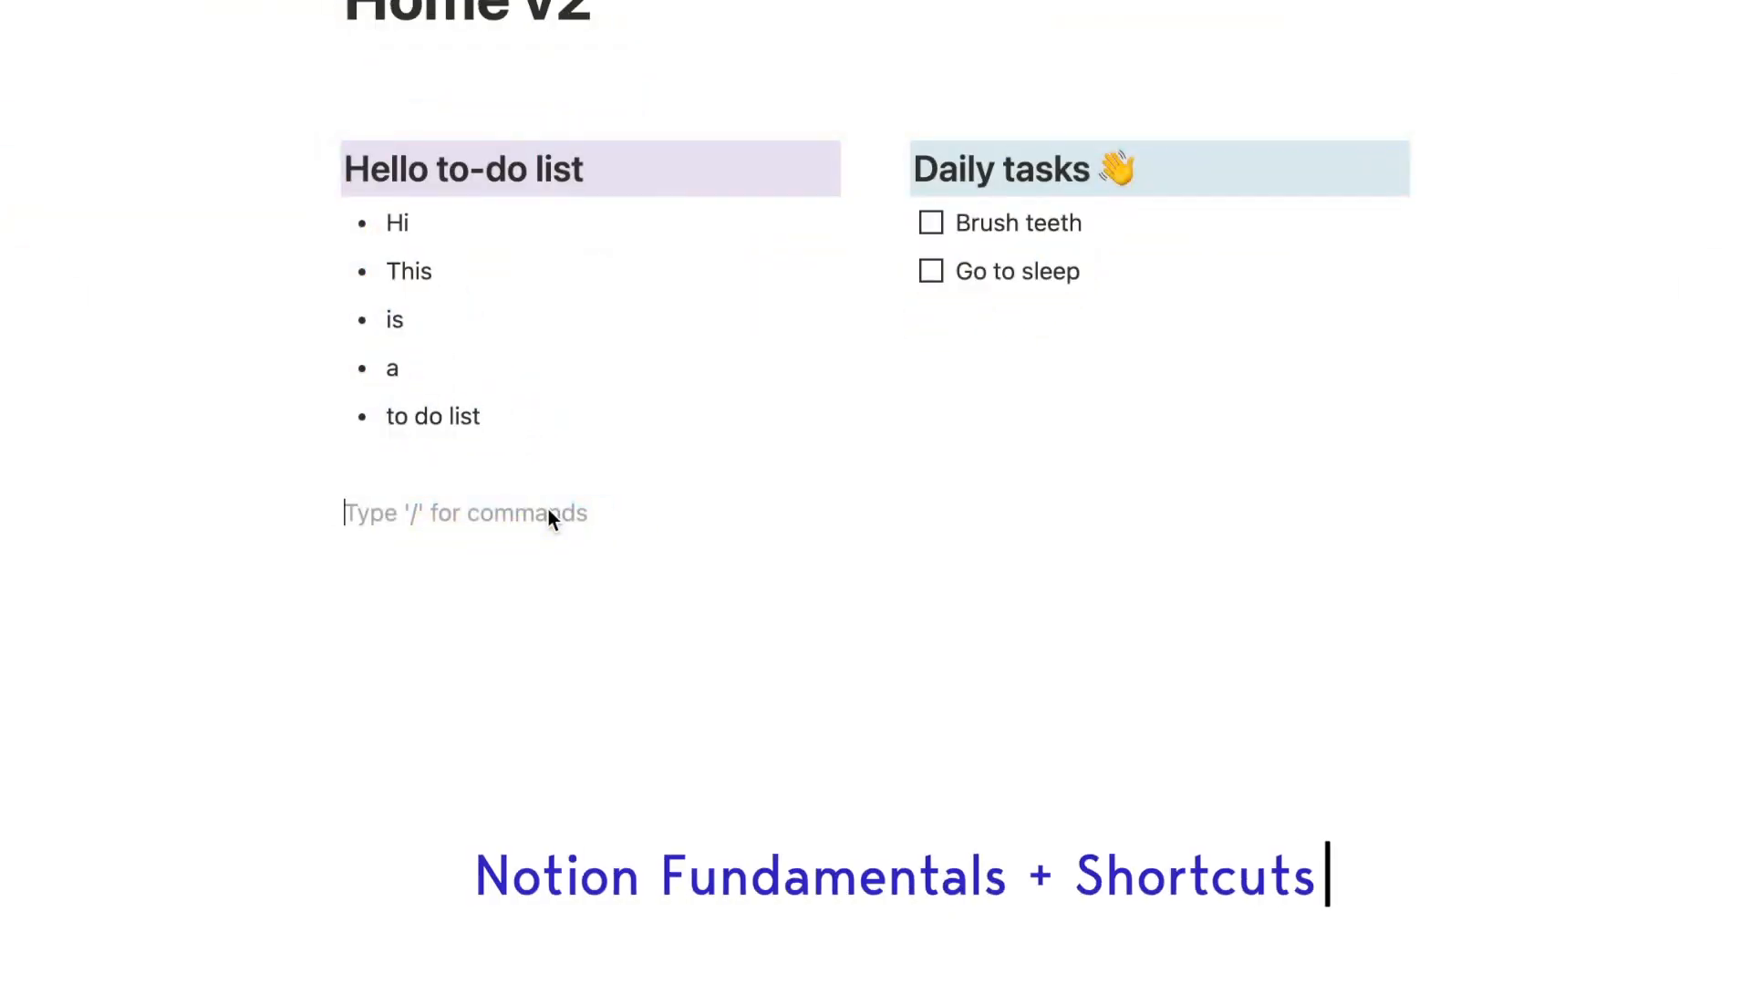
# Step: Type Hello and colour it blue
pyautogui.write('/')
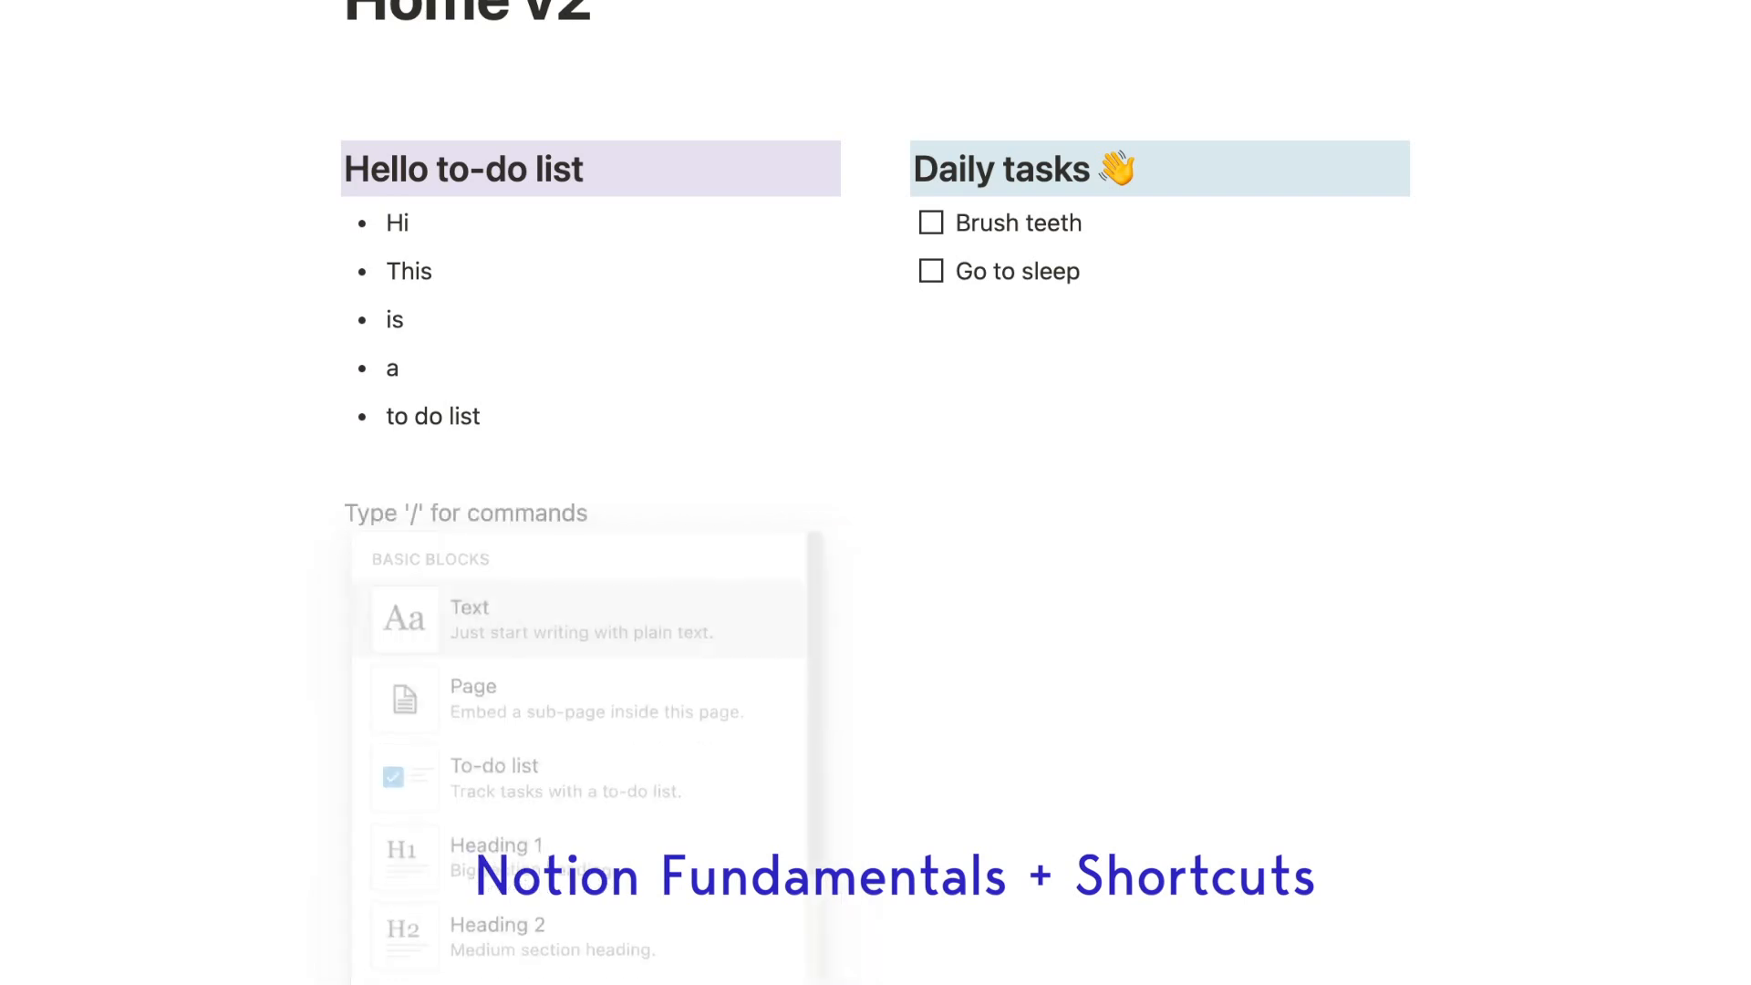
pyautogui.write('Hello /blue')
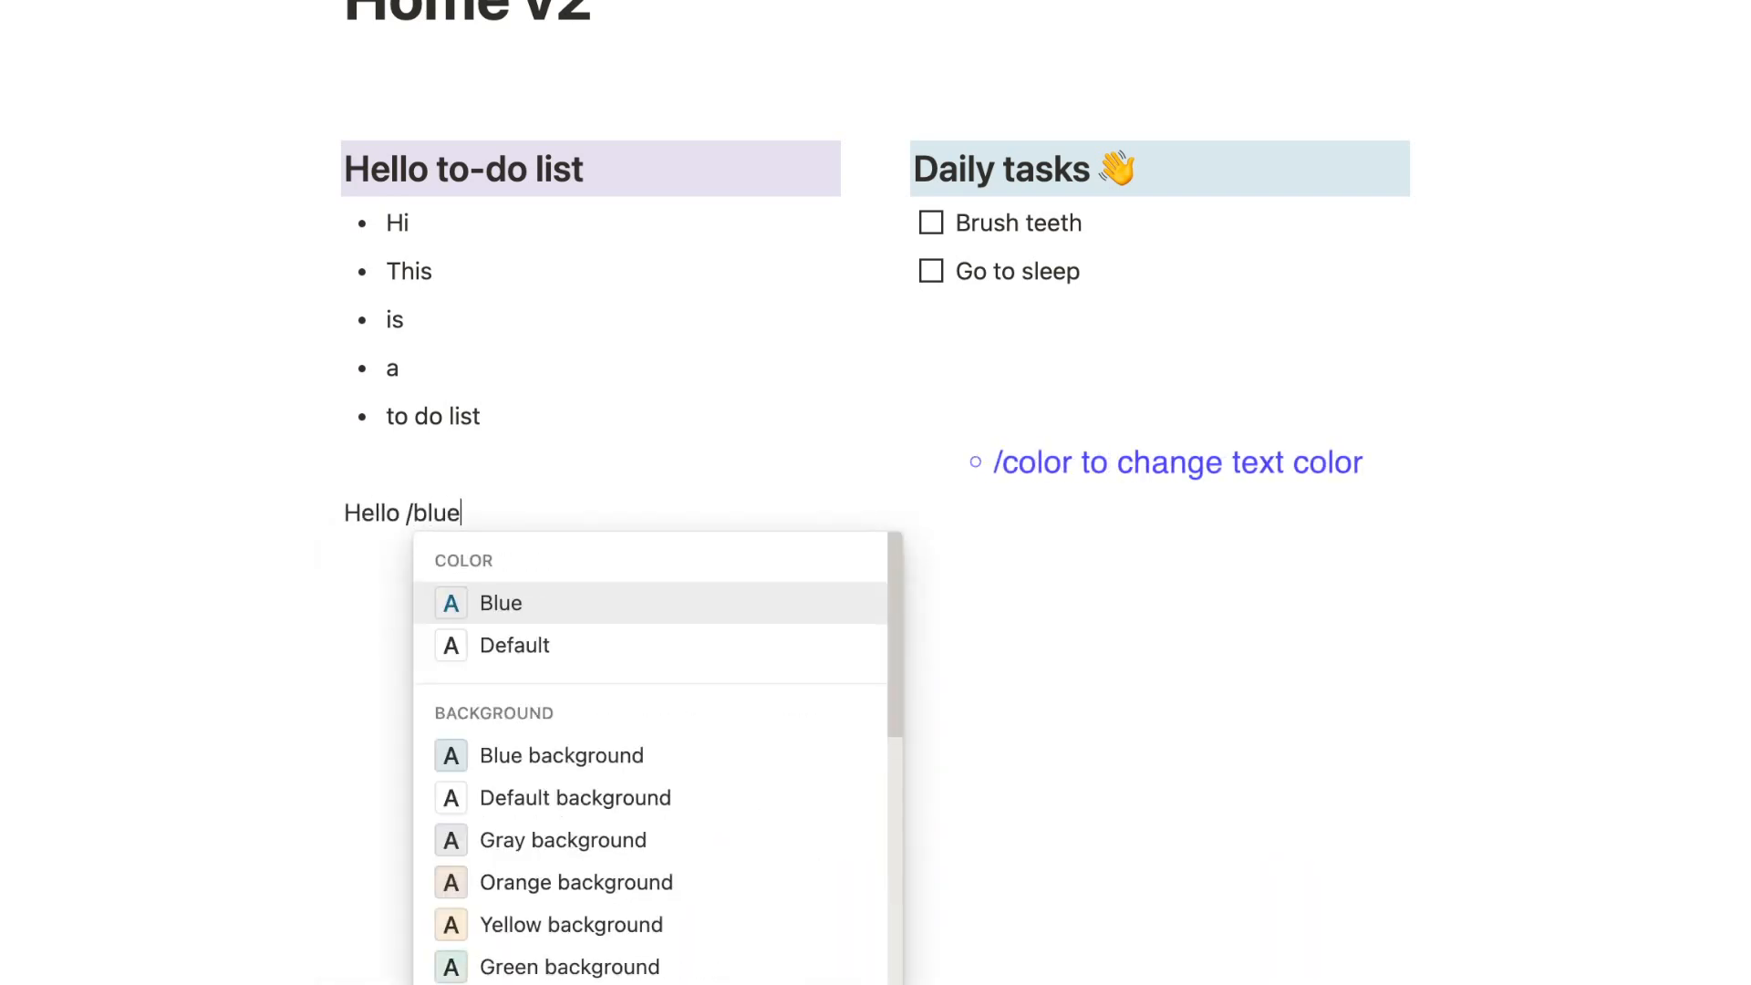
pyautogui.click(500, 602)
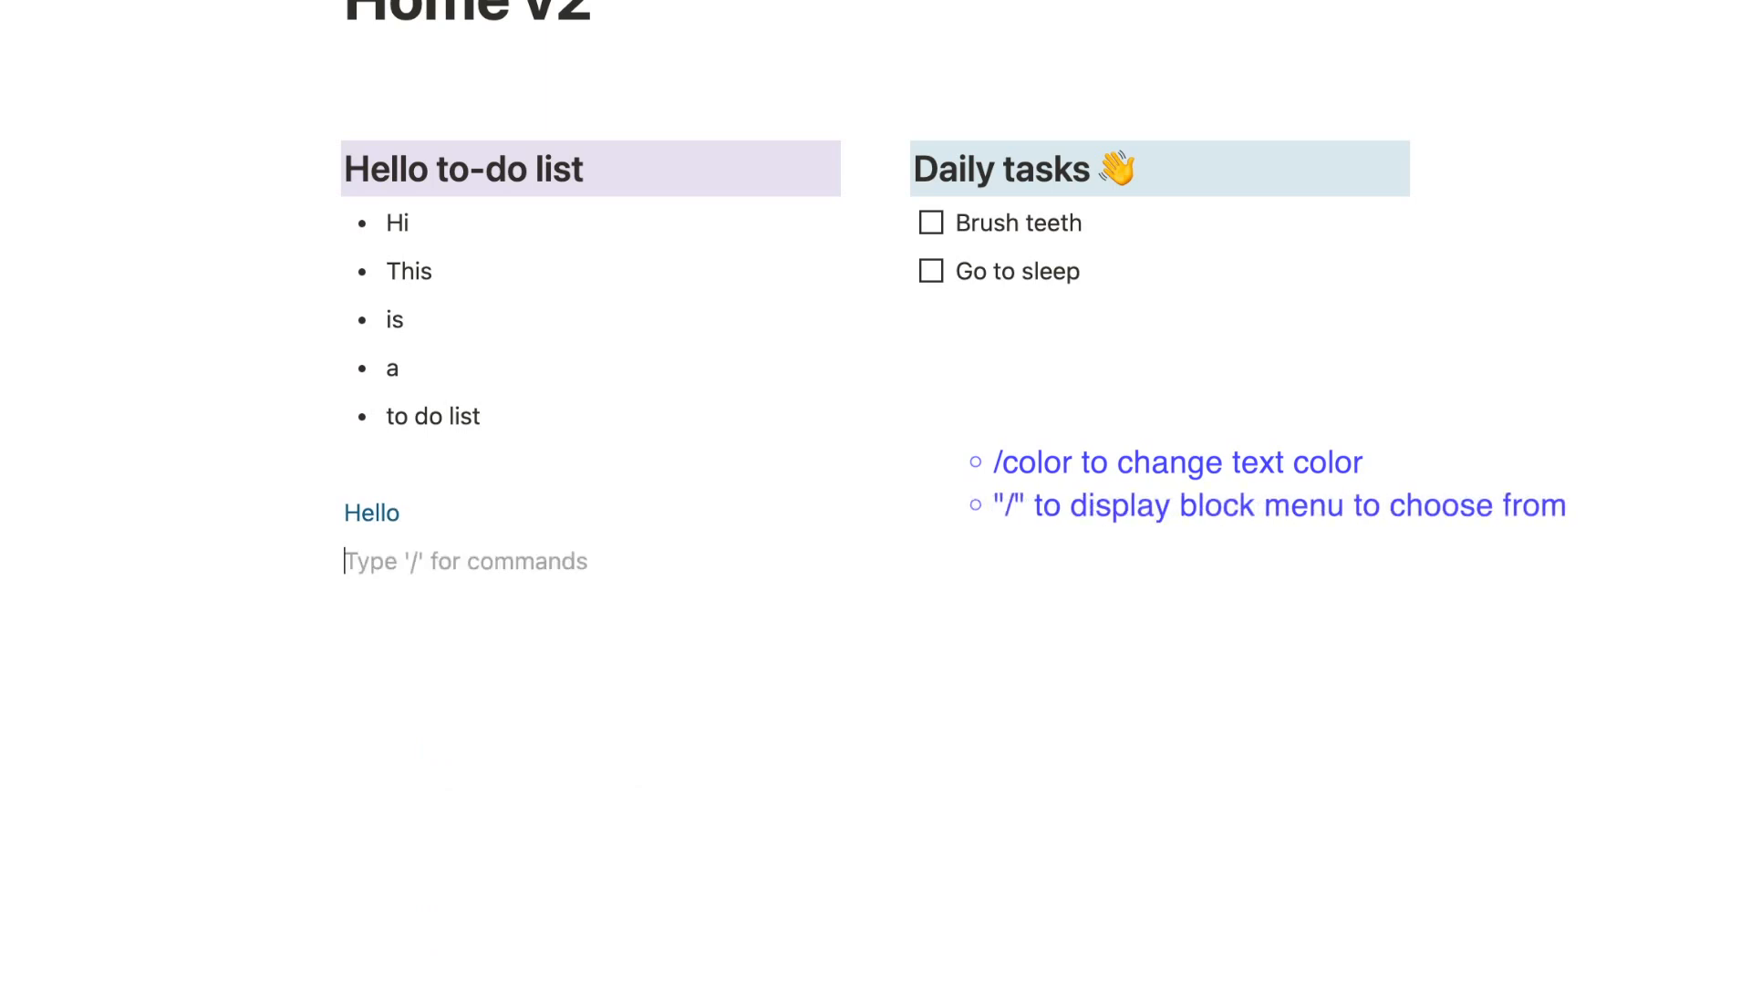
# Step: Add a heading block reading 'Test'
pyautogui.write('/')
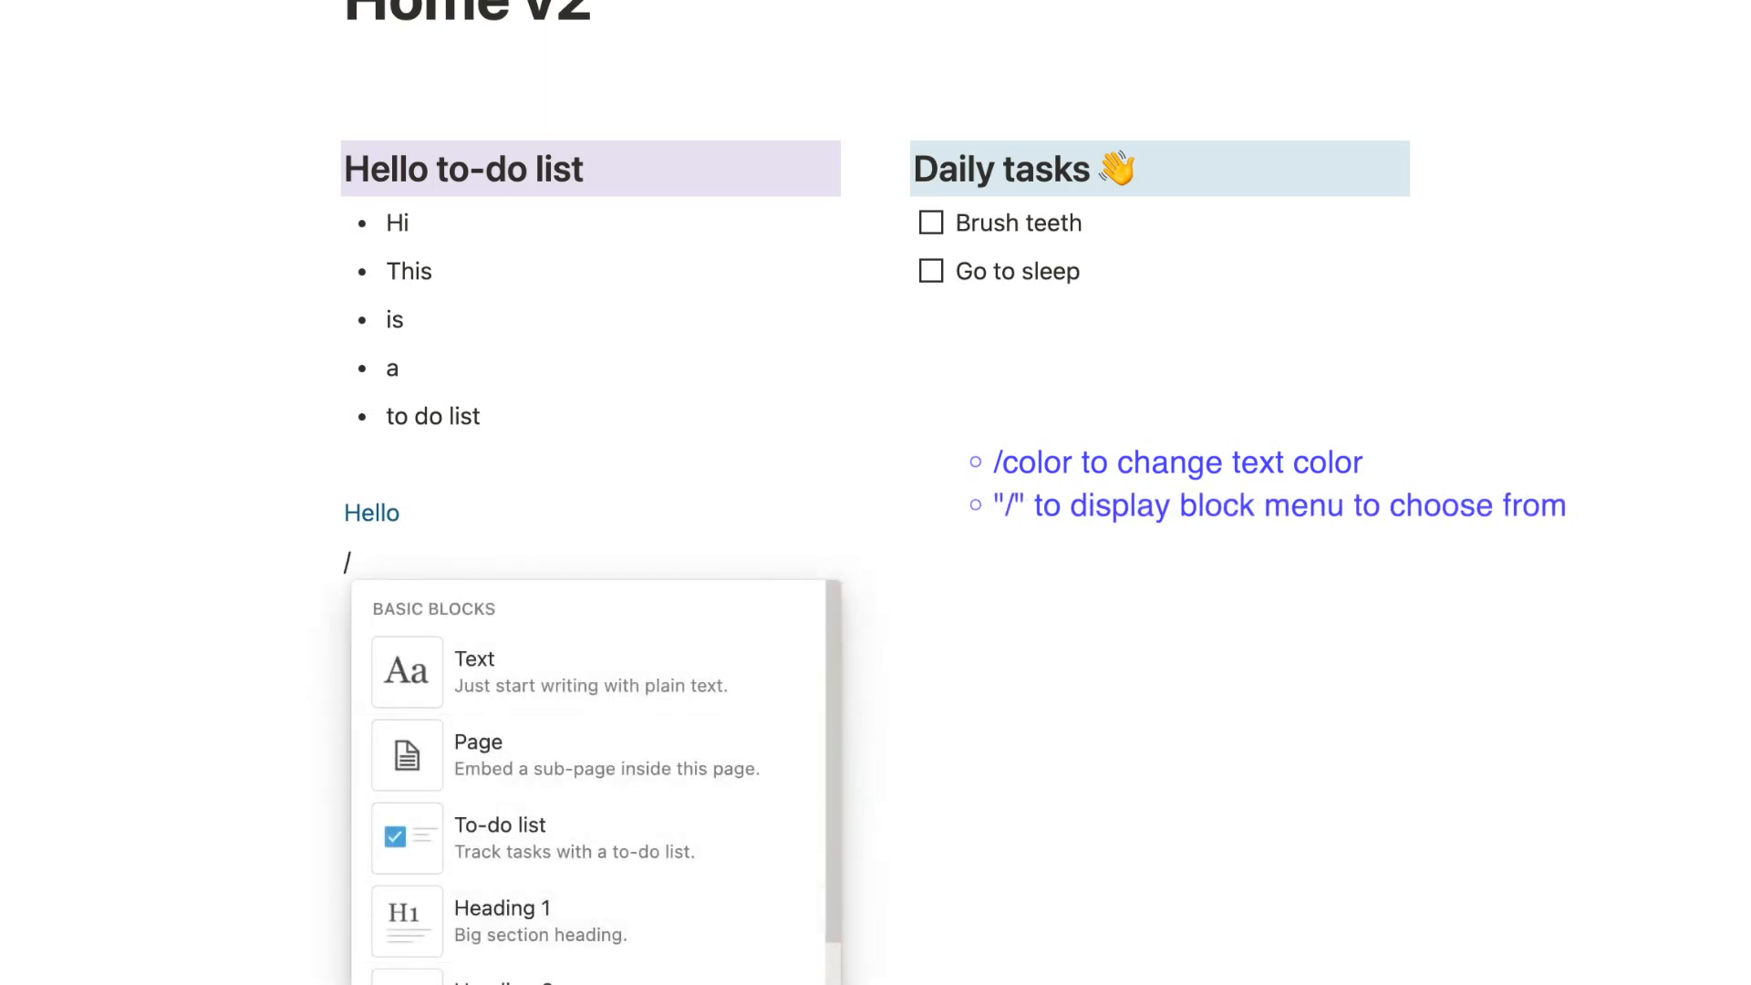
pyautogui.write('Tes')
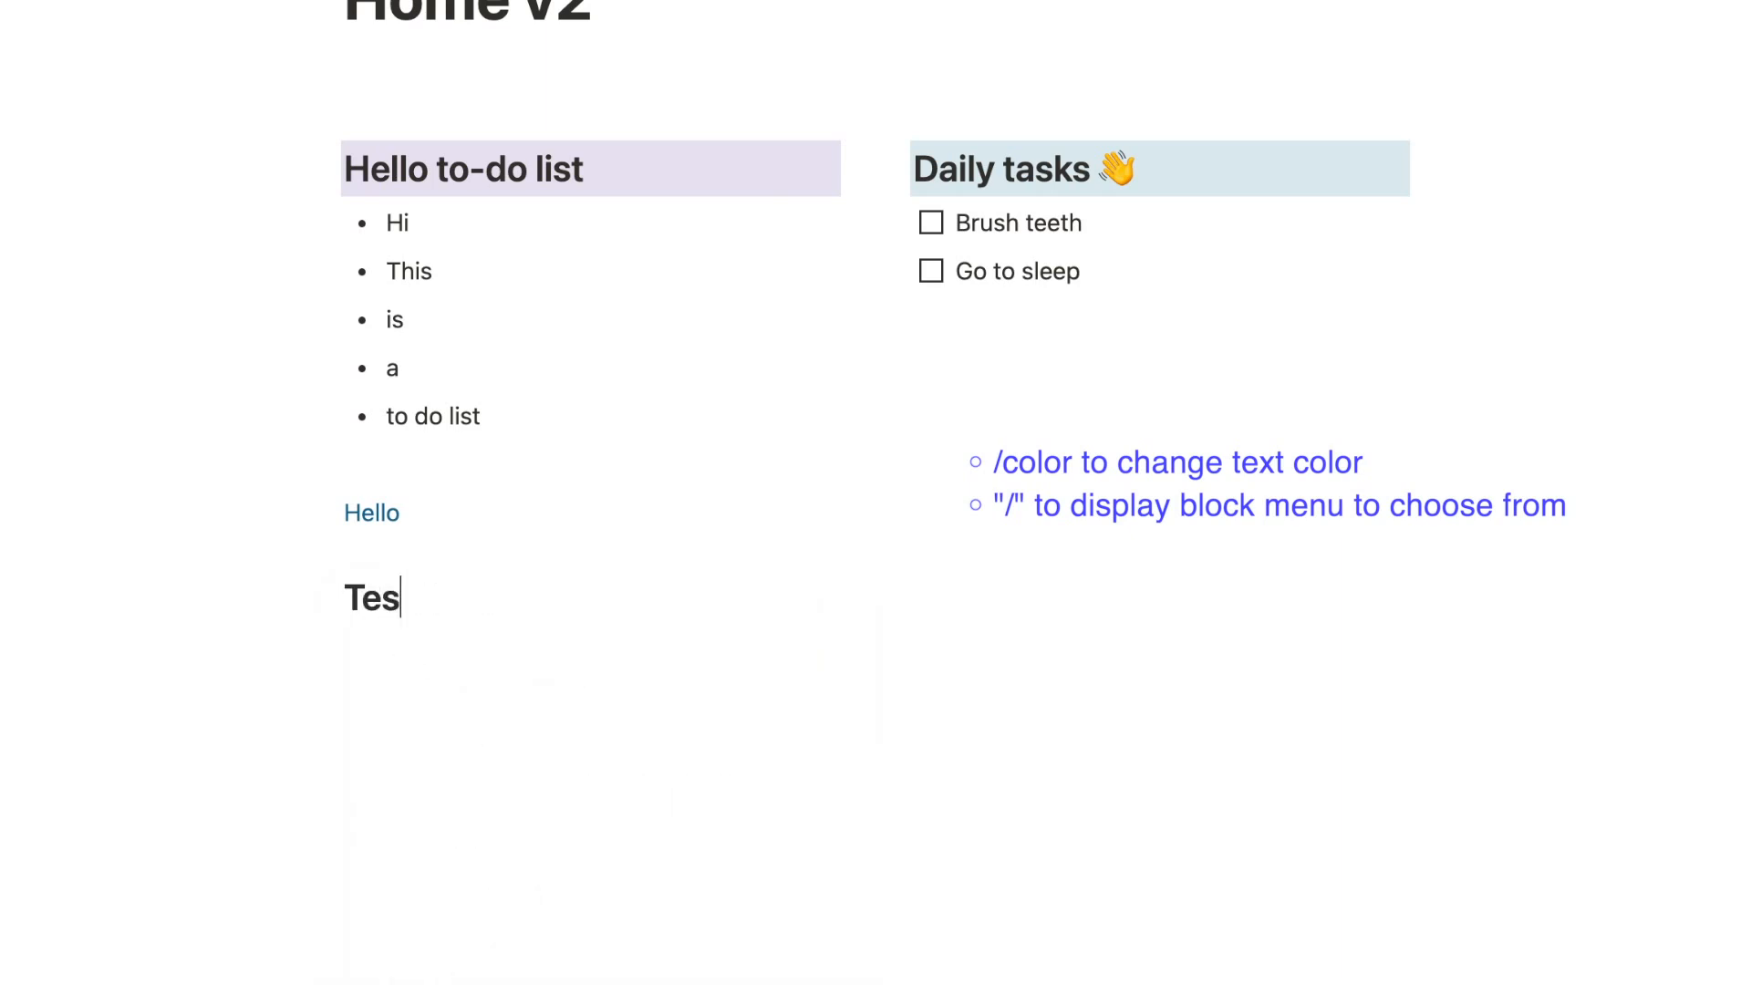
pyautogui.write('t')
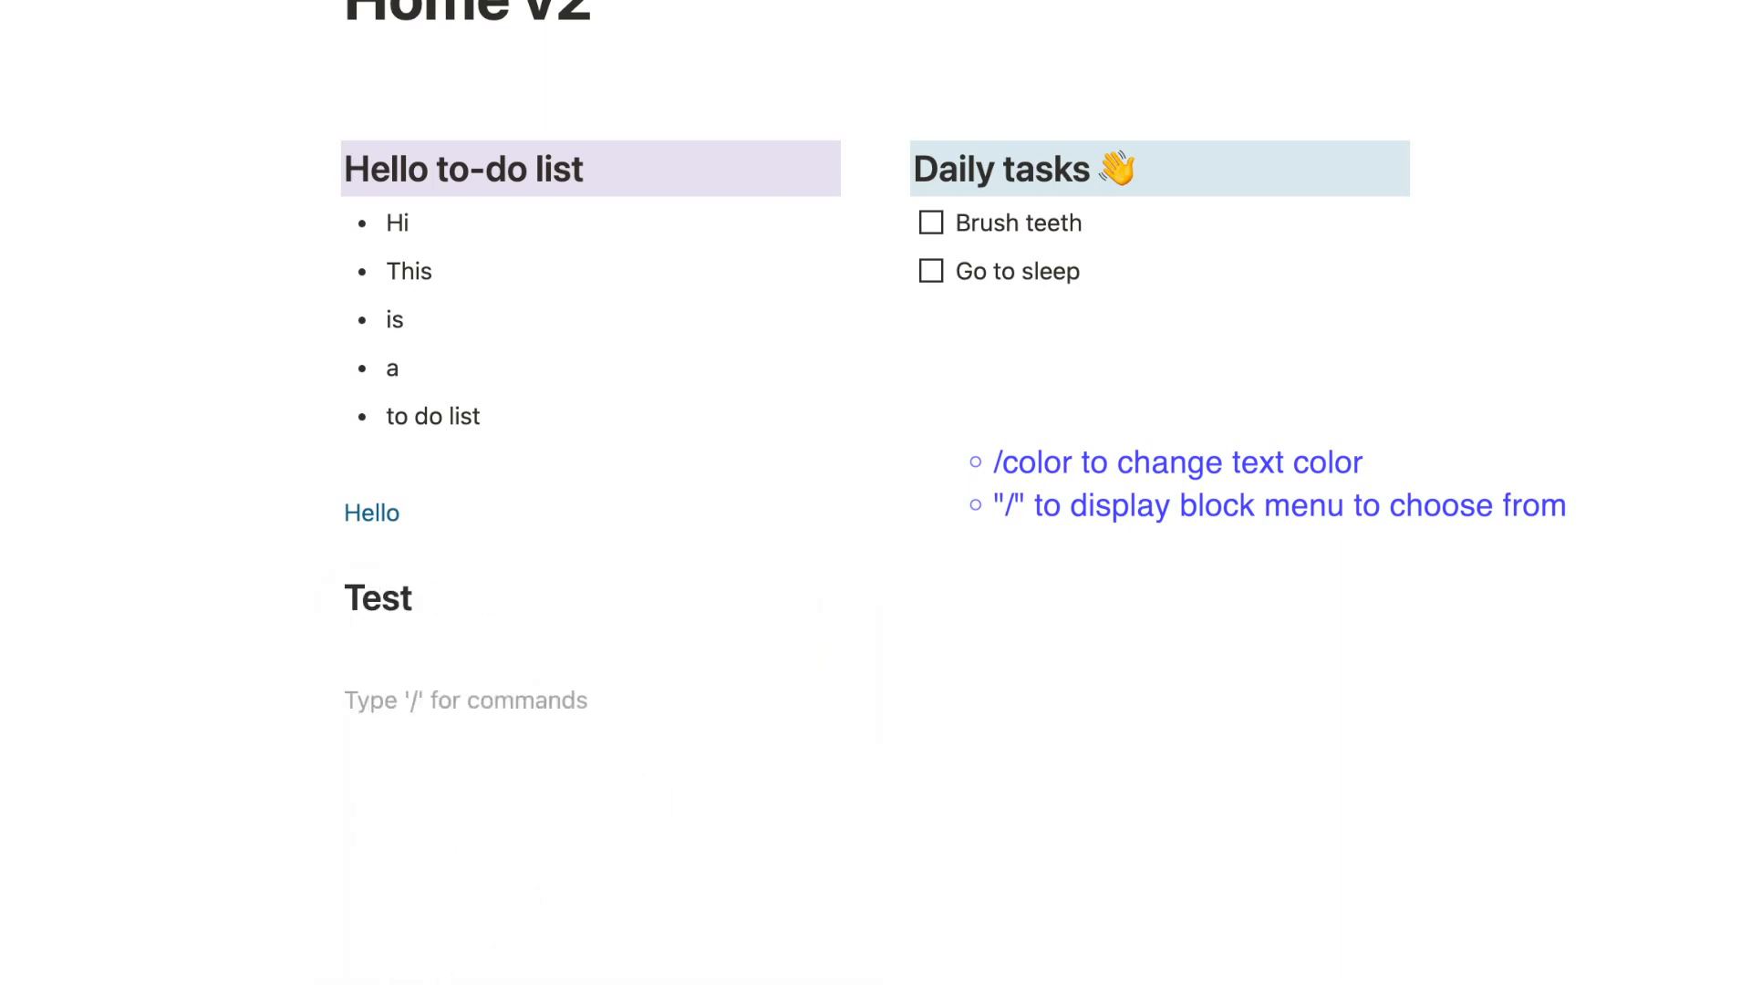
# Step: Insert tongue and excited emojis, then start a [] checkbox
pyautogui.write(':')
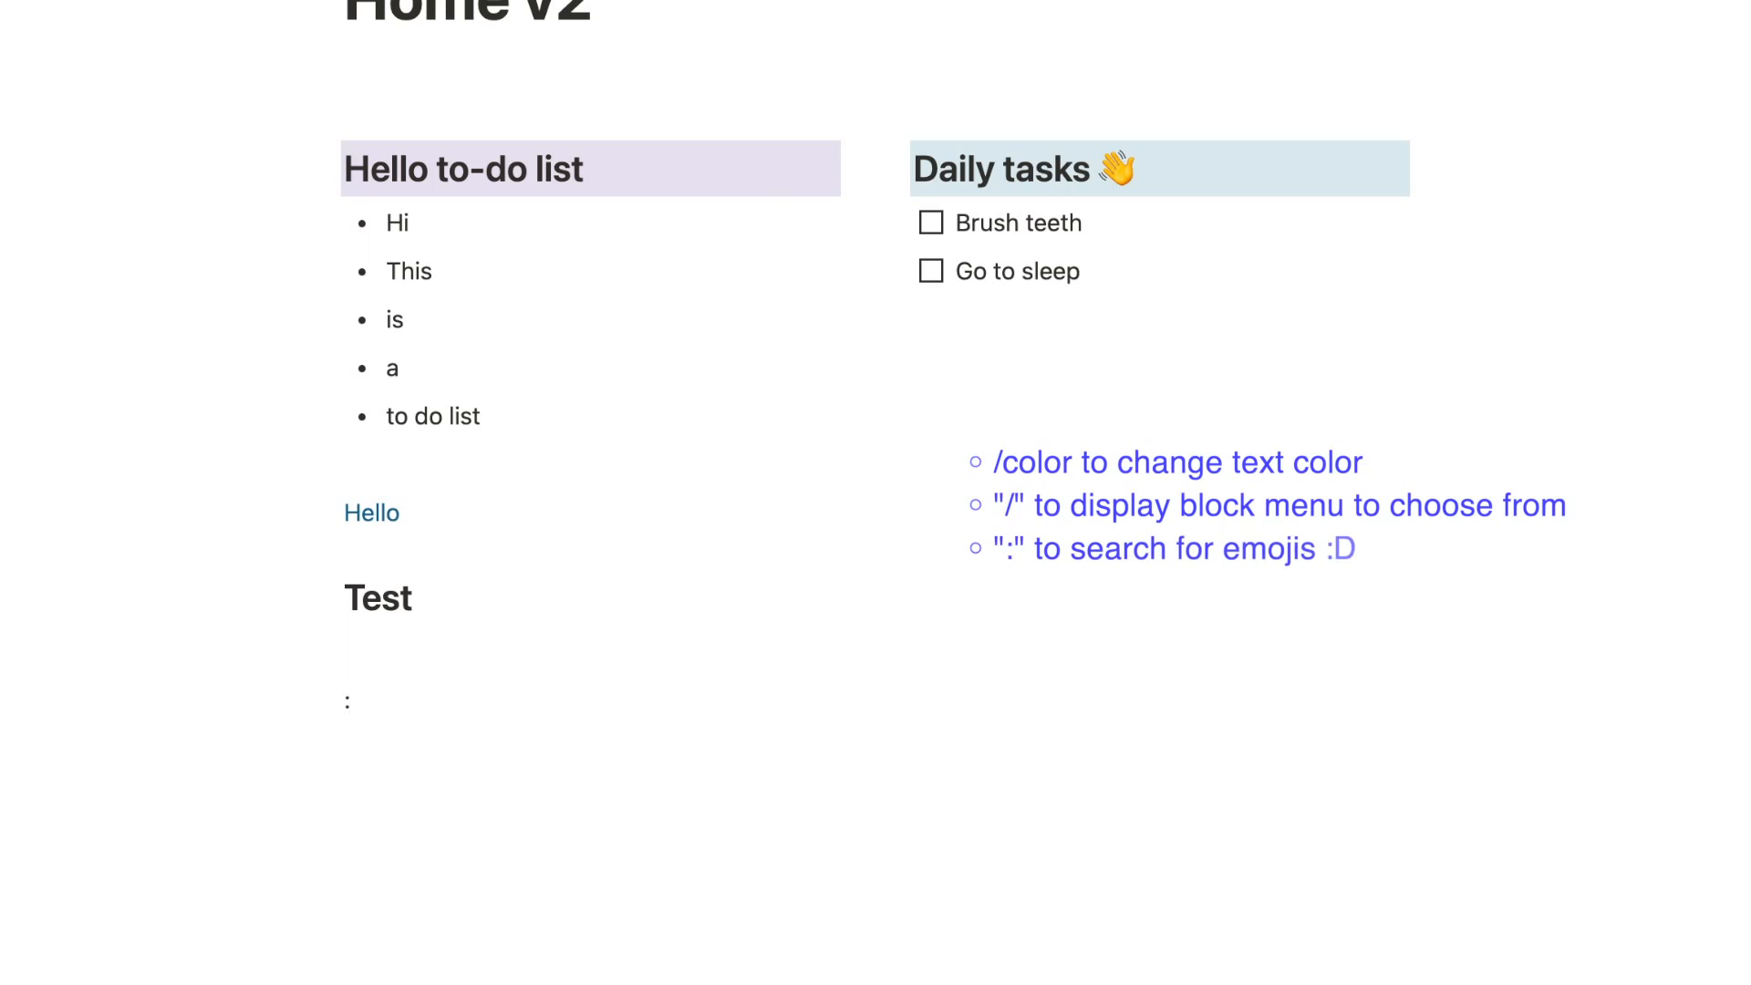
pyautogui.write('tongue')
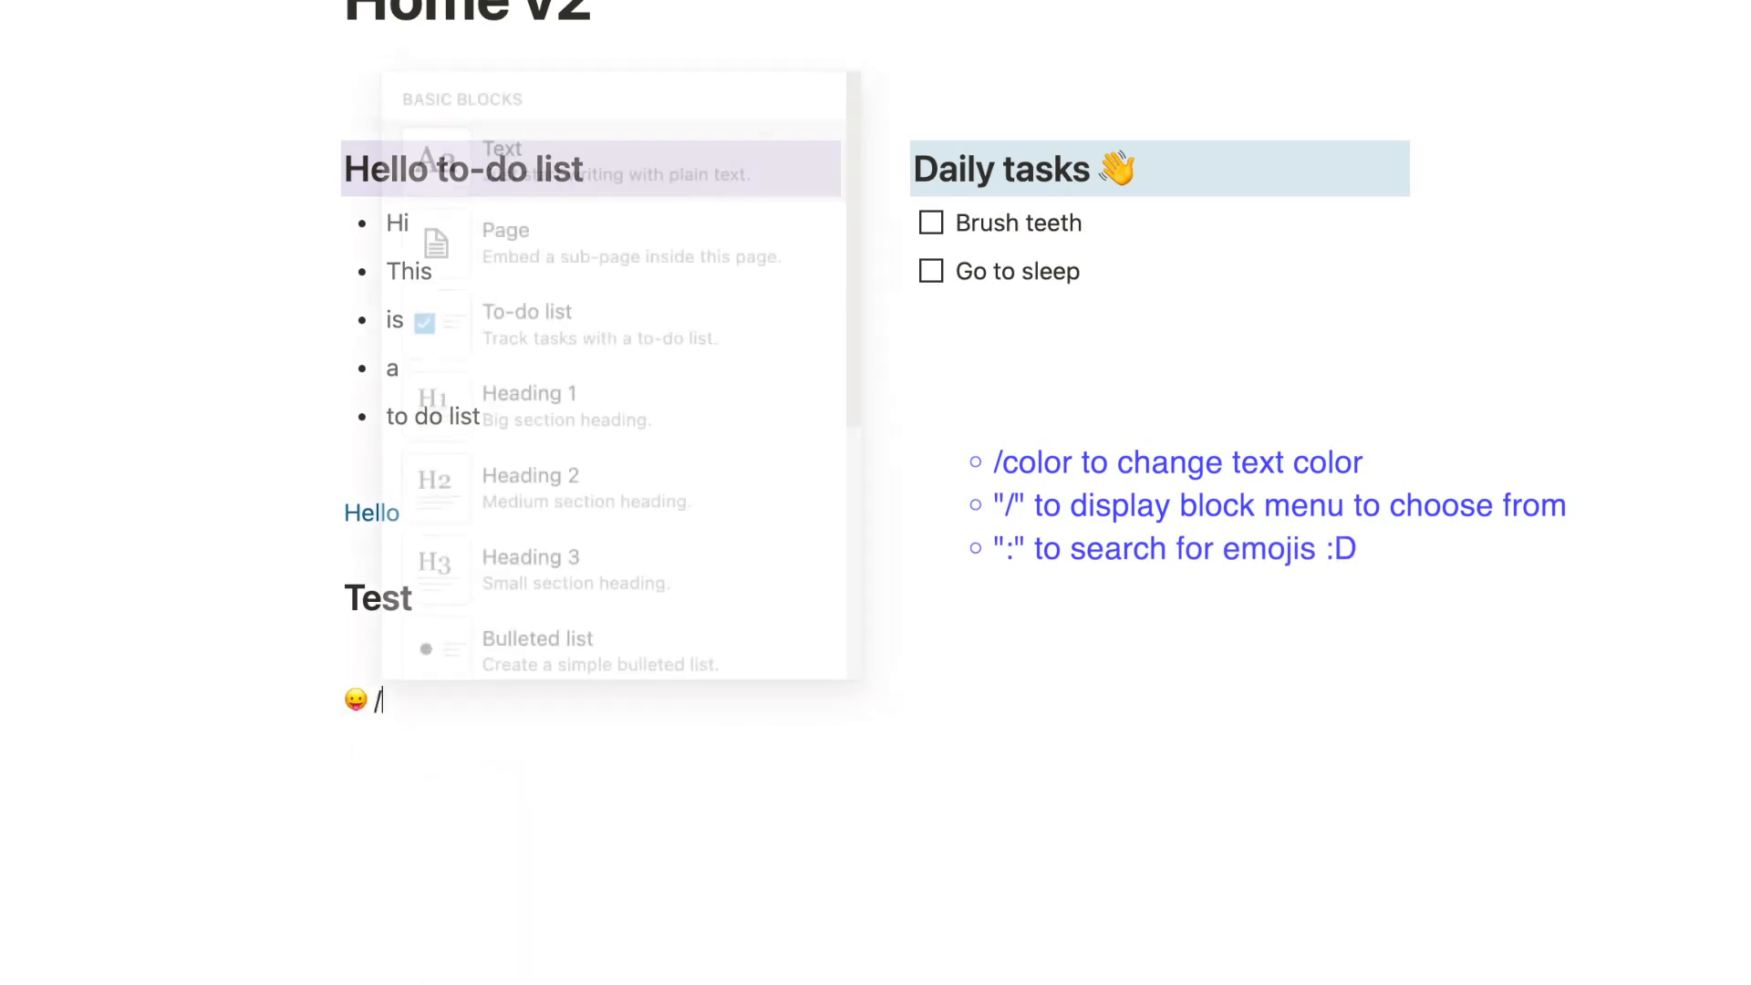
pyautogui.write('e')
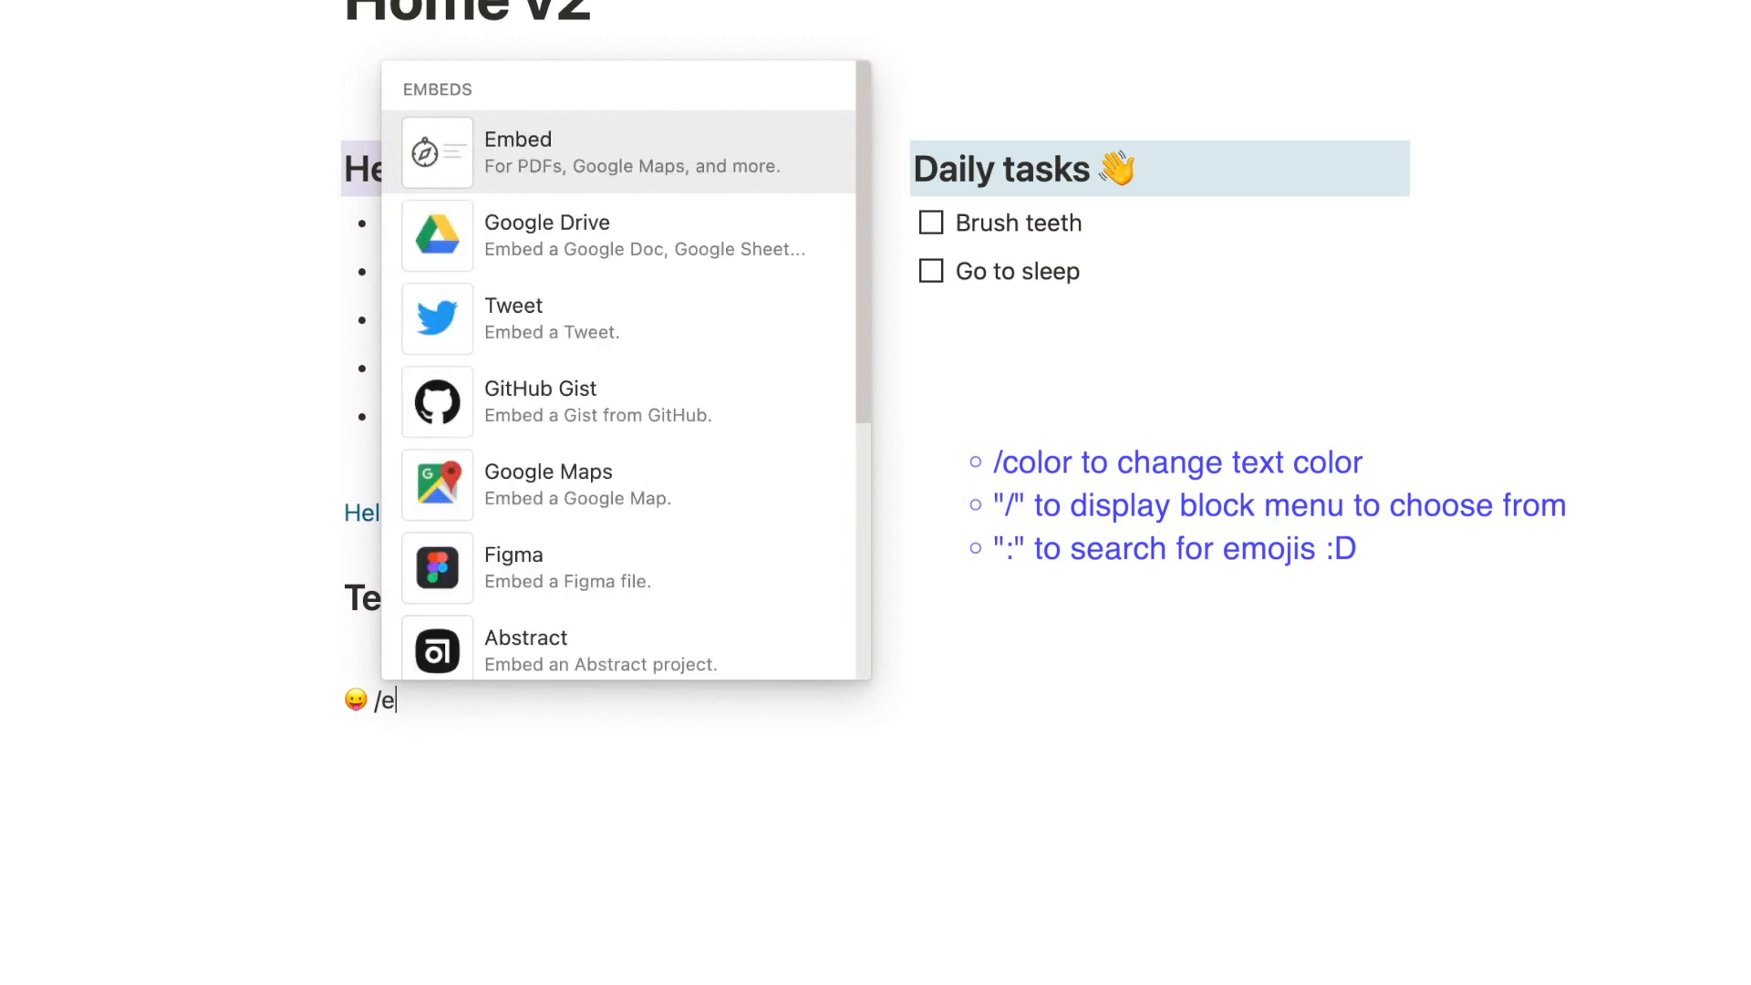
pyautogui.write(':excite')
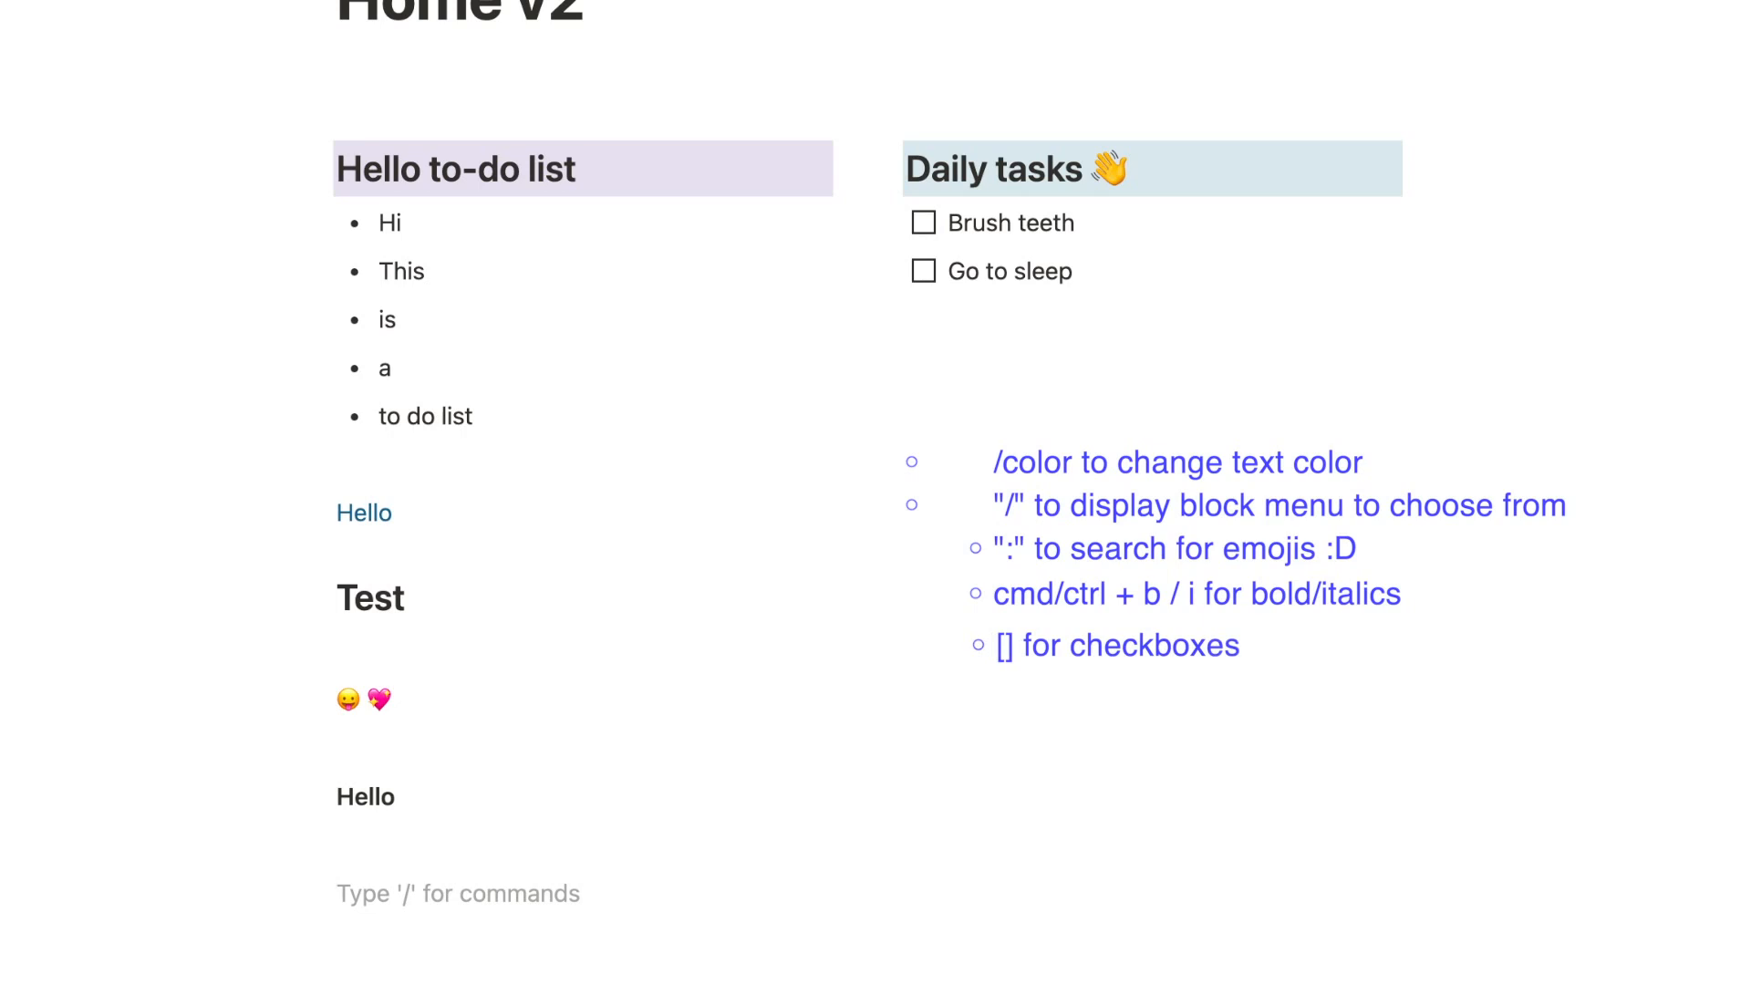
pyautogui.write('[]')
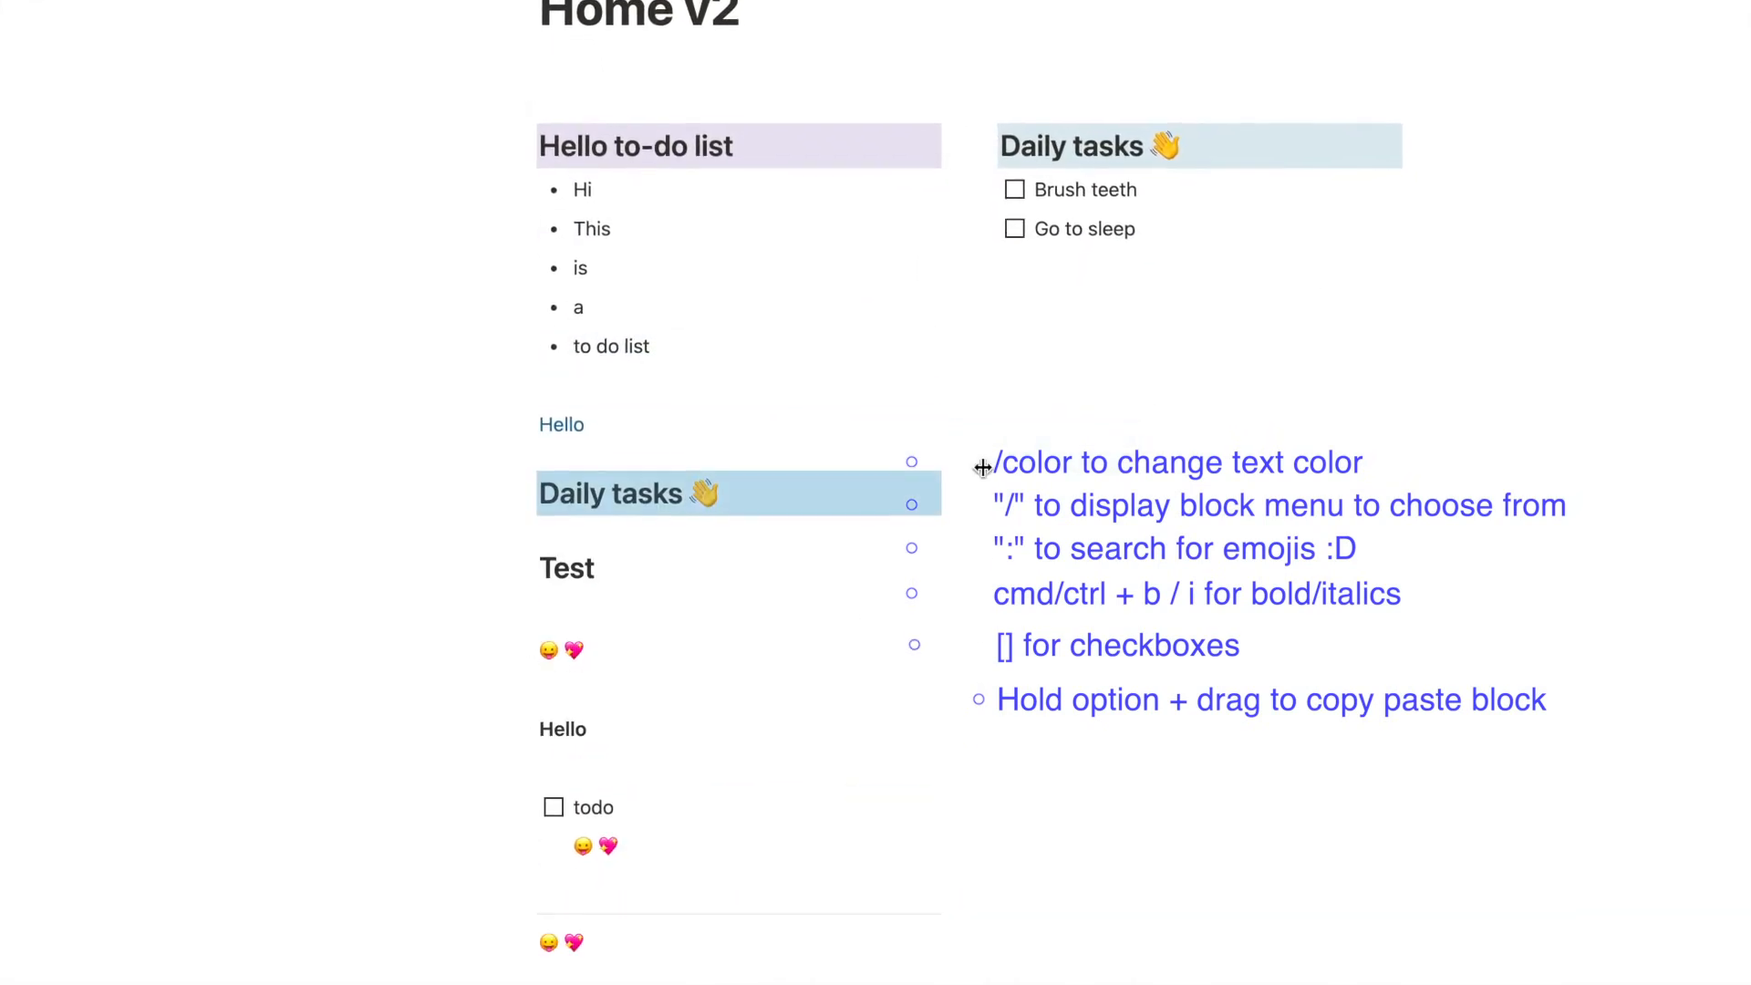
# Step: Scroll down past the todo checkbox and duplicated Daily tasks blocks
pyautogui.scroll(-3)
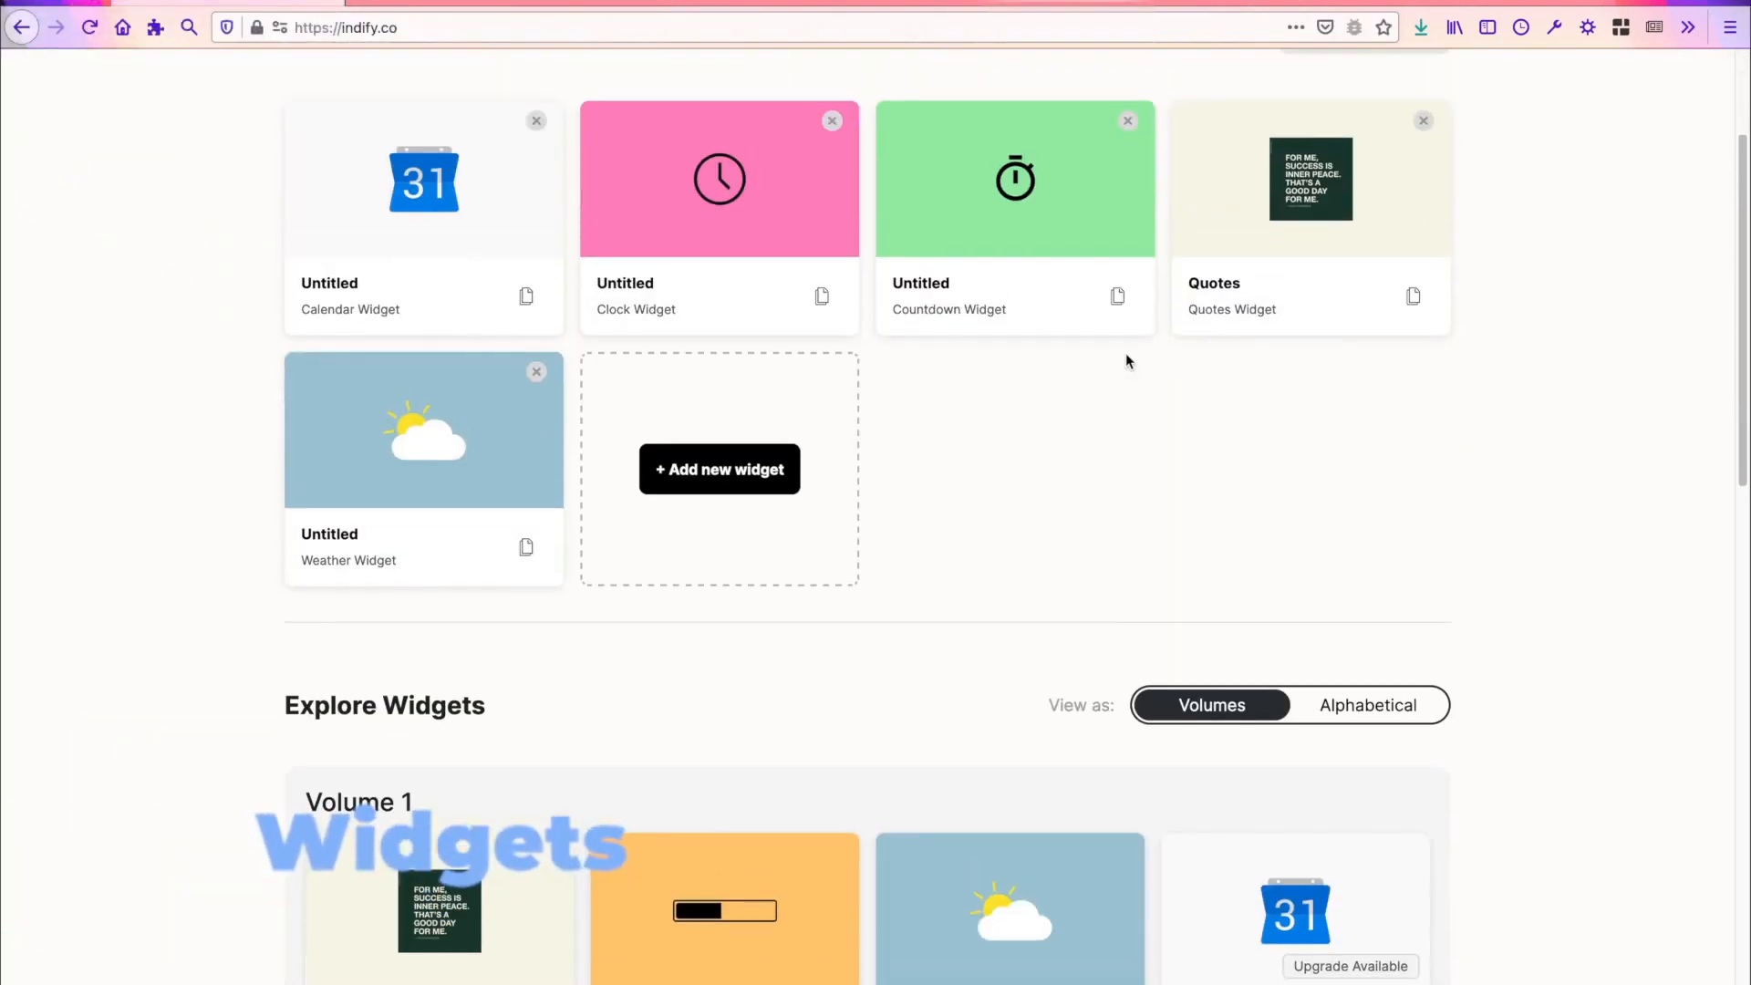
# Step: Scroll past My Widgets to the Volume 1 and 2 widgets in Explore Widgets
pyautogui.scroll(-3)
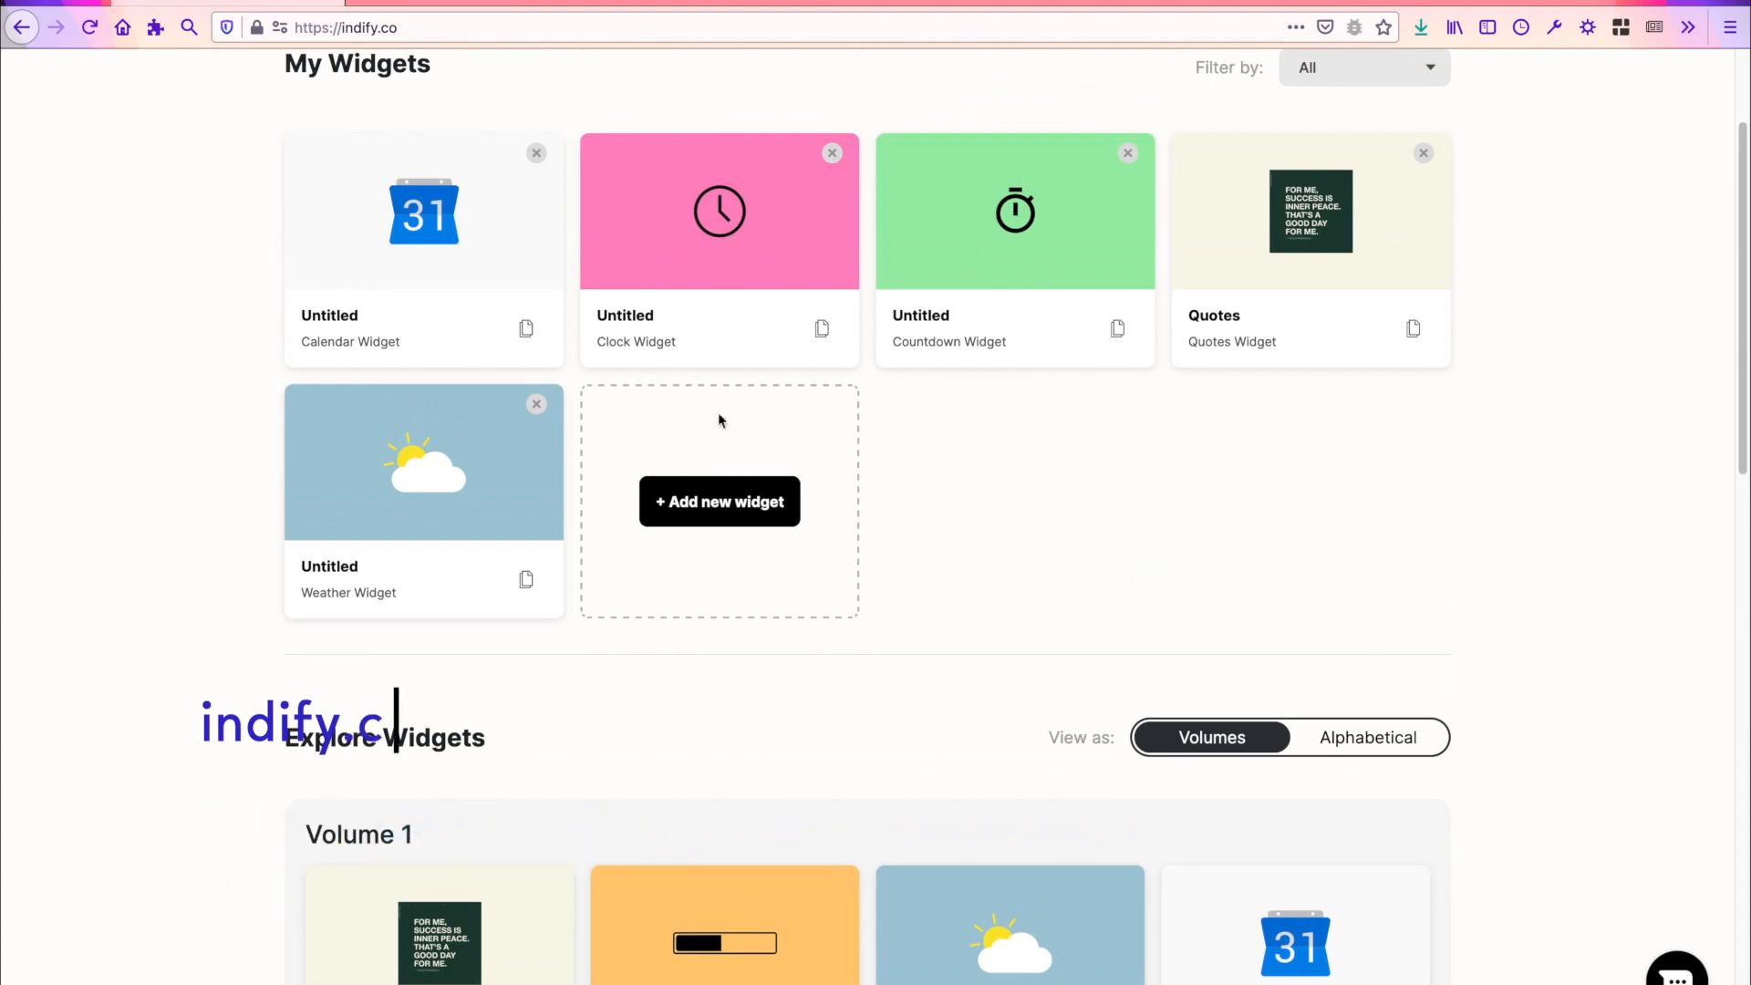
pyautogui.scroll(-3)
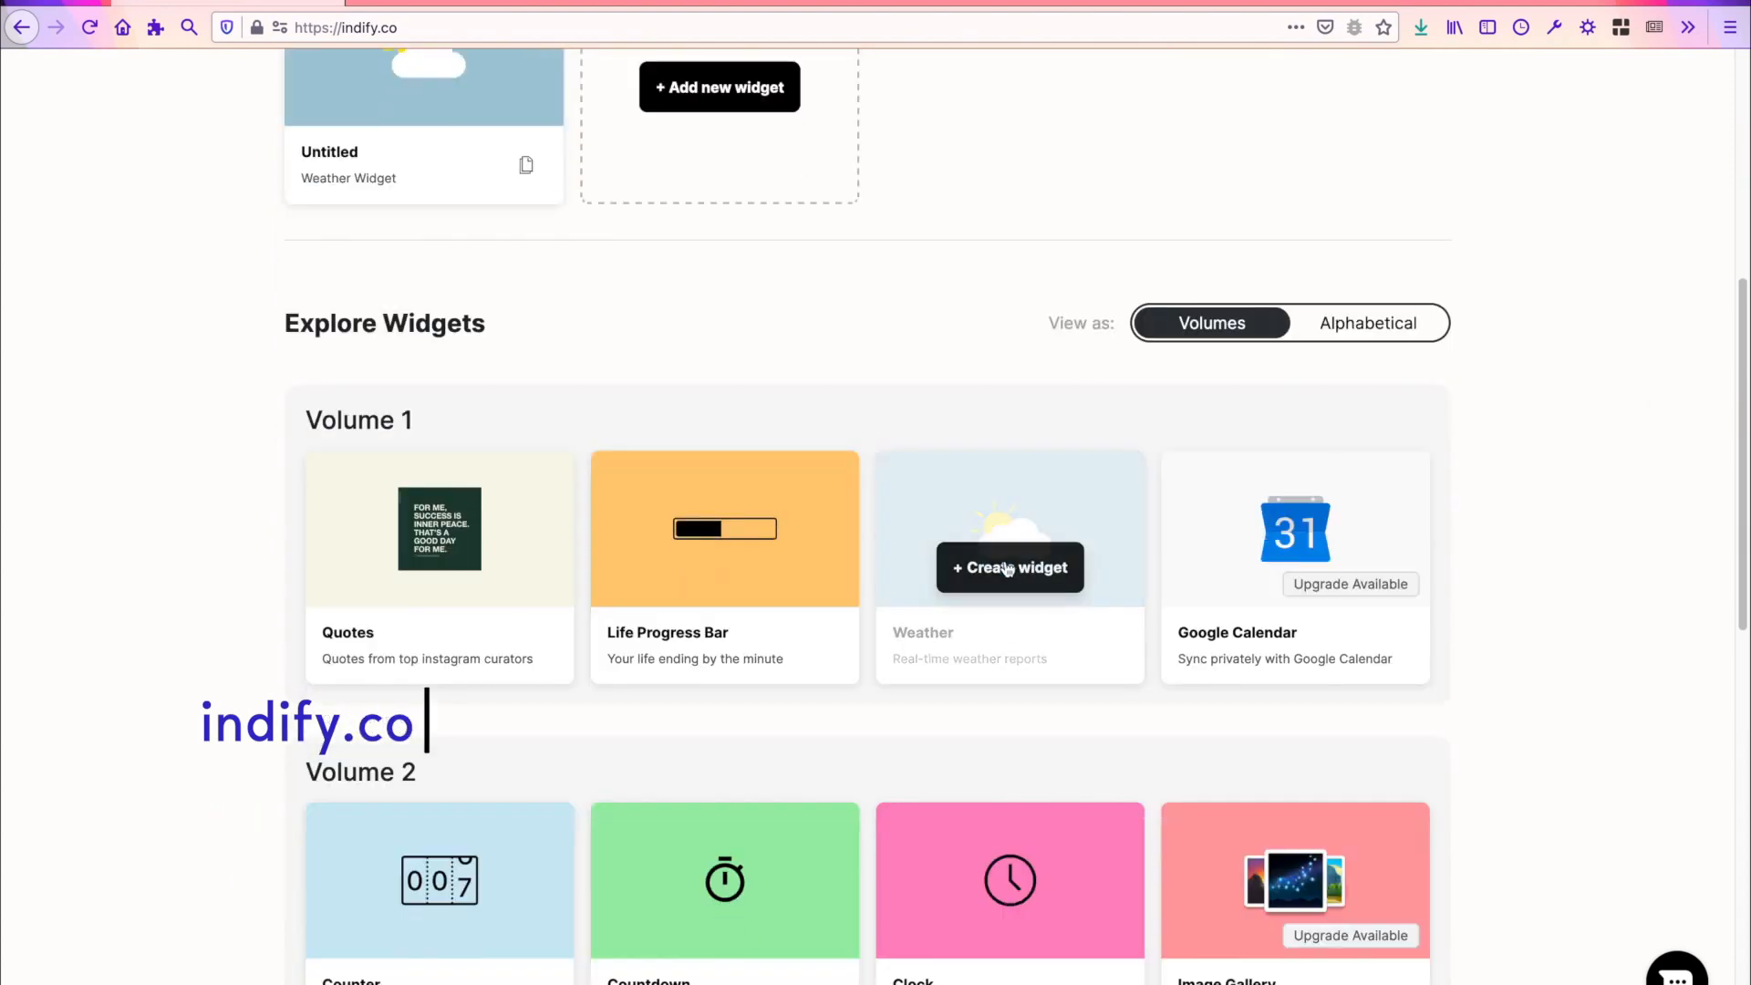
pyautogui.moveTo(1536, 567)
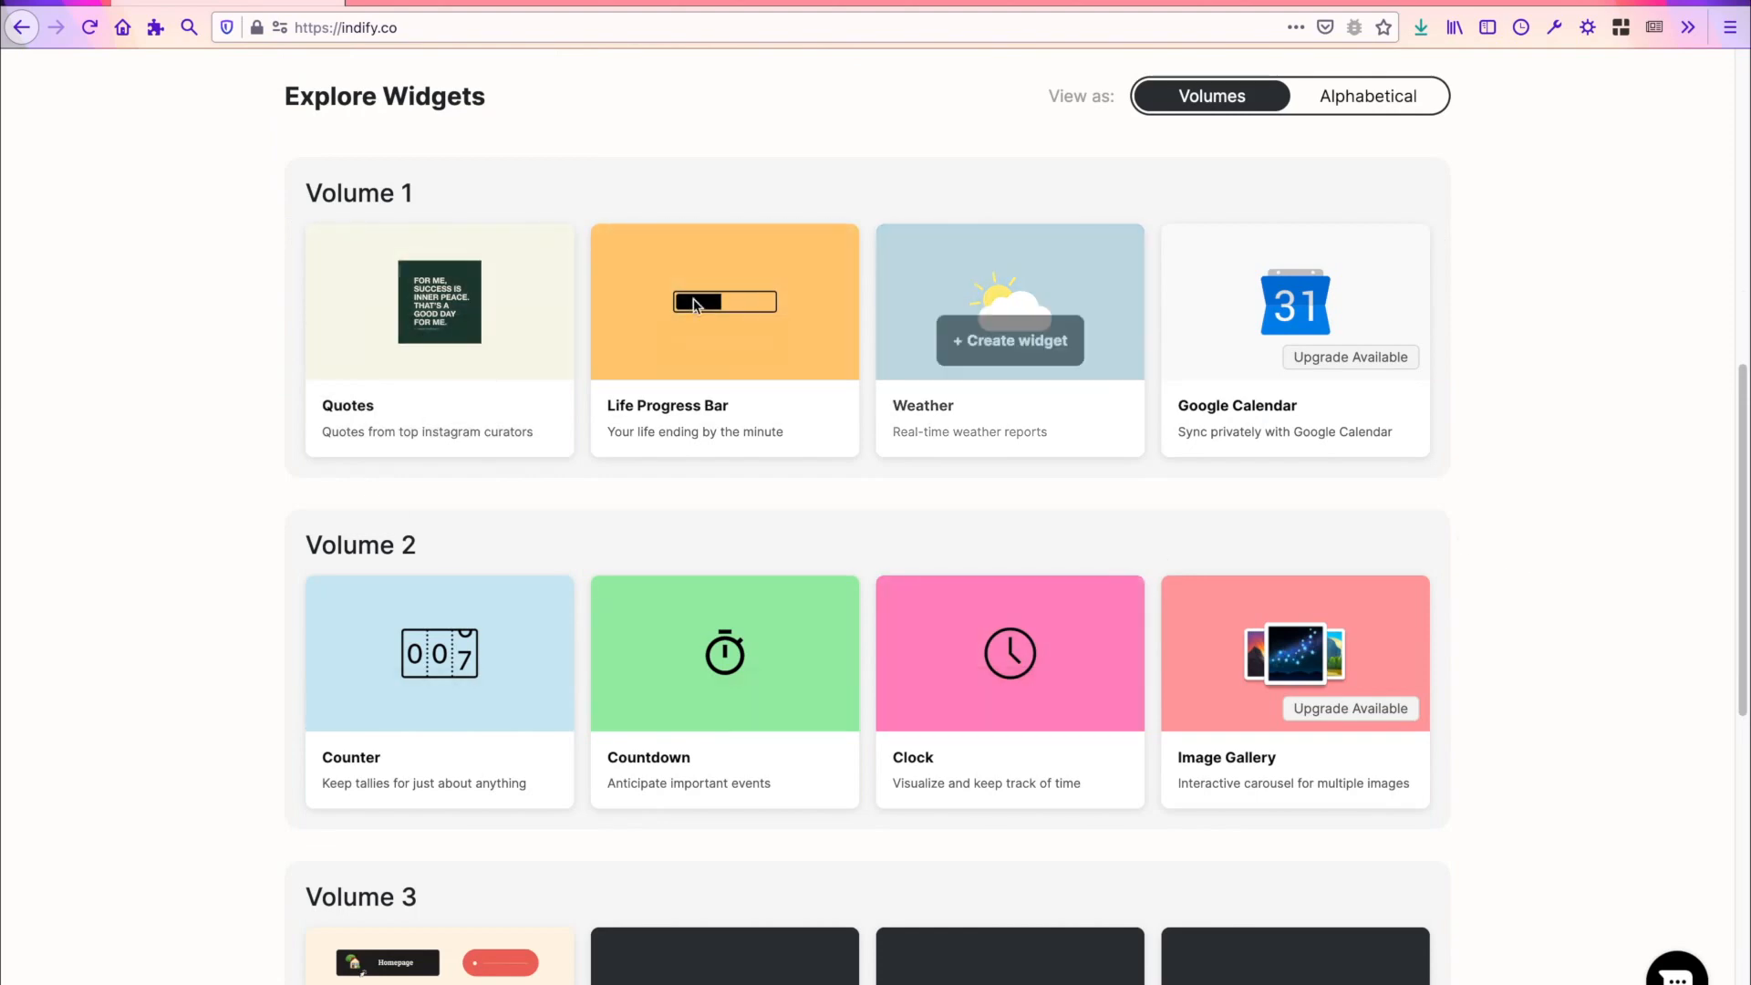
pyautogui.scroll(-3)
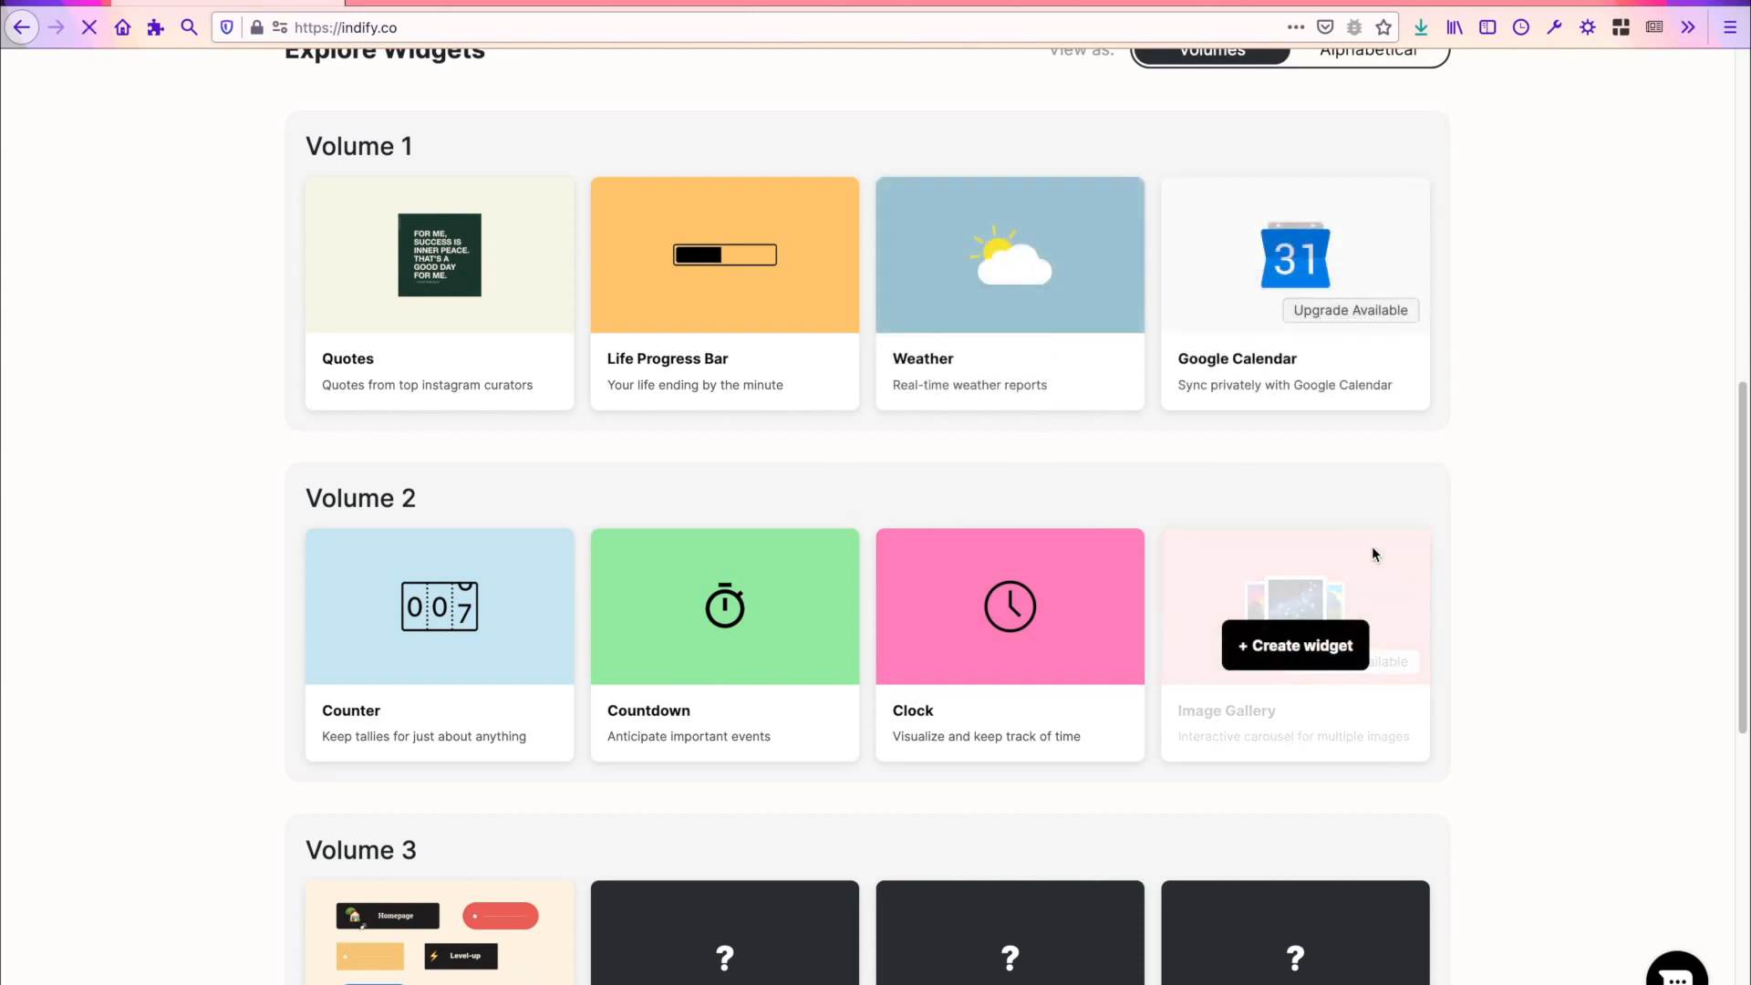
# Step: Open the San Francisco weather widget's settings and copy its live link
pyautogui.click(1009, 255)
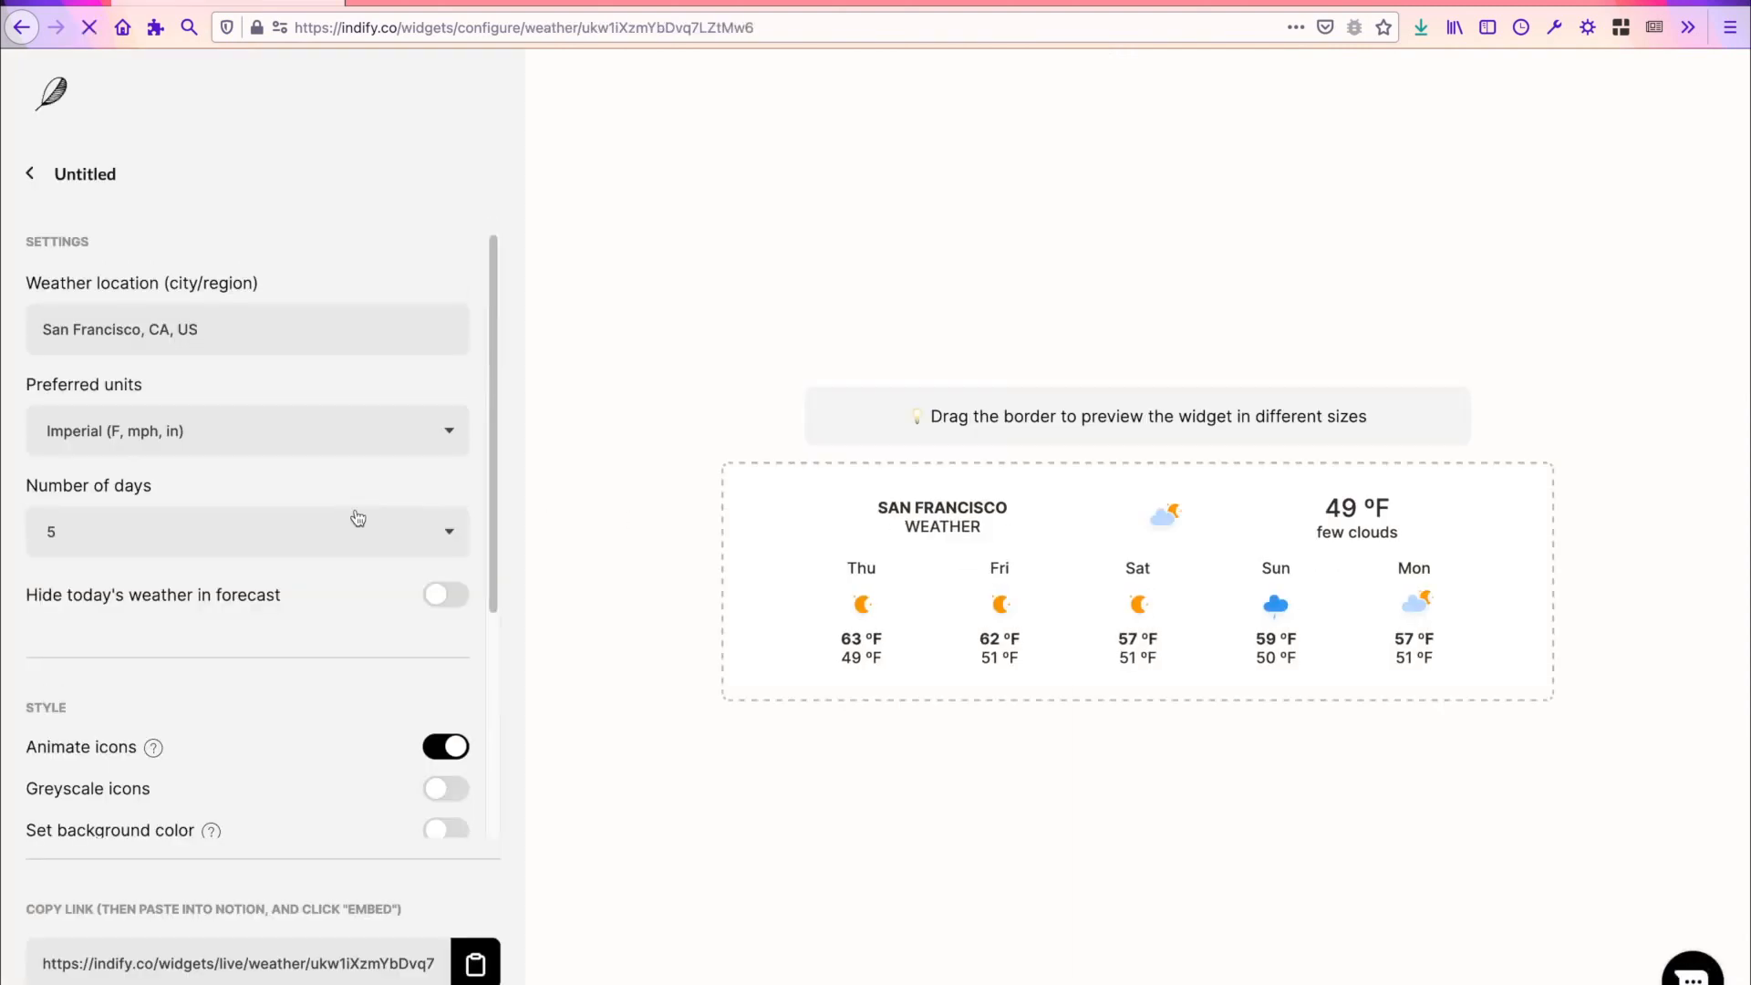
pyautogui.scroll(-3)
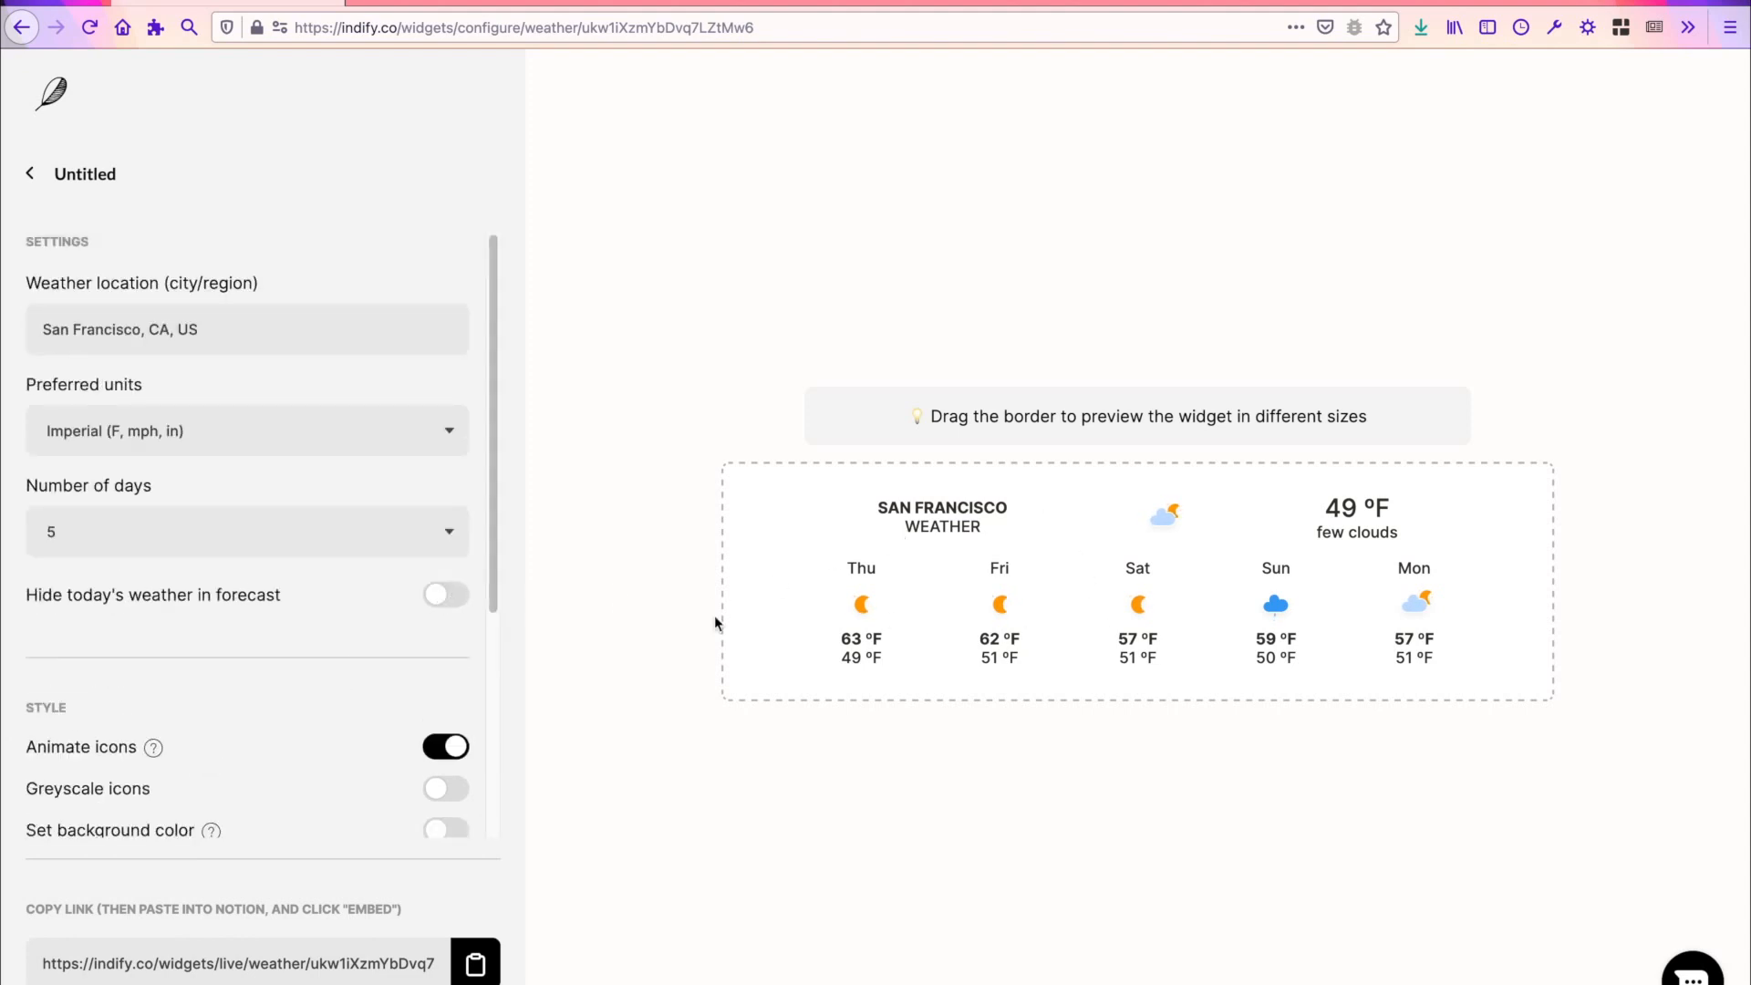
pyautogui.scroll(-3)
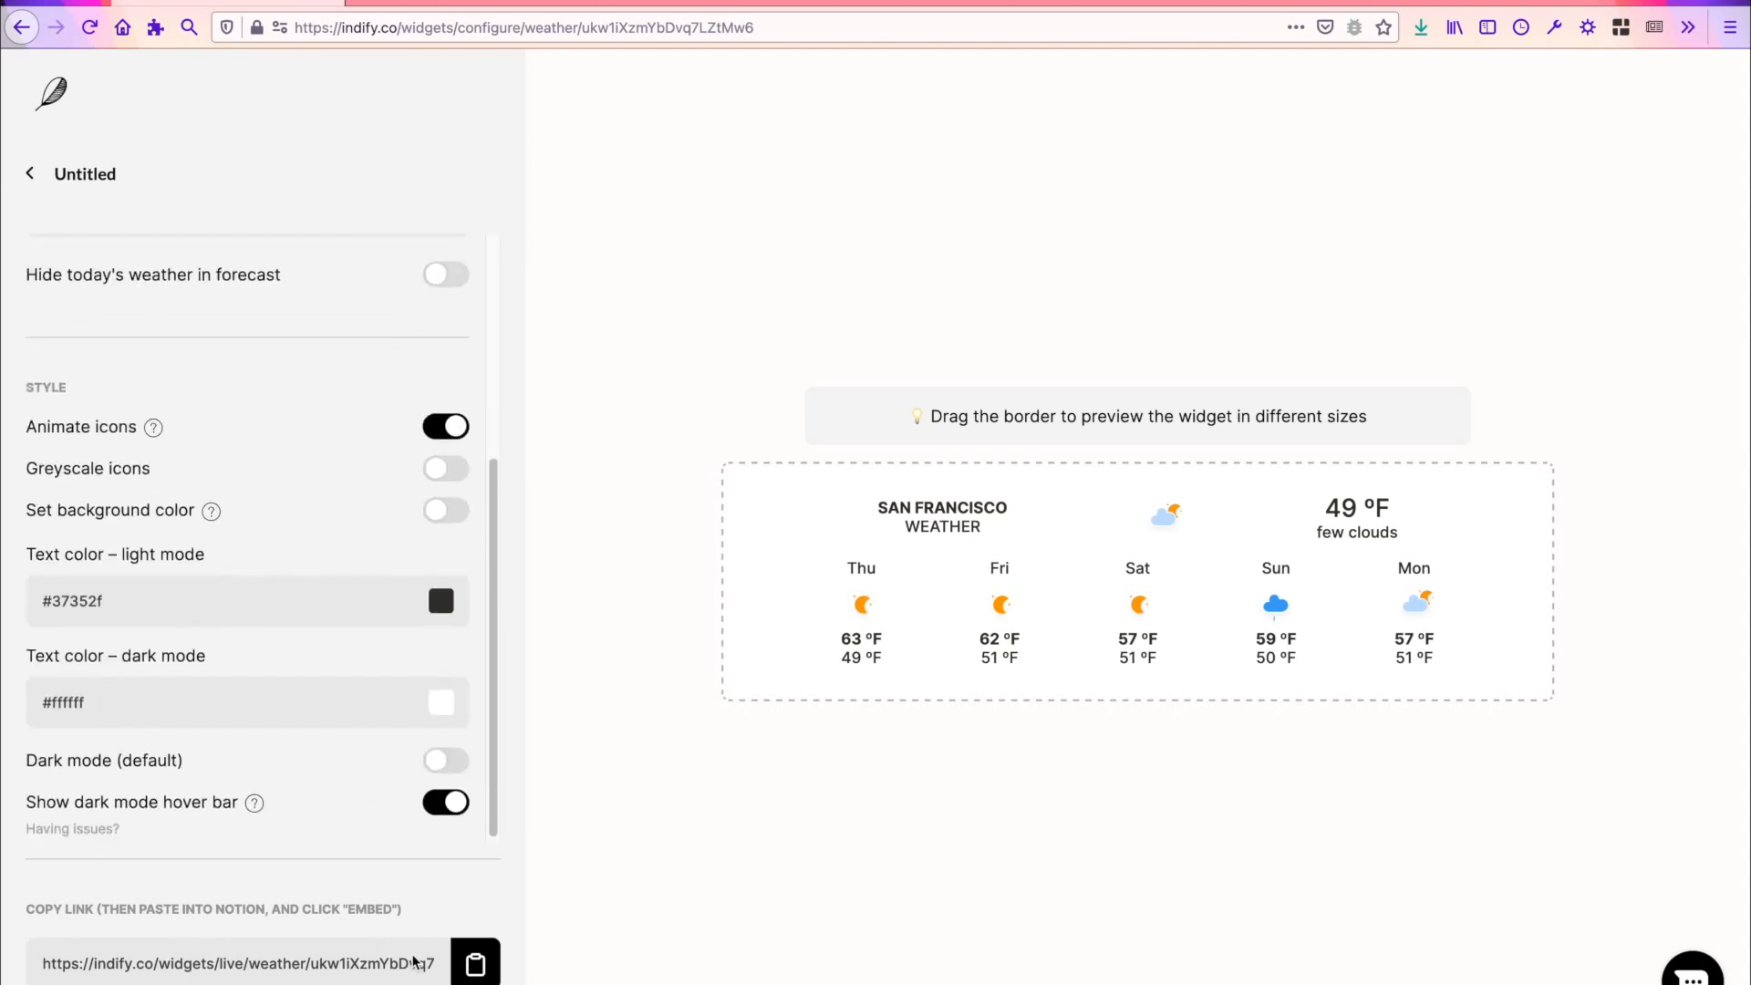
pyautogui.click(473, 961)
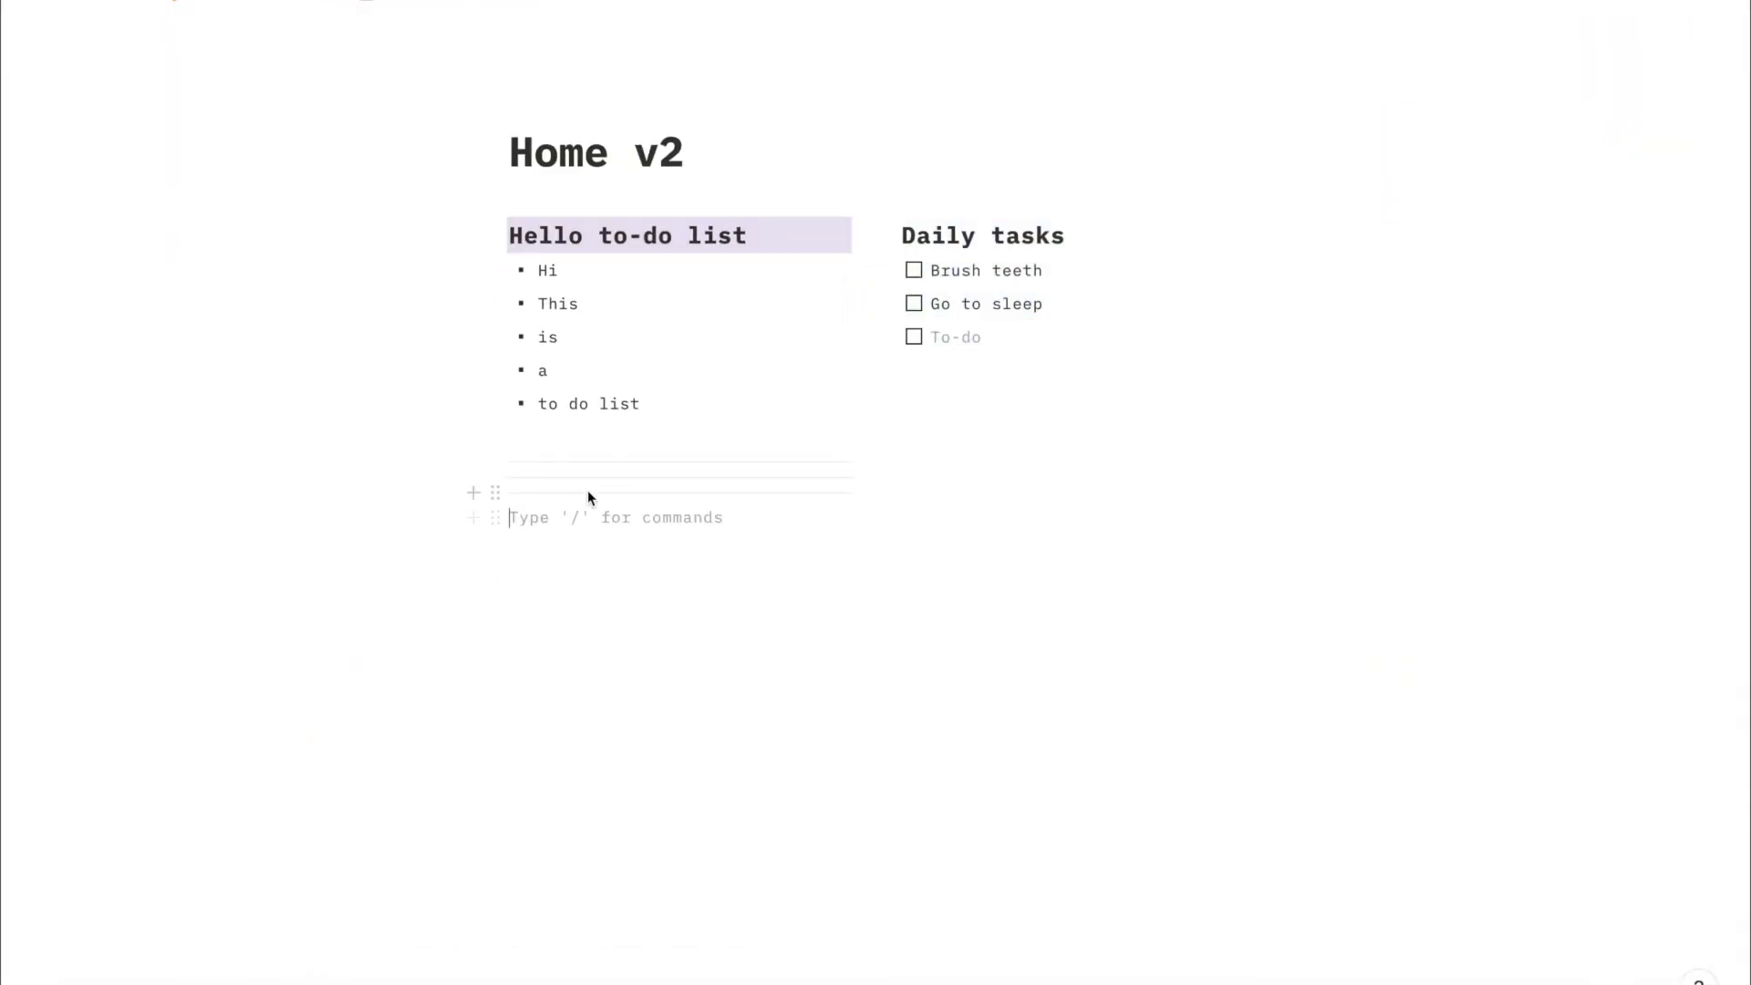
# Step: Paste the link indify.co/widgets/live/weather/ukw1iXzmYbDvq7LZtMw6 and create an embed
pyautogui.write('https://indify.co/widgets/live/weather/ukw1iXzmYbDvq7LZtMw6')
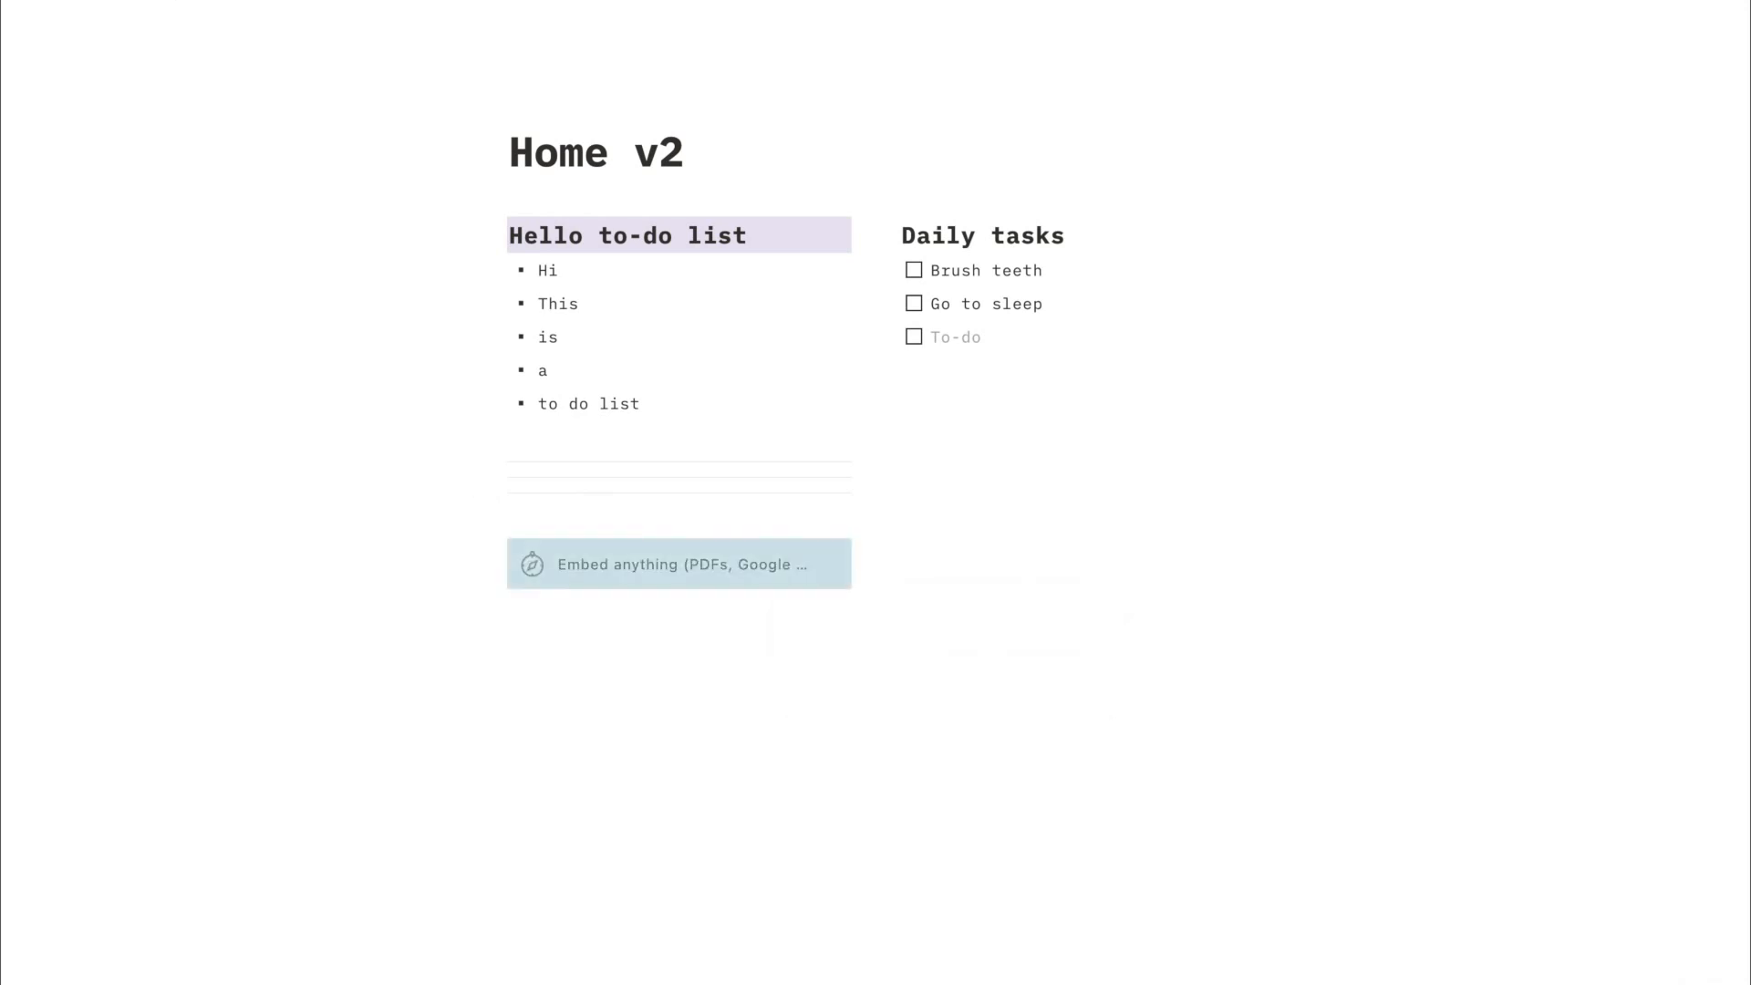
pyautogui.click(678, 562)
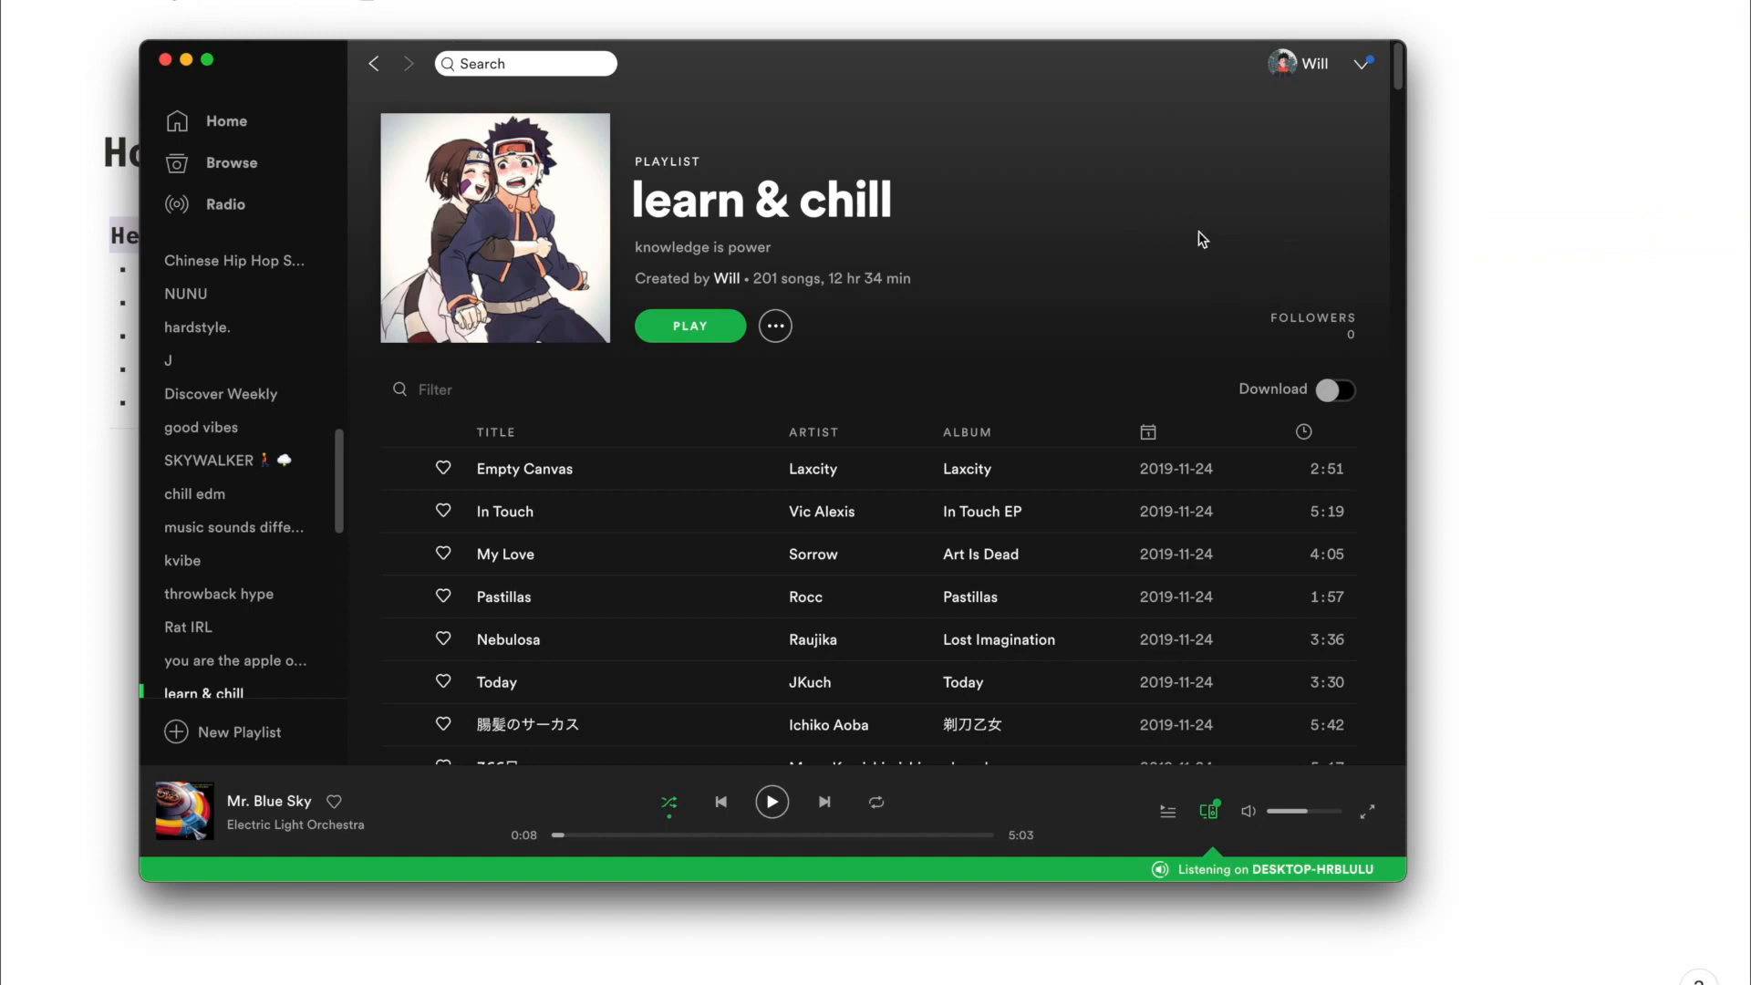
pyautogui.moveTo(970, 588)
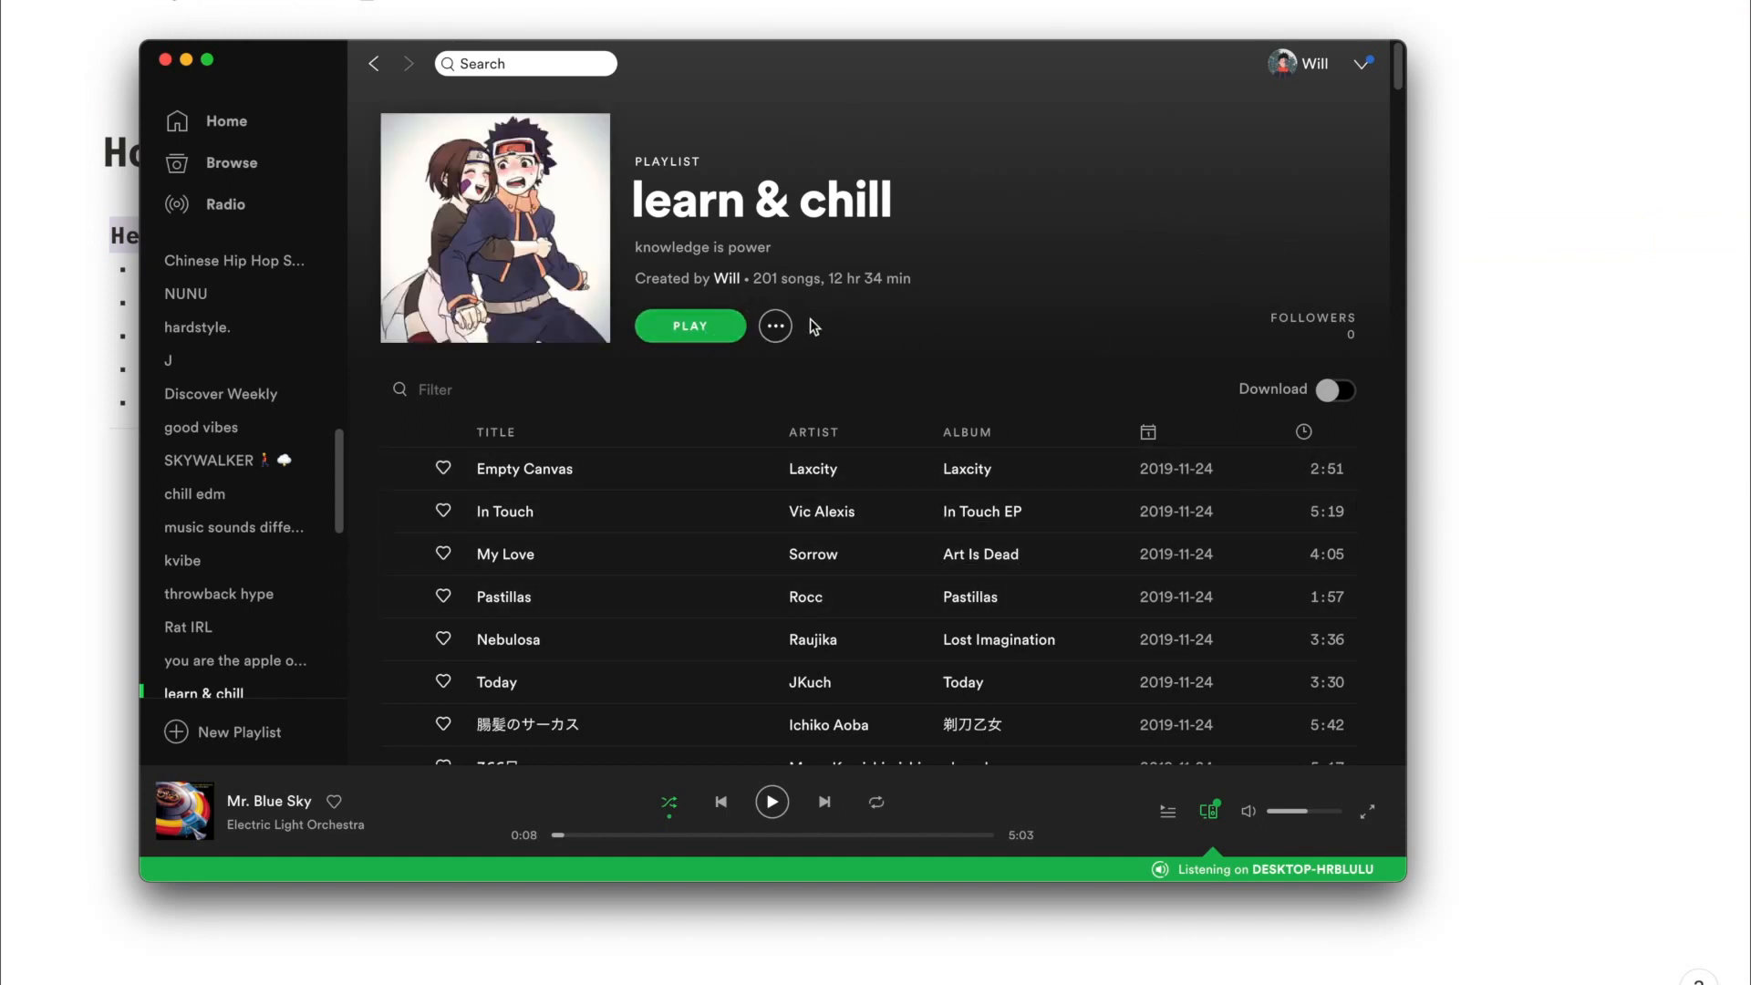
# Step: Copy the learn & chill playlist link from its ••• Share menu
pyautogui.click(774, 324)
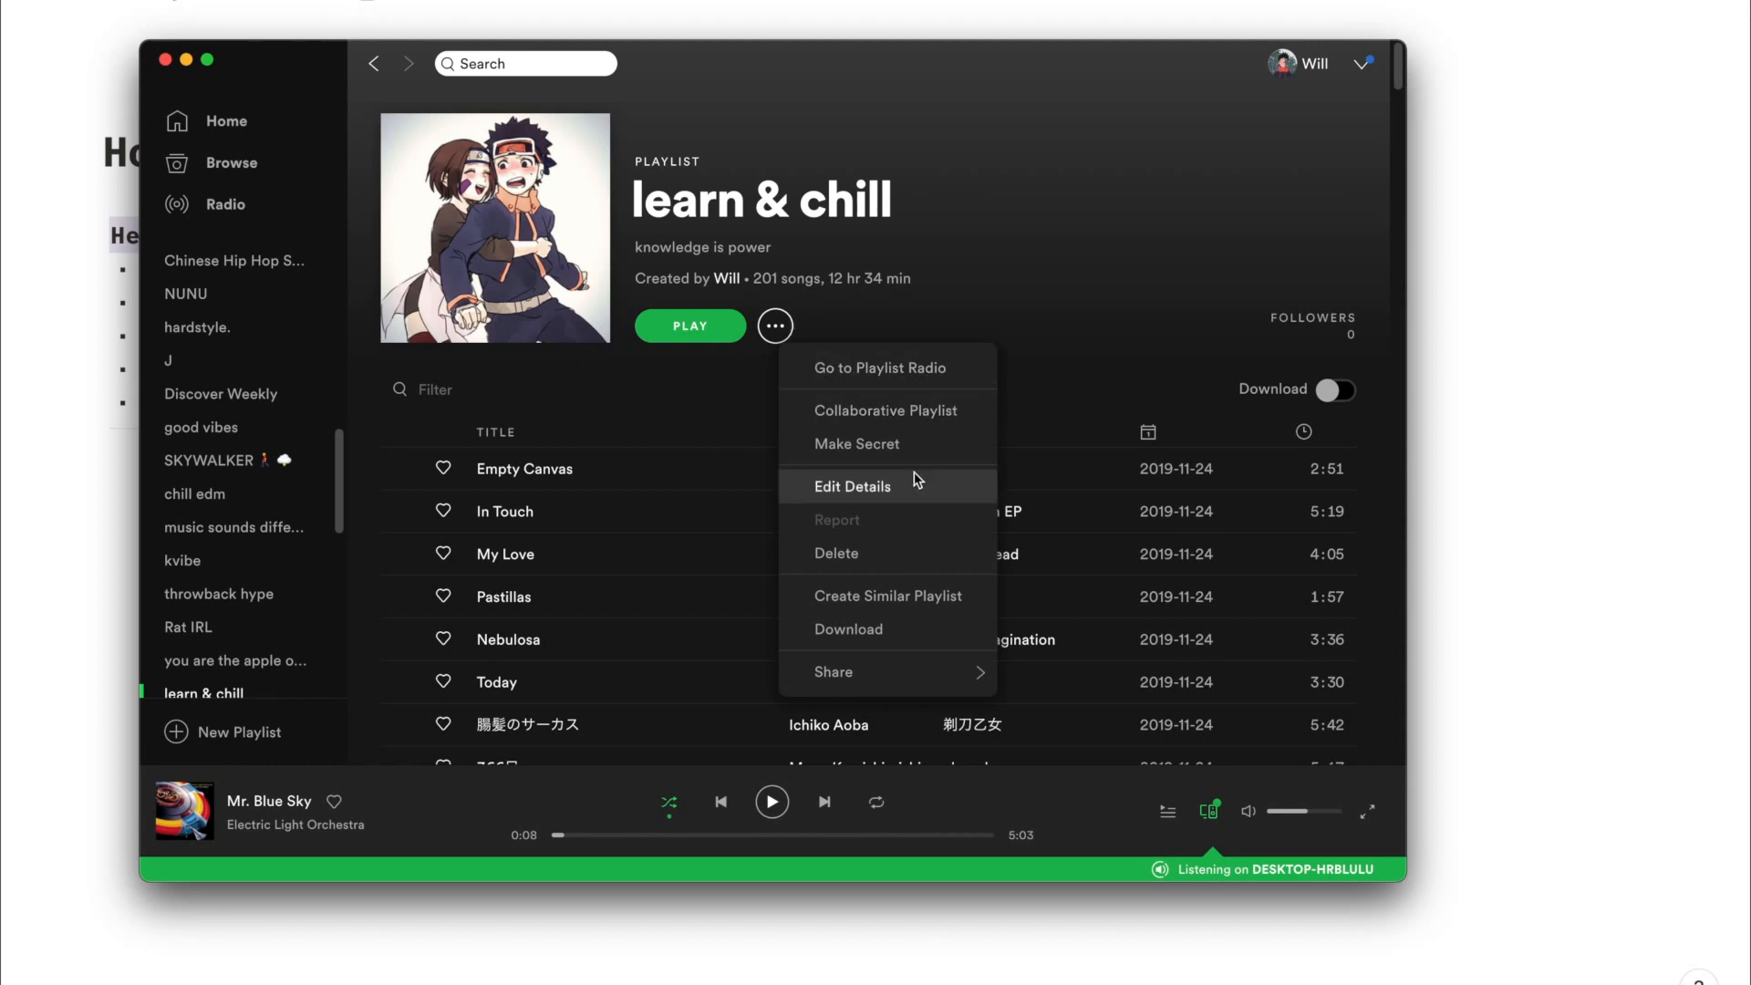
pyautogui.moveTo(894, 671)
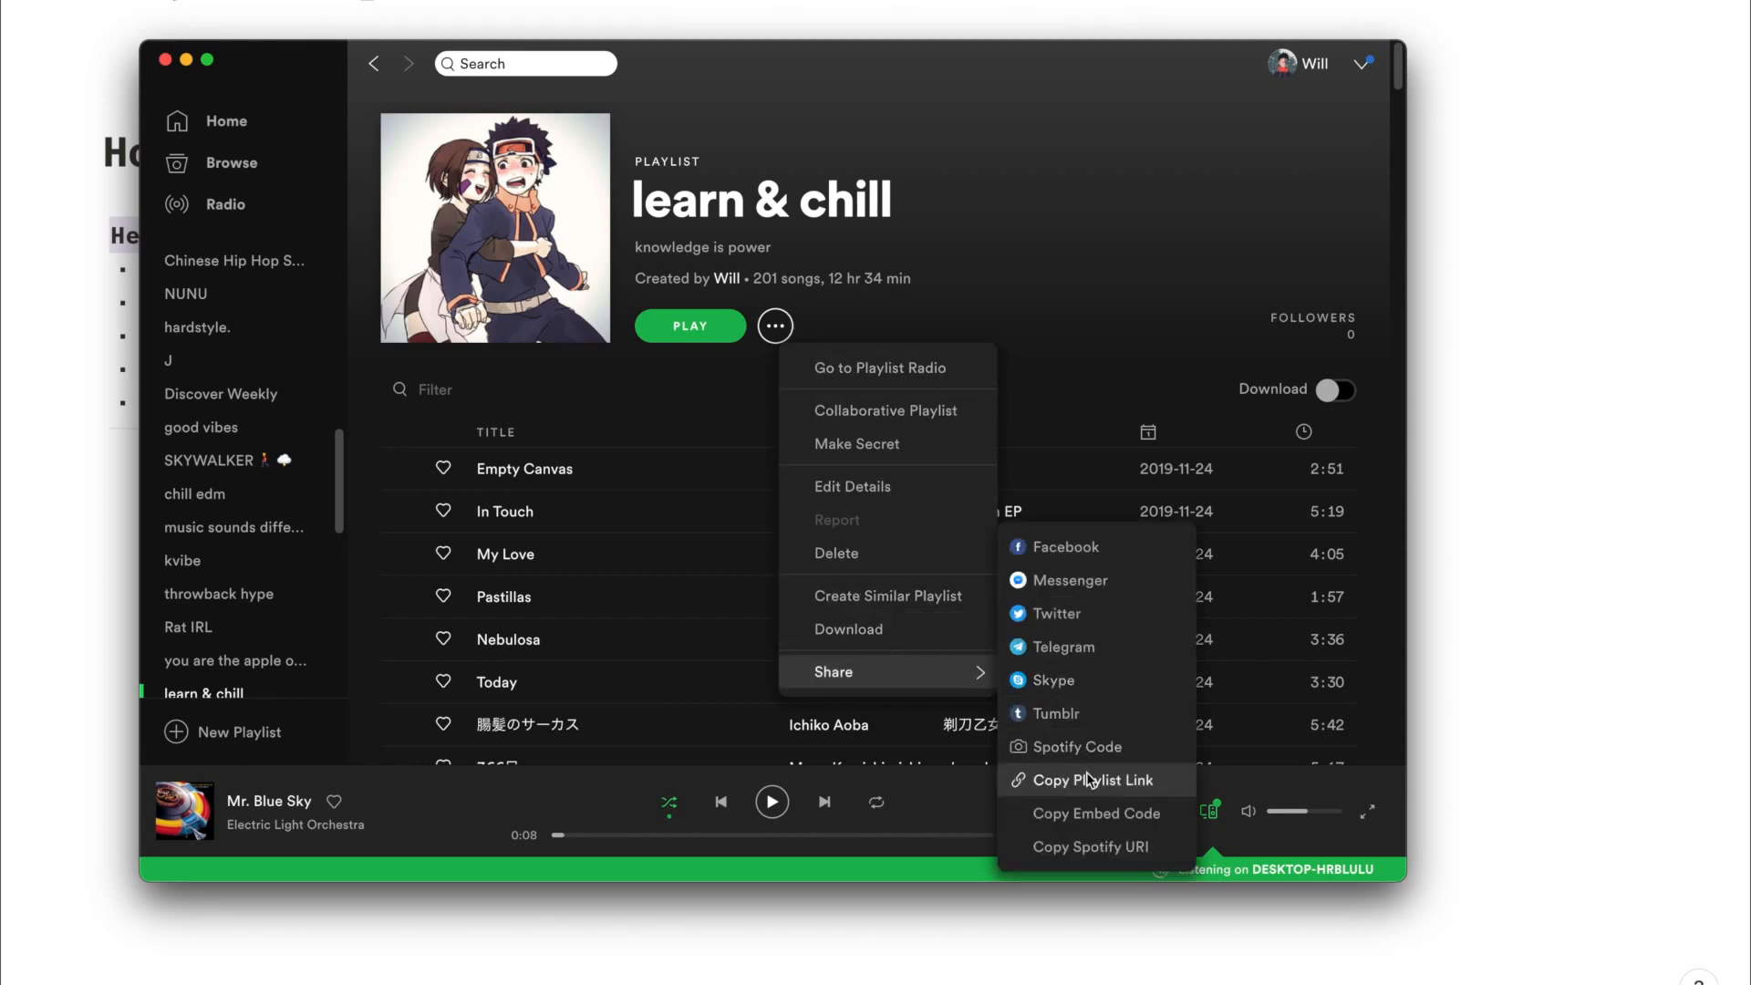
pyautogui.click(1091, 780)
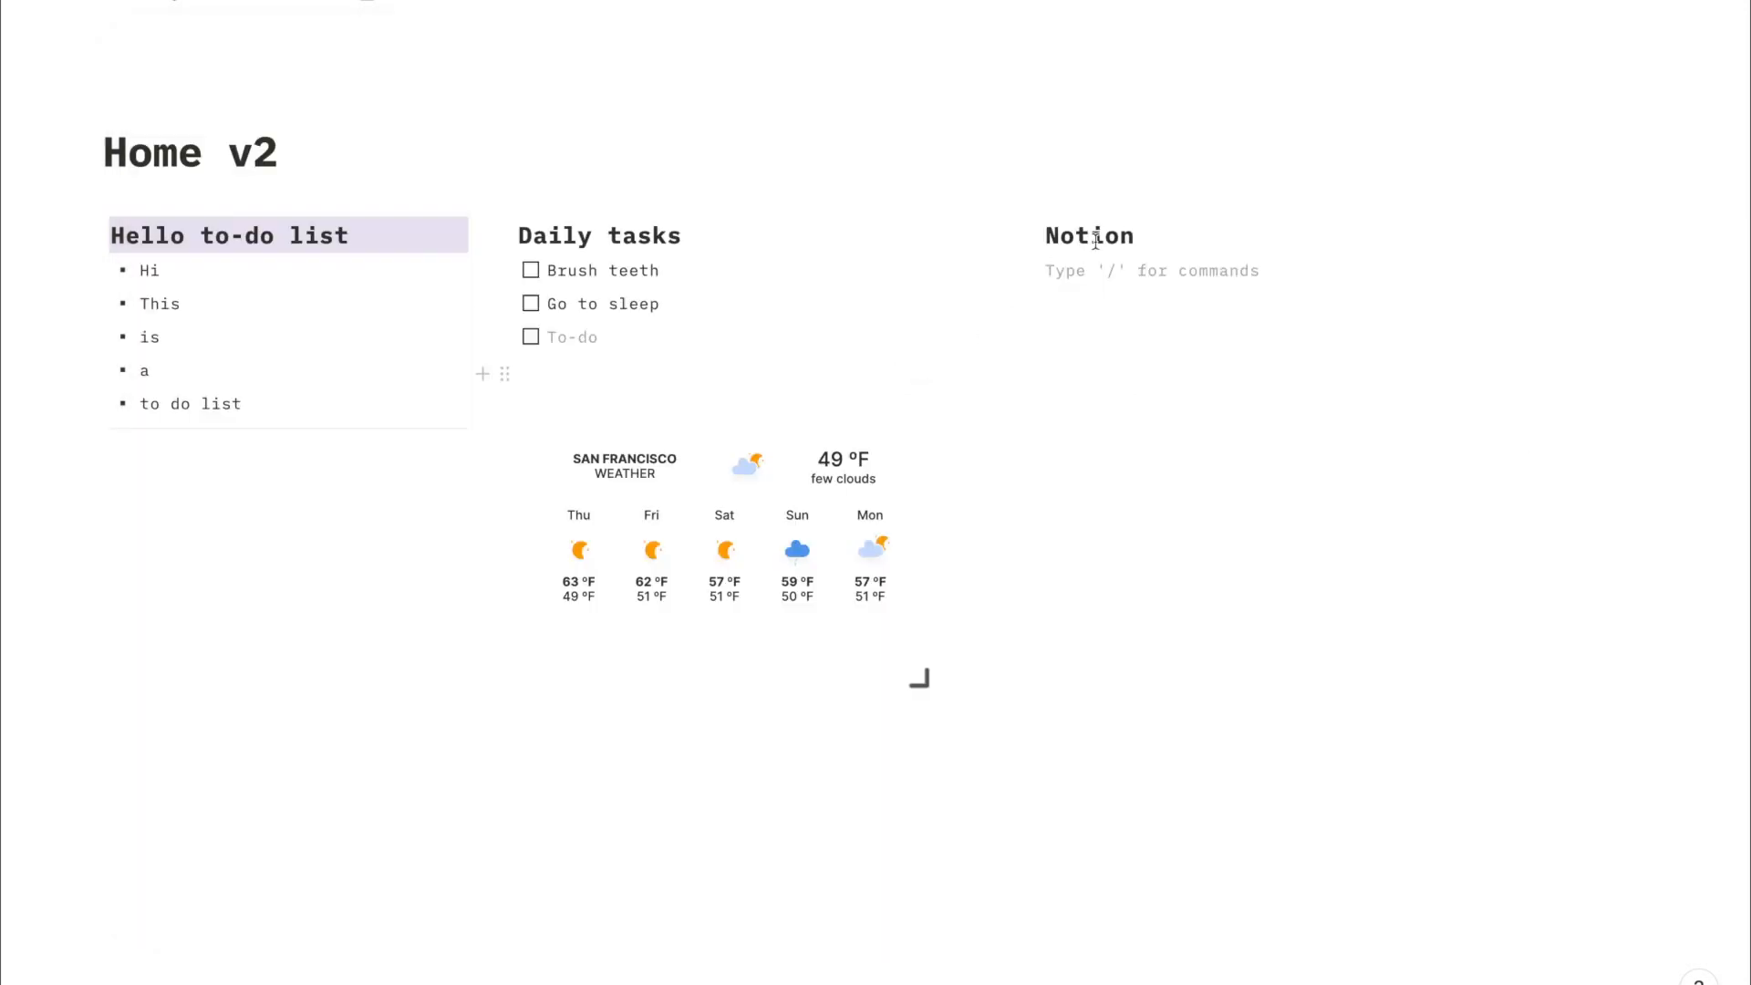
# Step: Add an embed block with /emv containing the pasted Spotify player code
pyautogui.write('/emv')
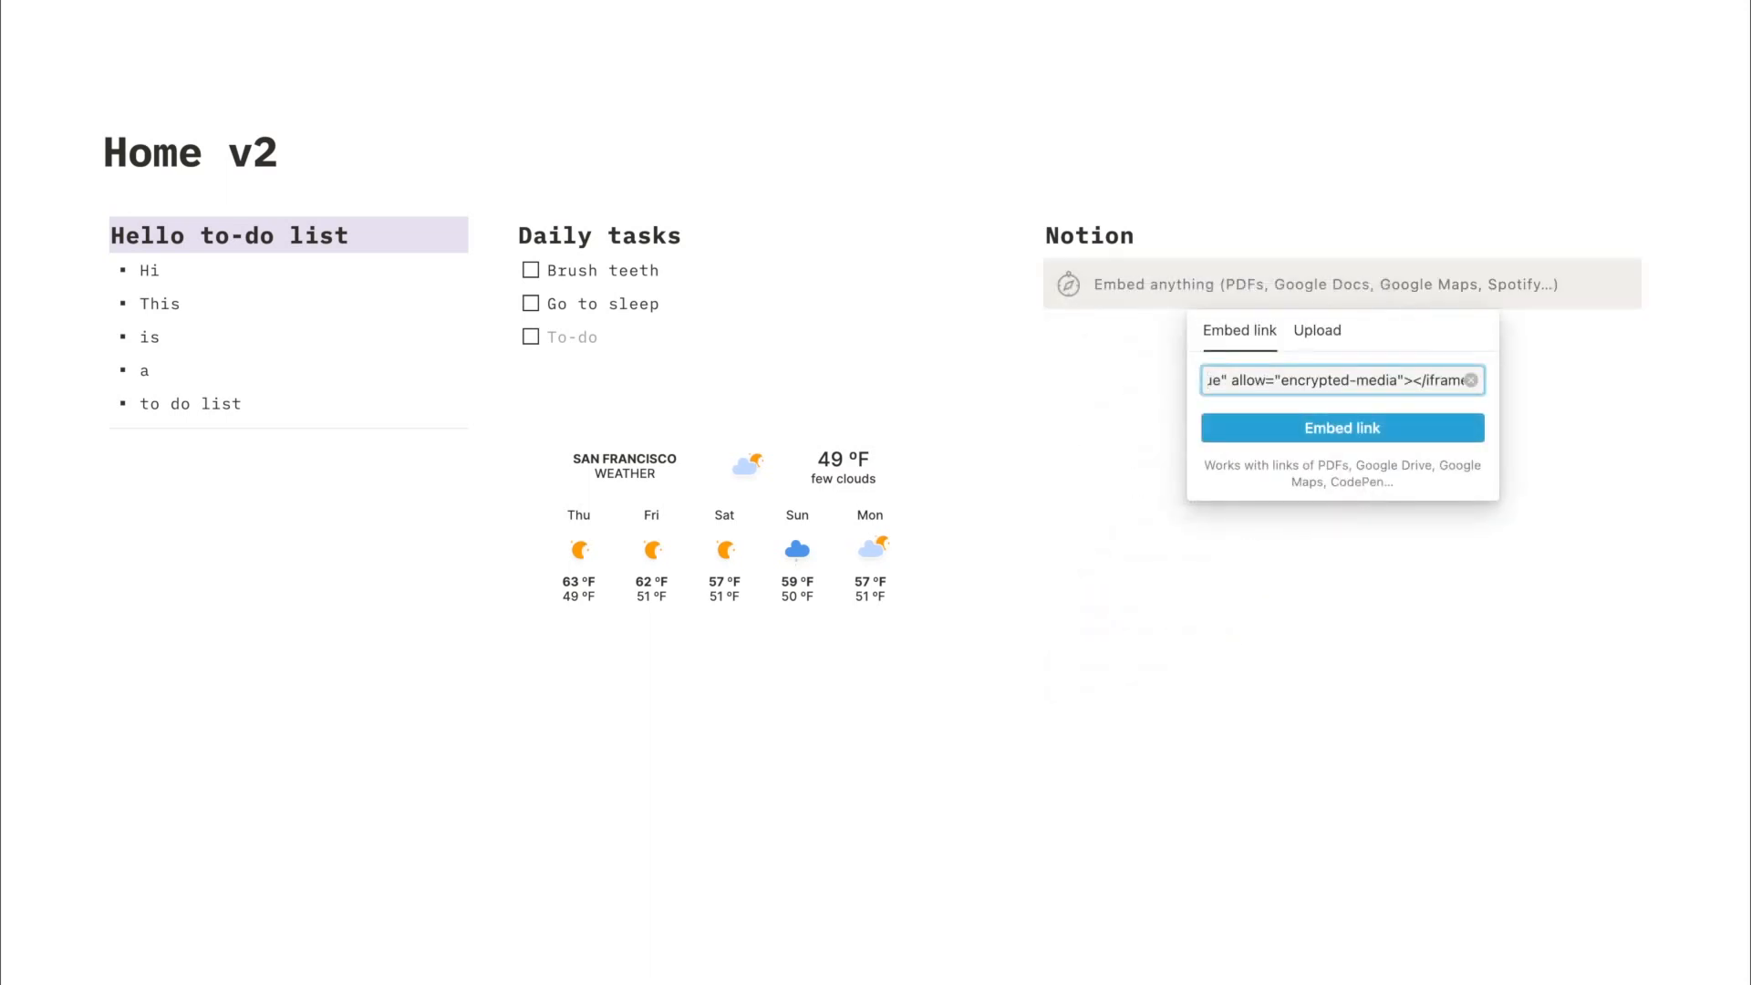
pyautogui.click(1341, 428)
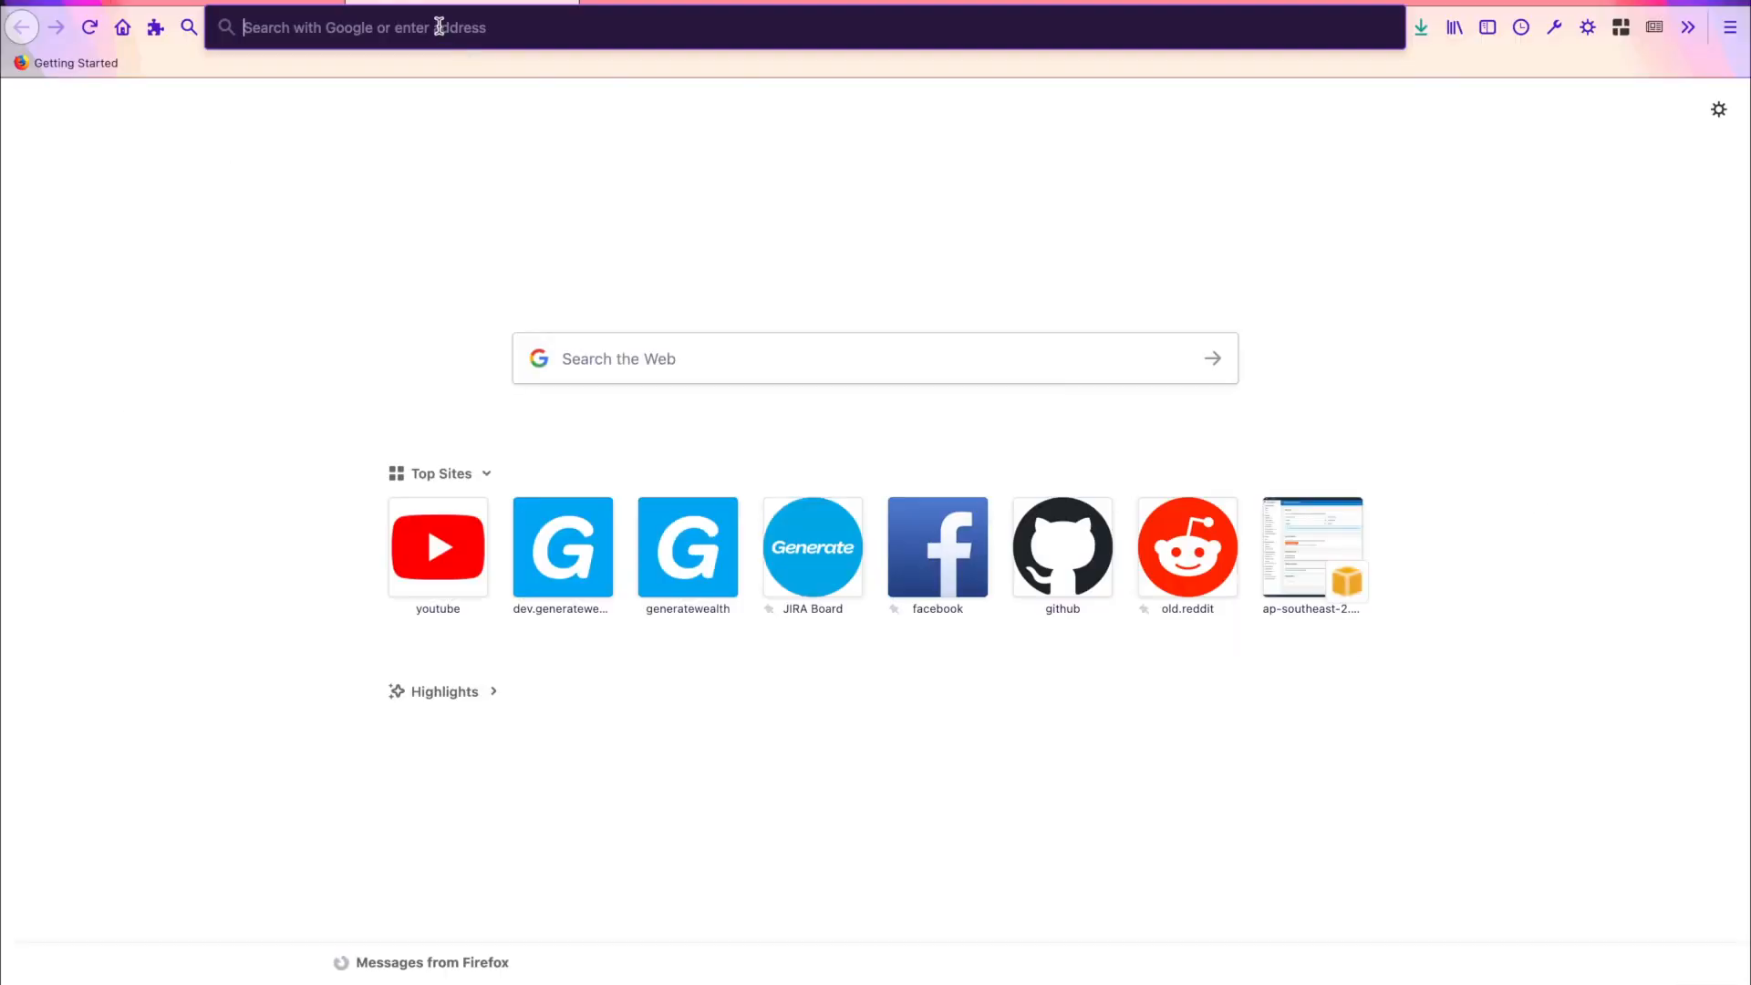
# Step: Search for Pinterest and copy the sky-lantern artwork image from a pin
pyautogui.write('pinterest.nz/pin/18084835993354496/')
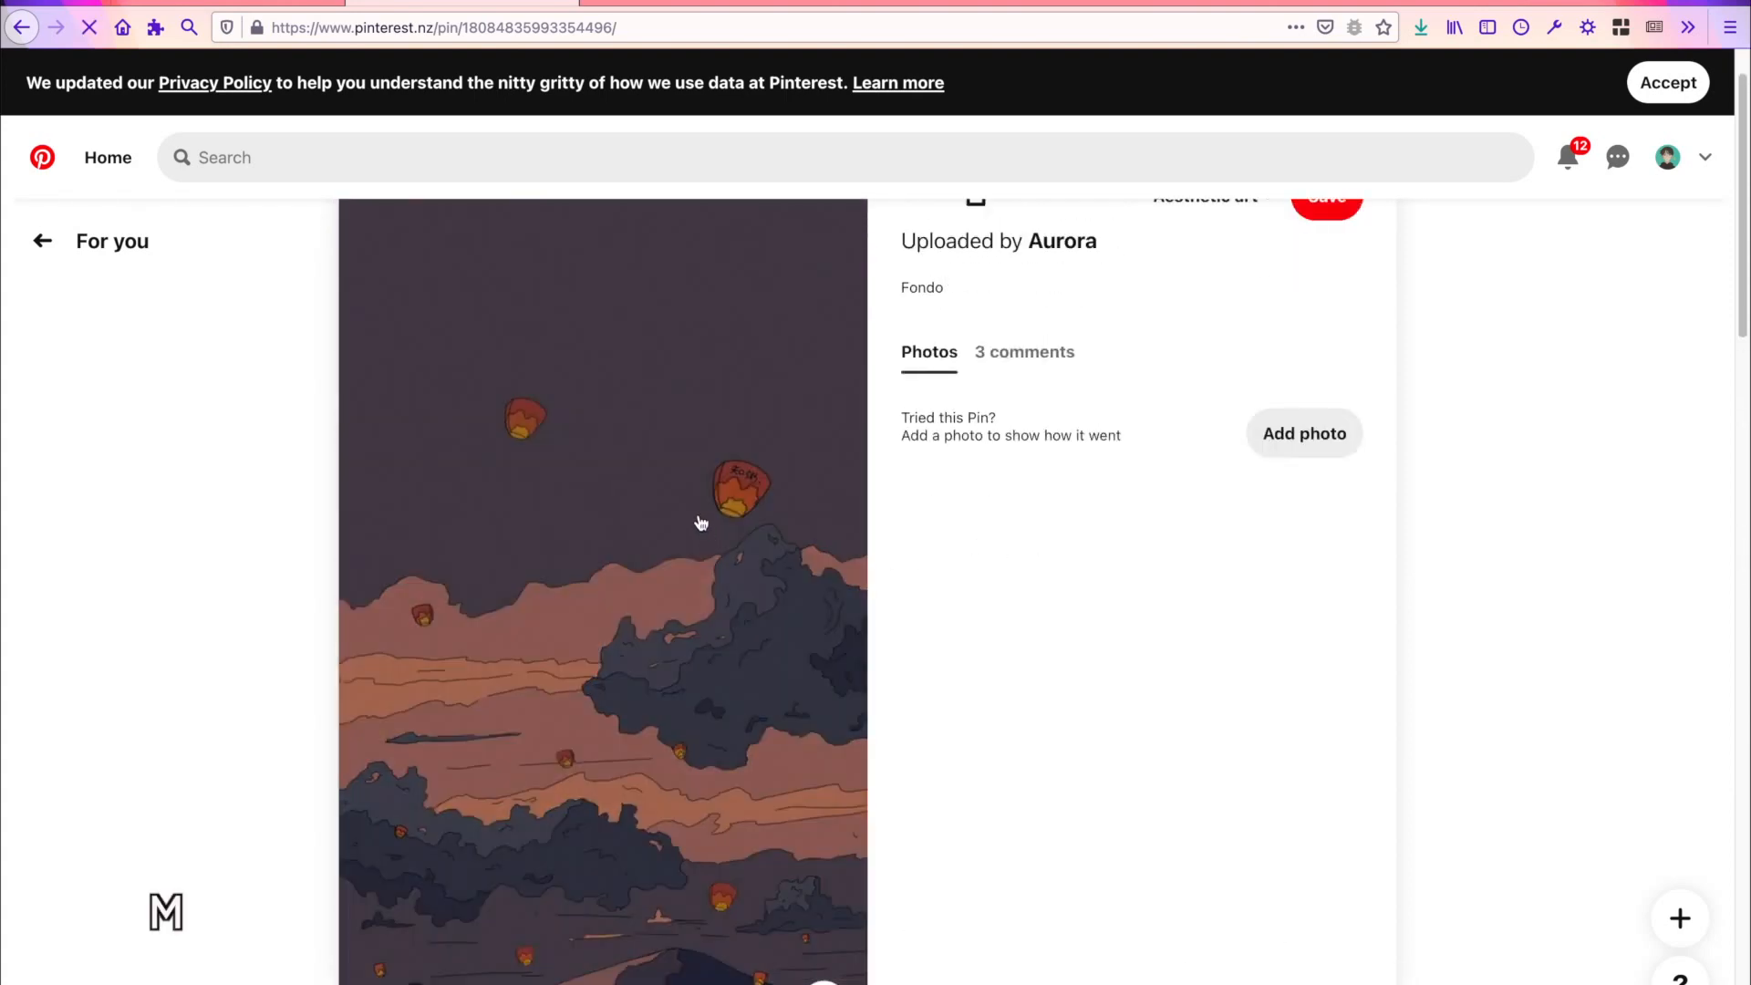
pyautogui.rightClick(701, 522)
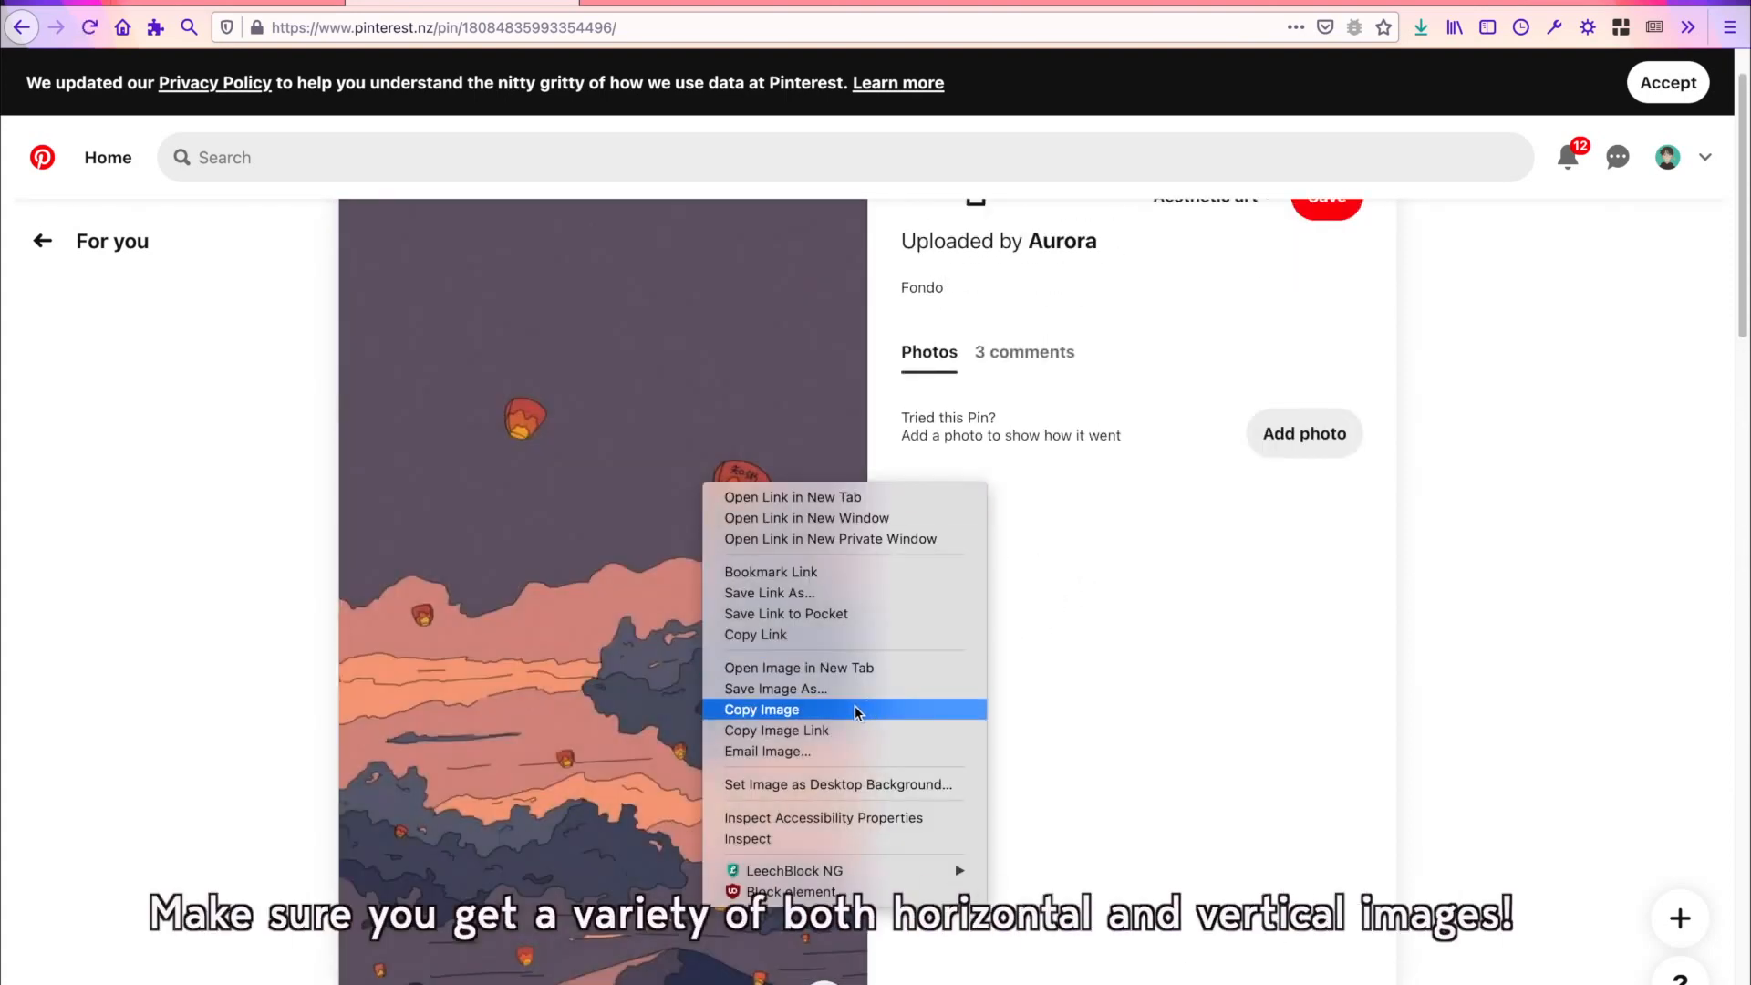
pyautogui.click(762, 710)
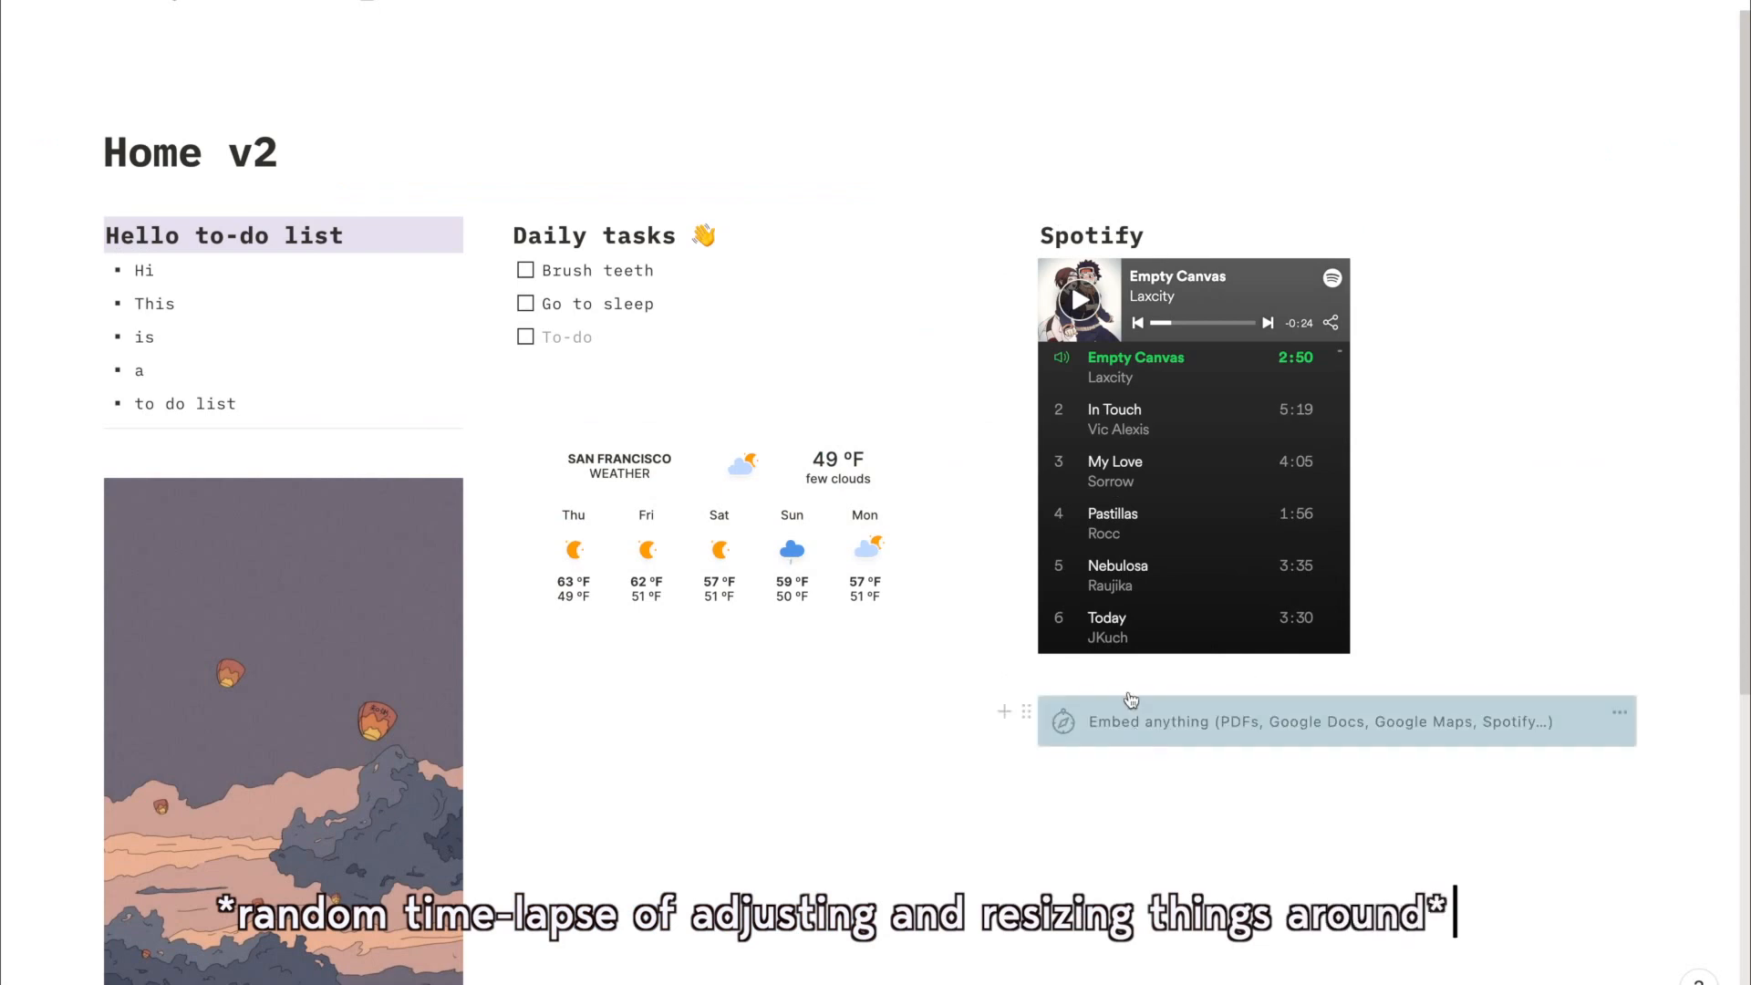
# Step: Colour the Daily tasks heading blue with /color blue, then scroll down the page
pyautogui.write('/color blue')
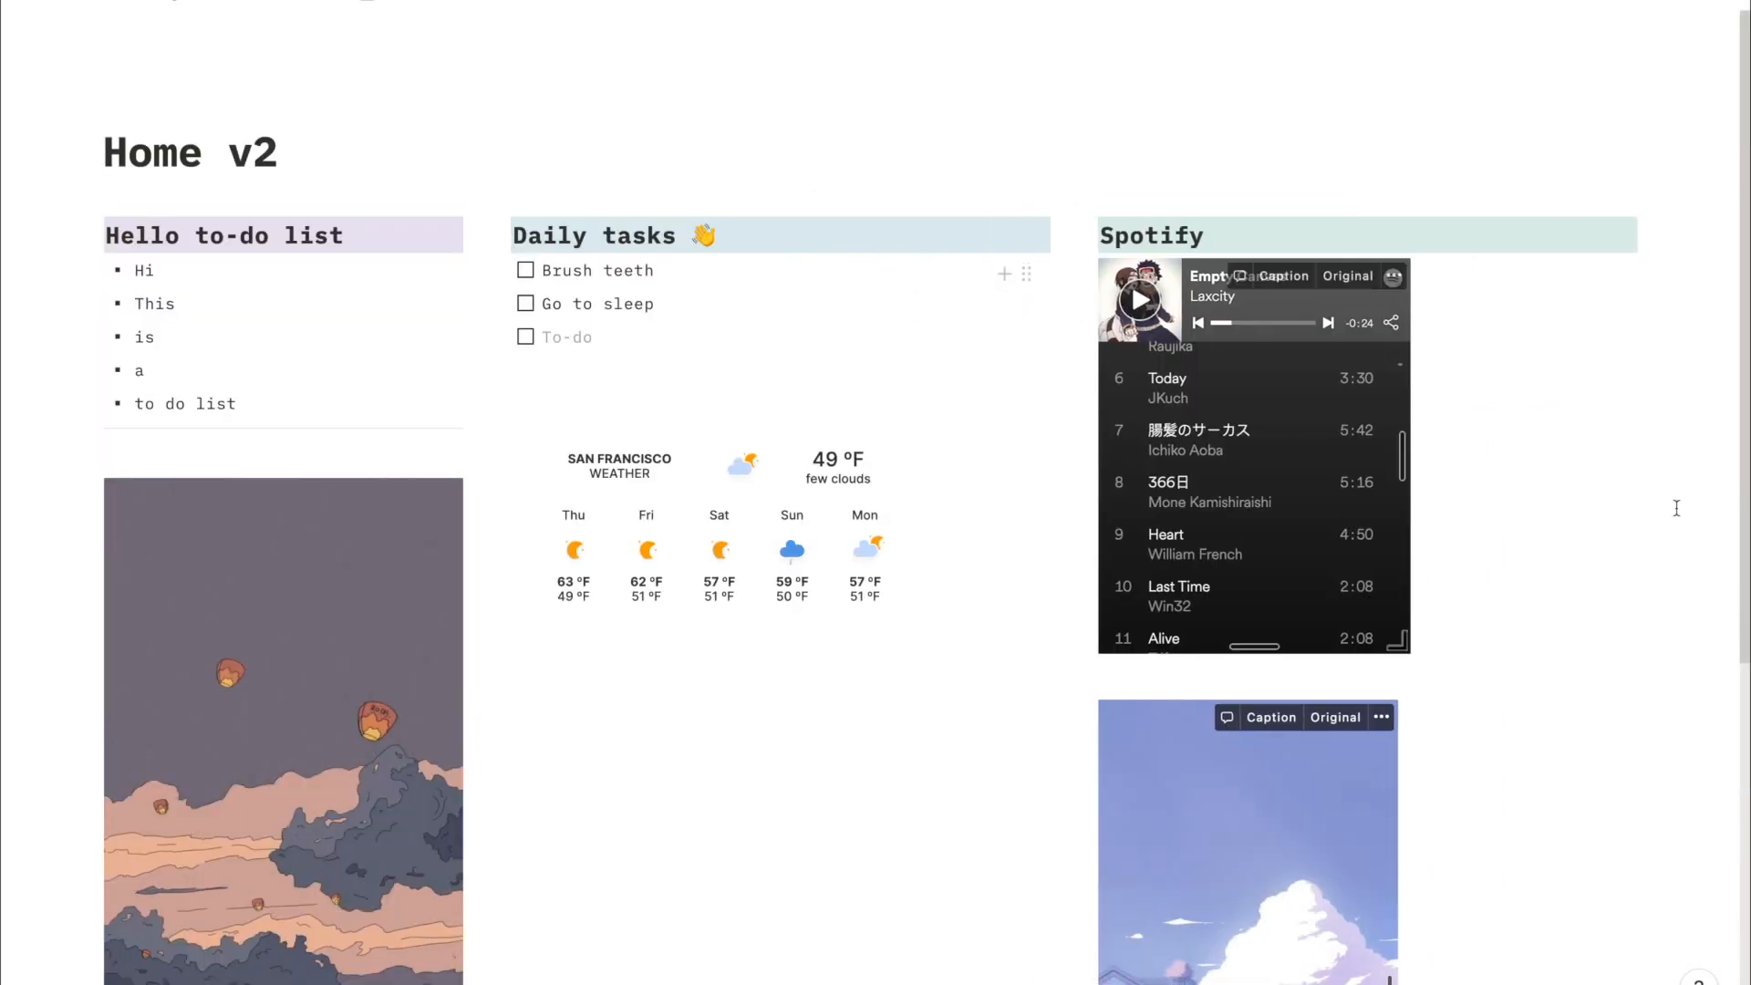
pyautogui.scroll(-3)
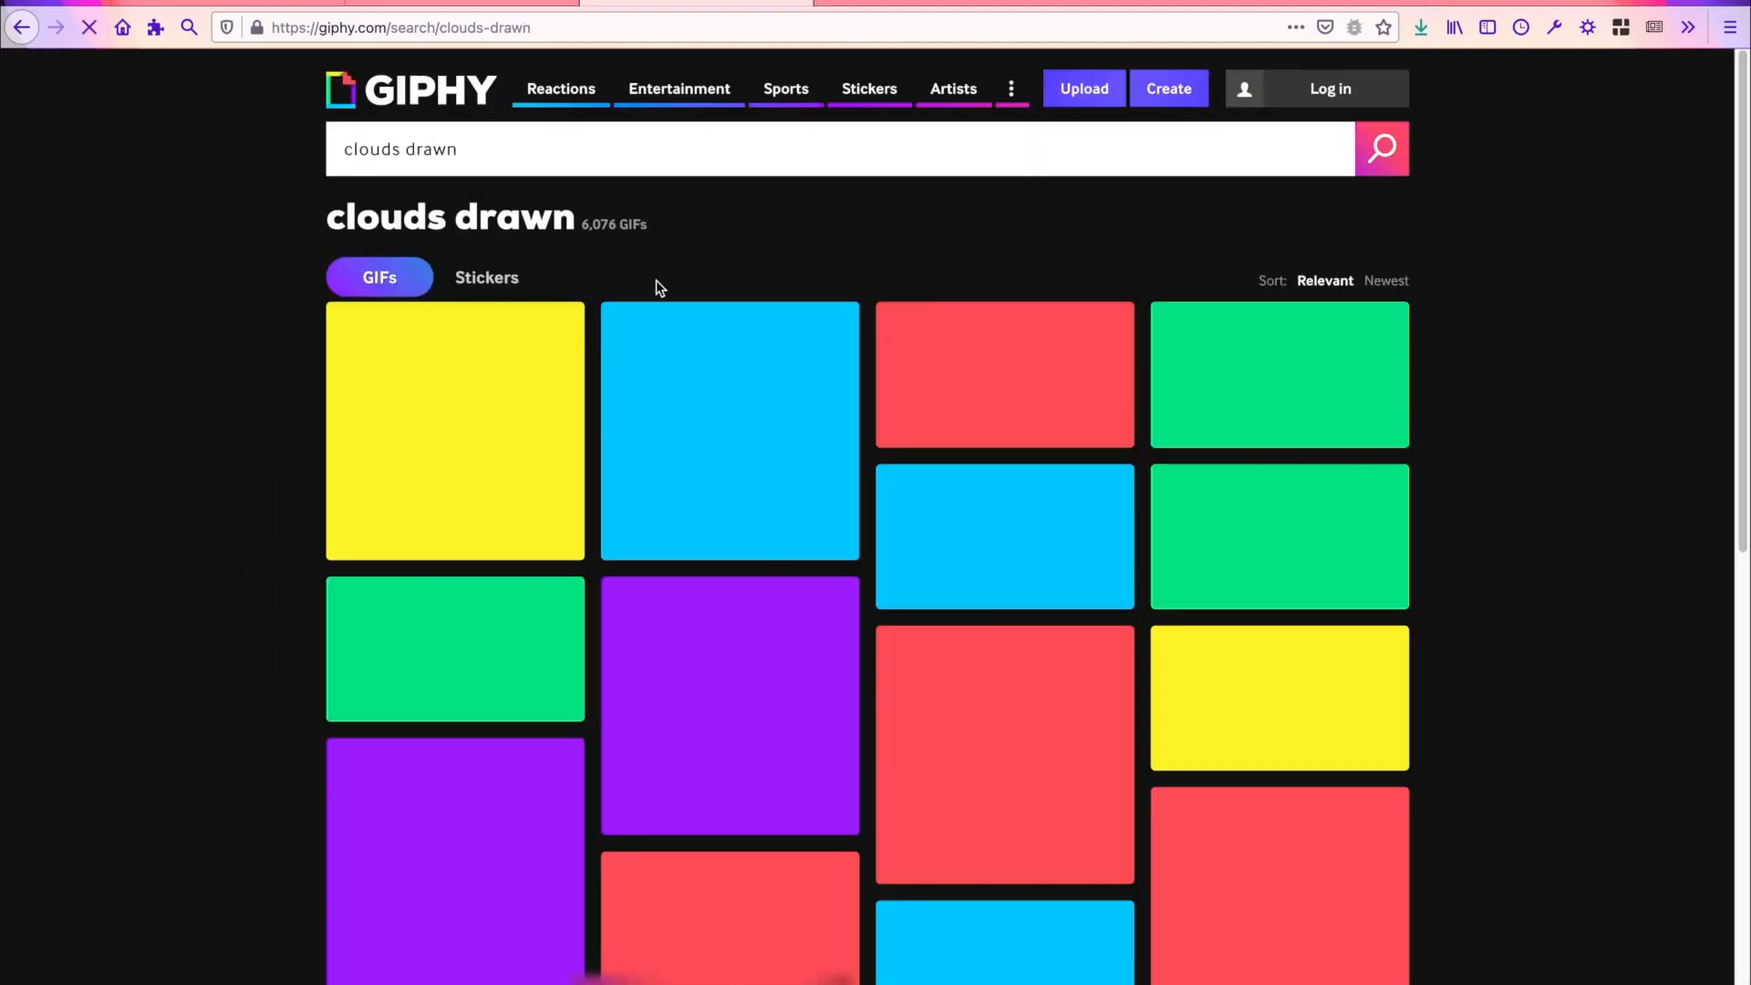
# Step: Scroll the 'clouds drawn' Giphy results and copy a cloud GIF's direct link
pyautogui.scroll(-3)
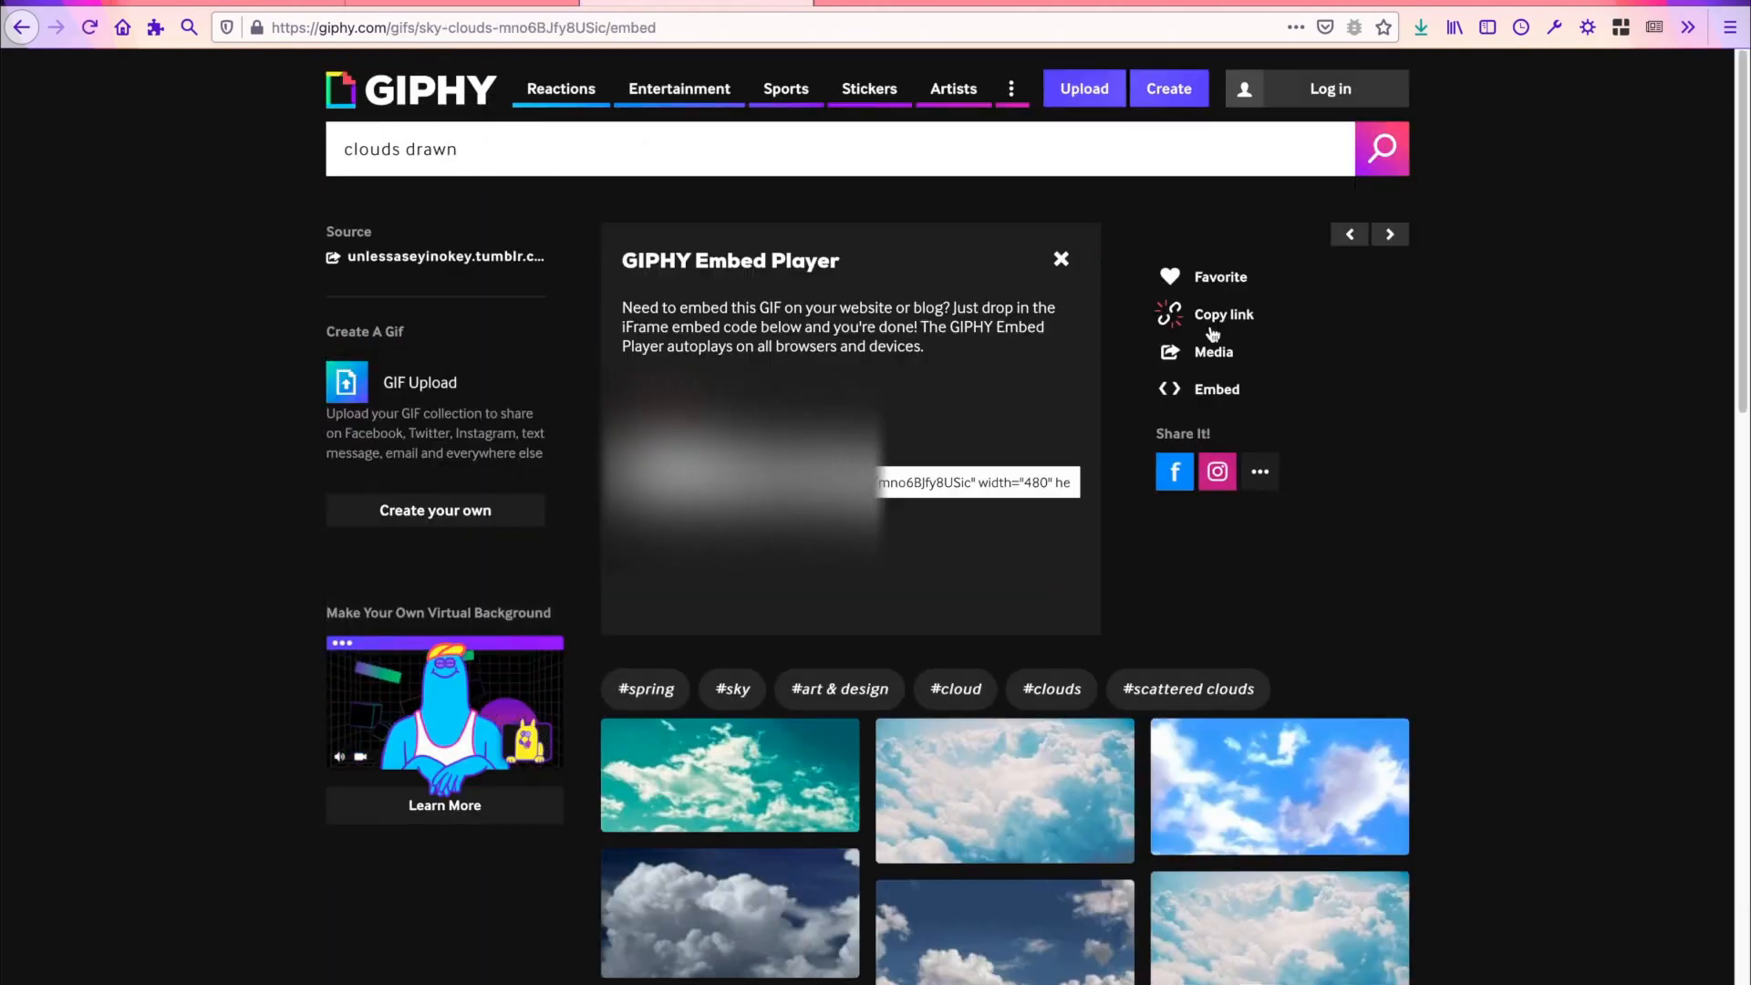
pyautogui.click(1223, 313)
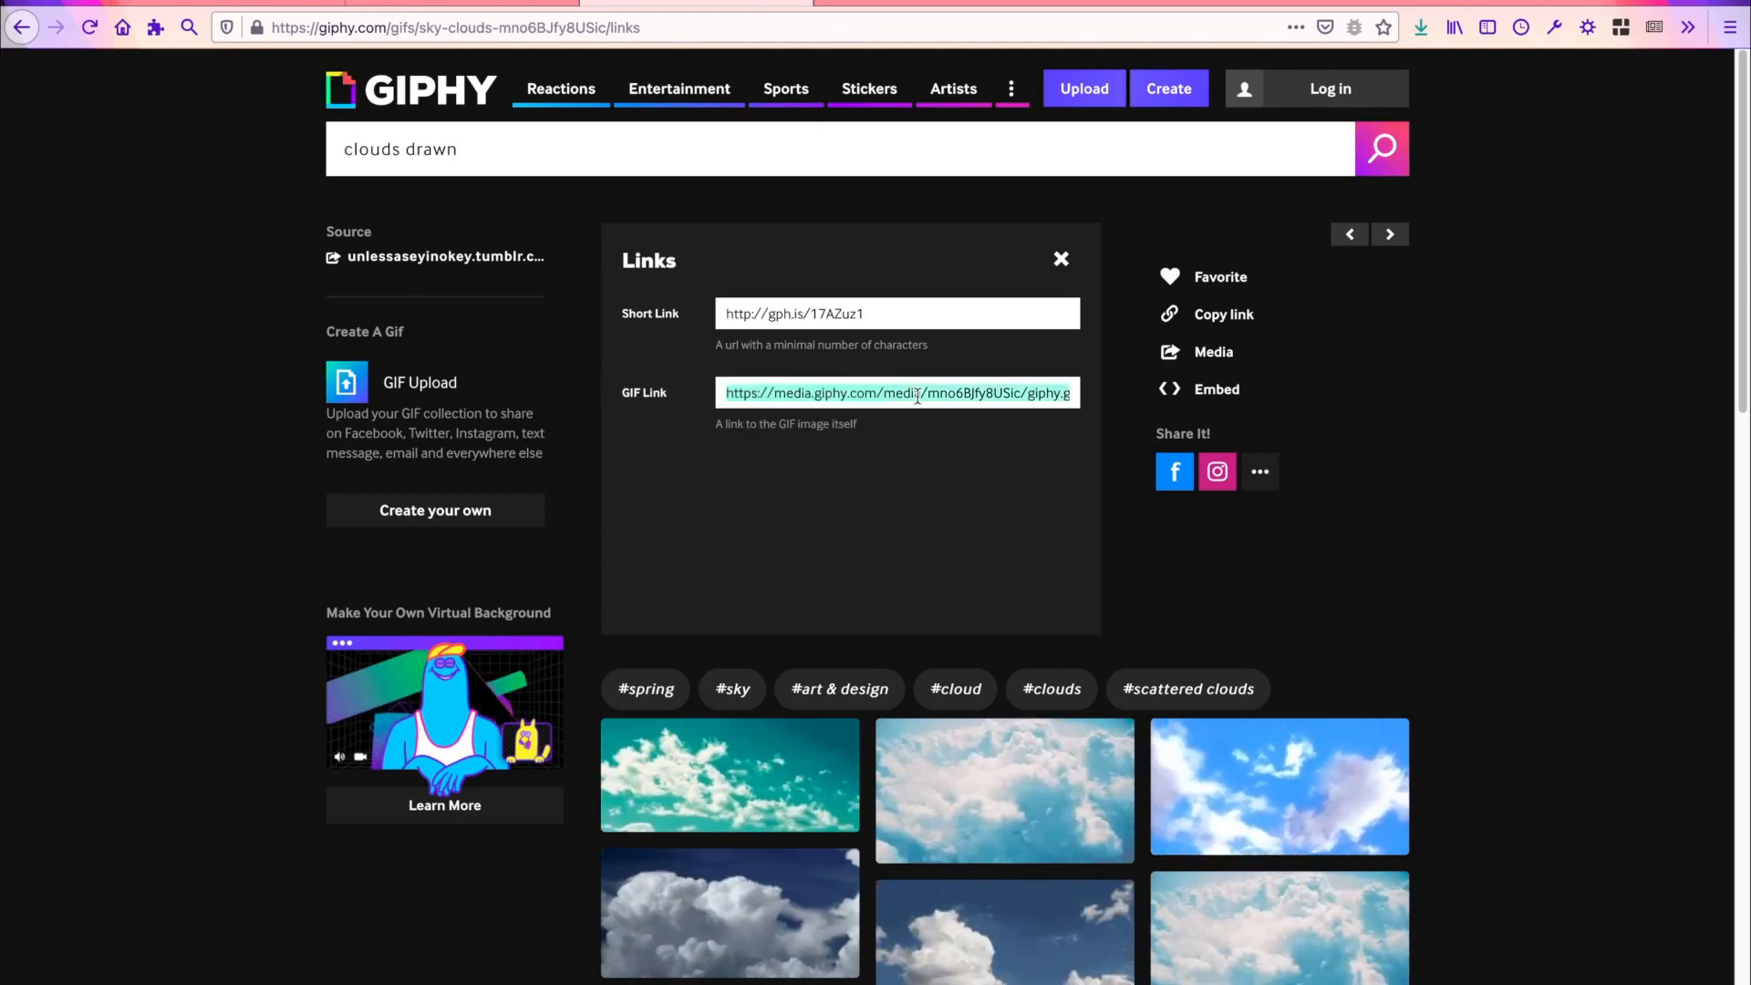
pyautogui.click(1223, 314)
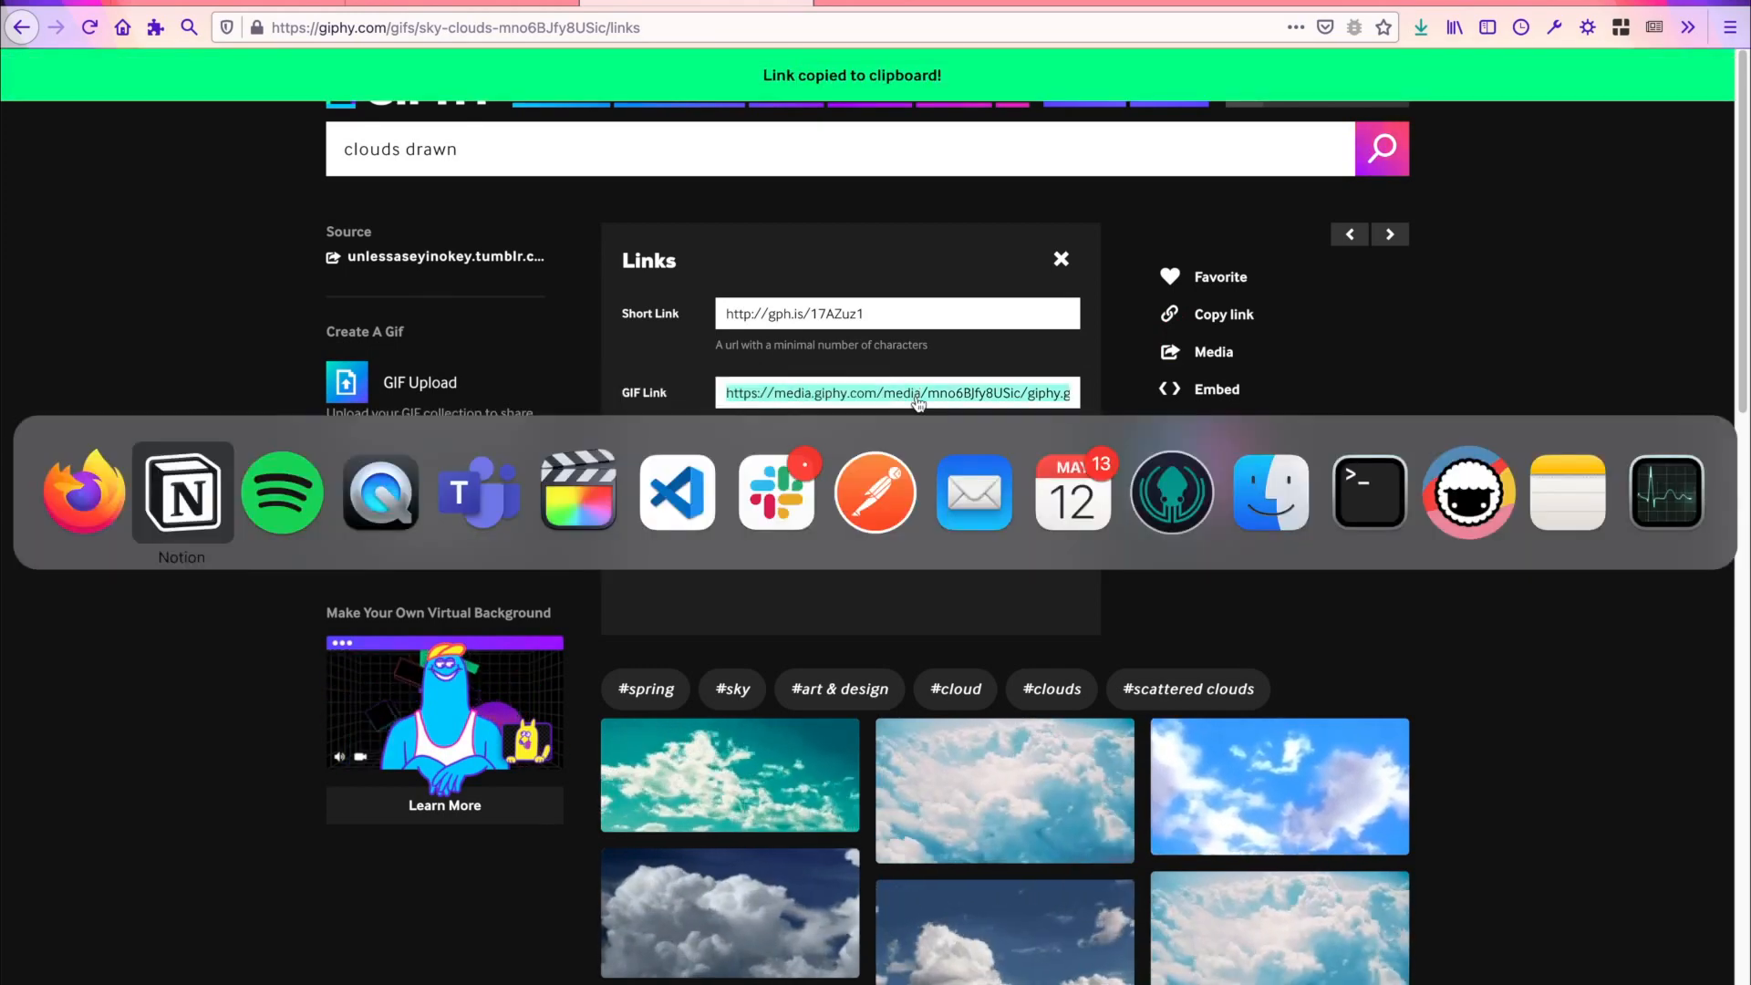
# Step: Add a cover to Home v2 and choose to replace it from a link
pyautogui.click(181, 492)
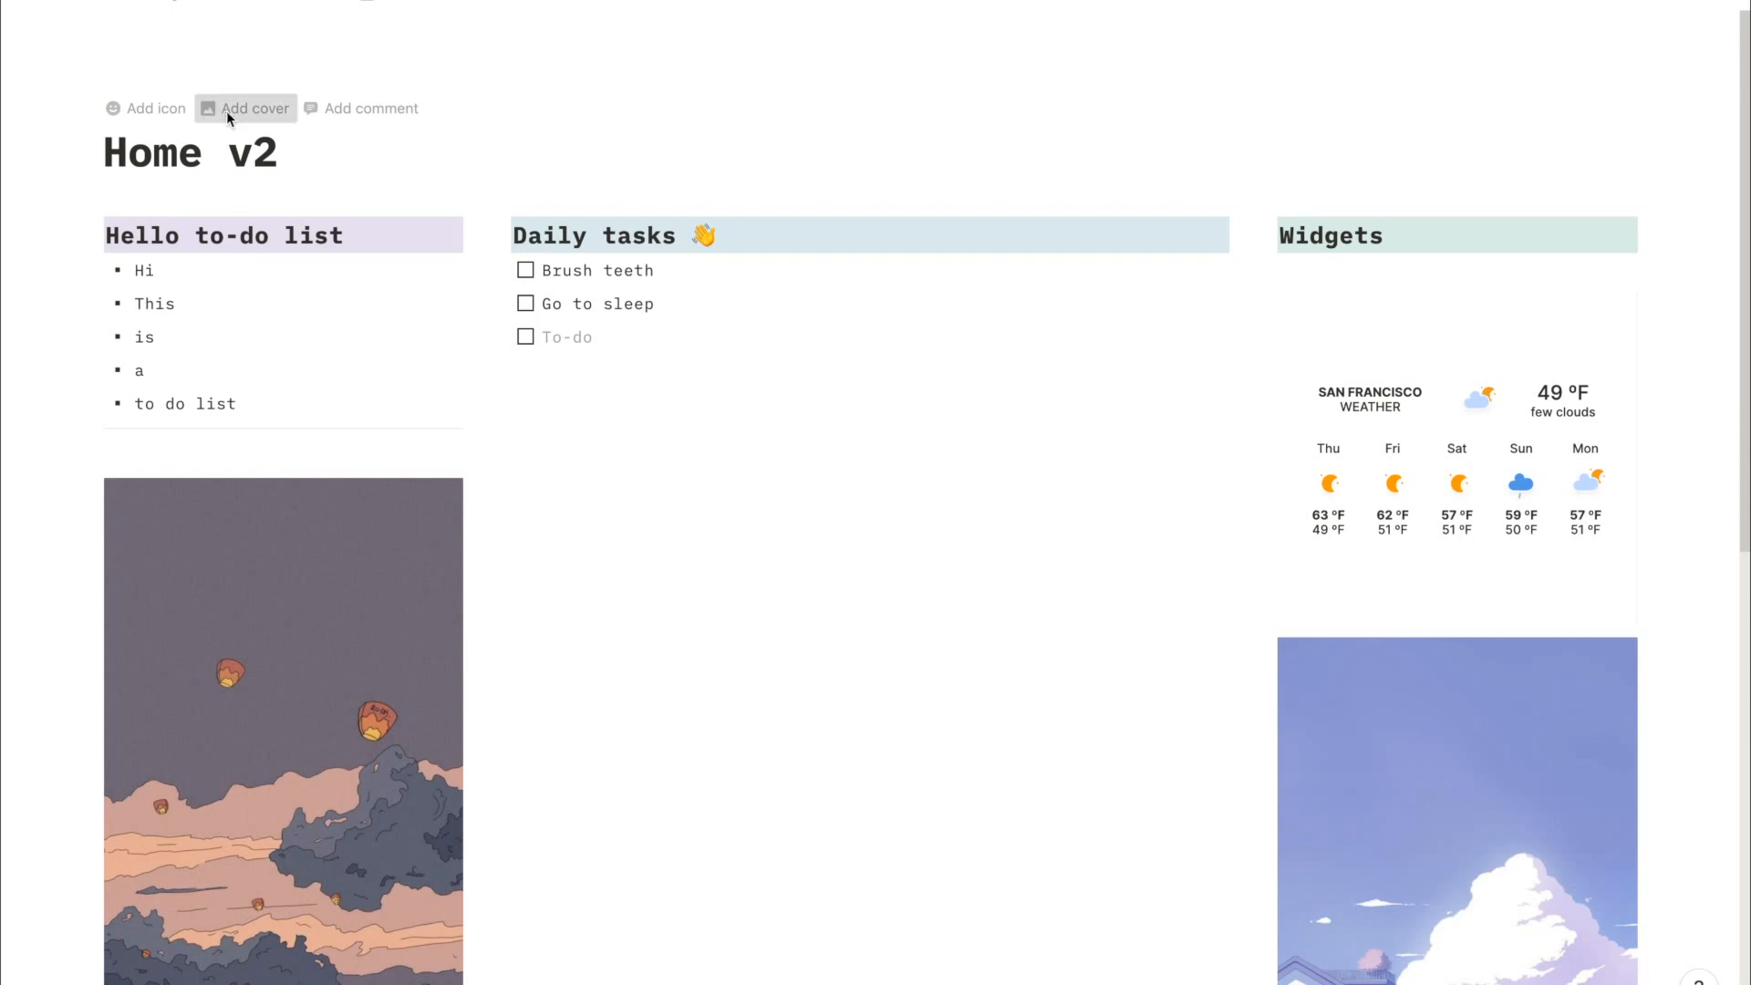
pyautogui.click(254, 108)
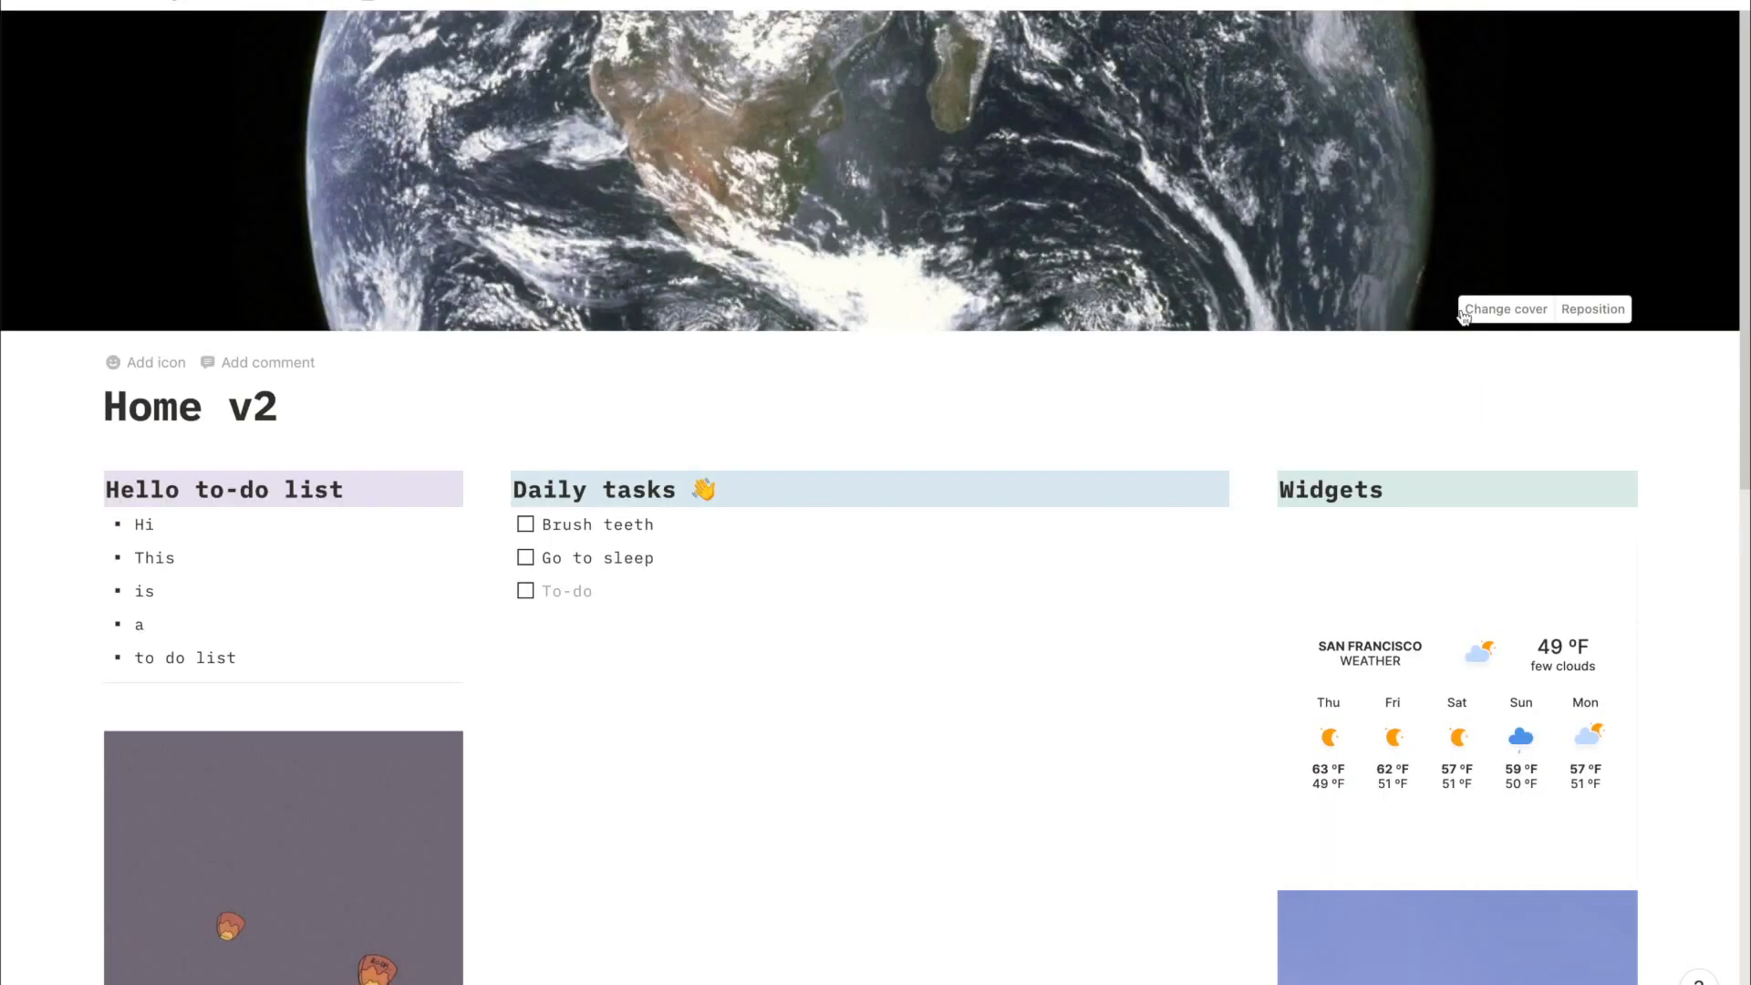
pyautogui.click(1503, 309)
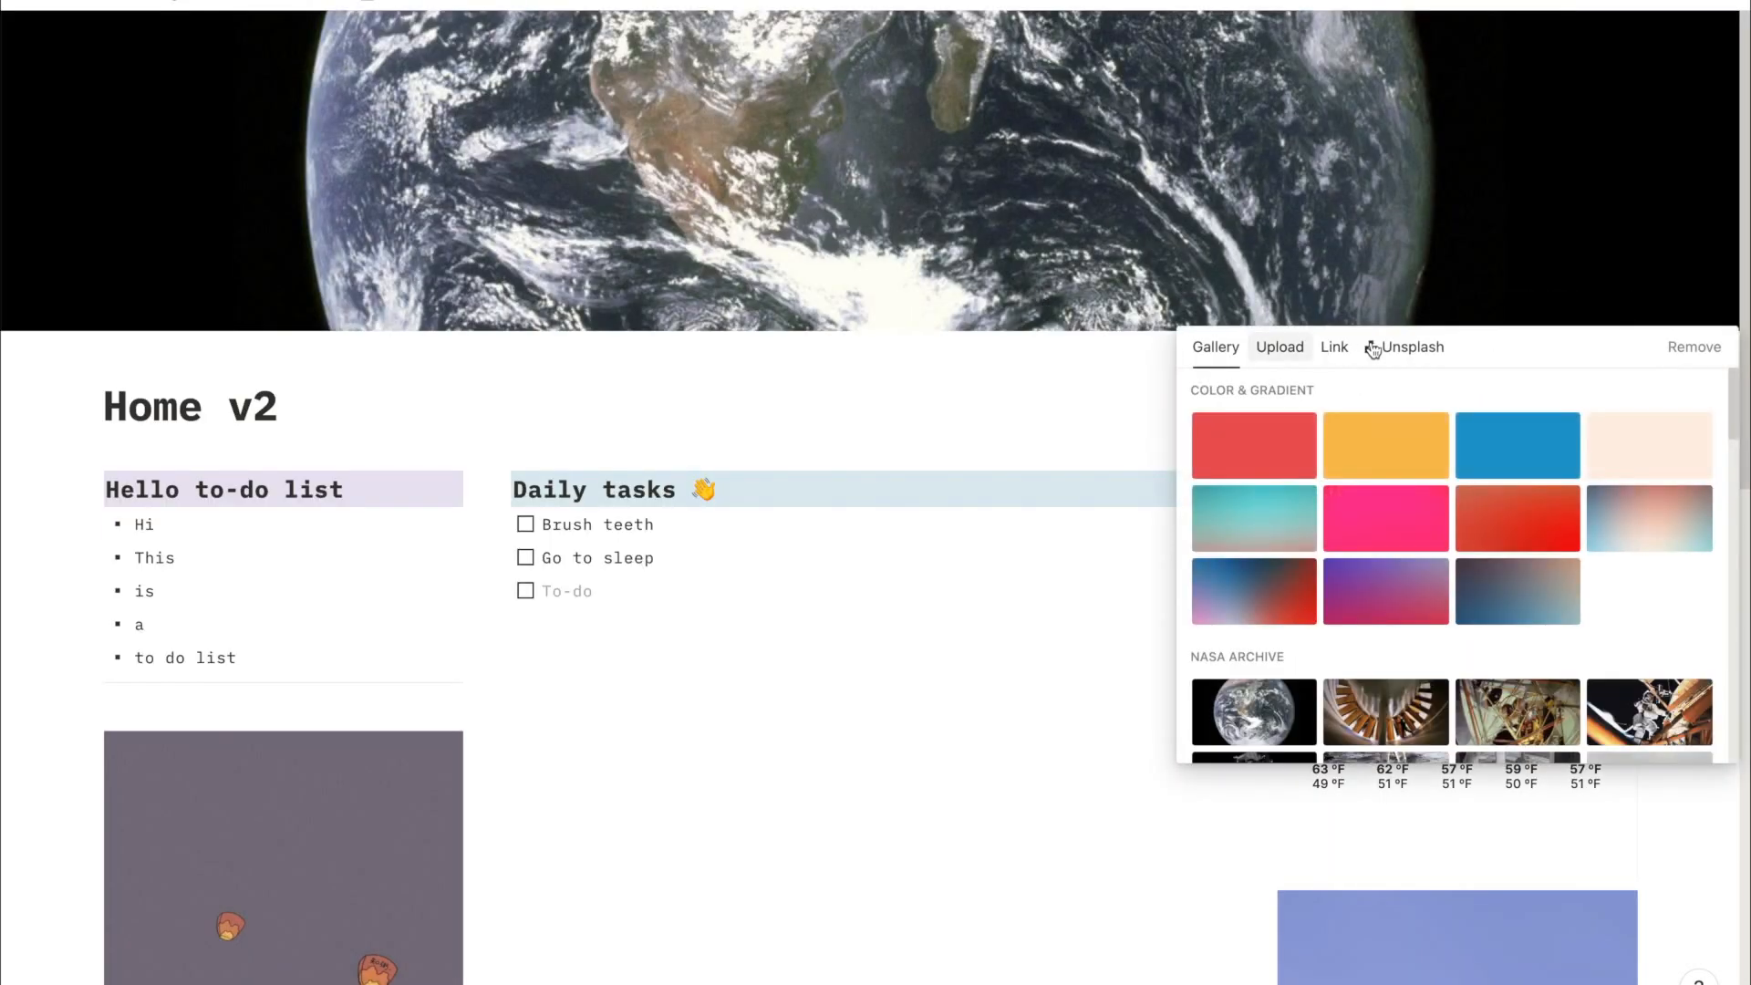
pyautogui.click(1332, 347)
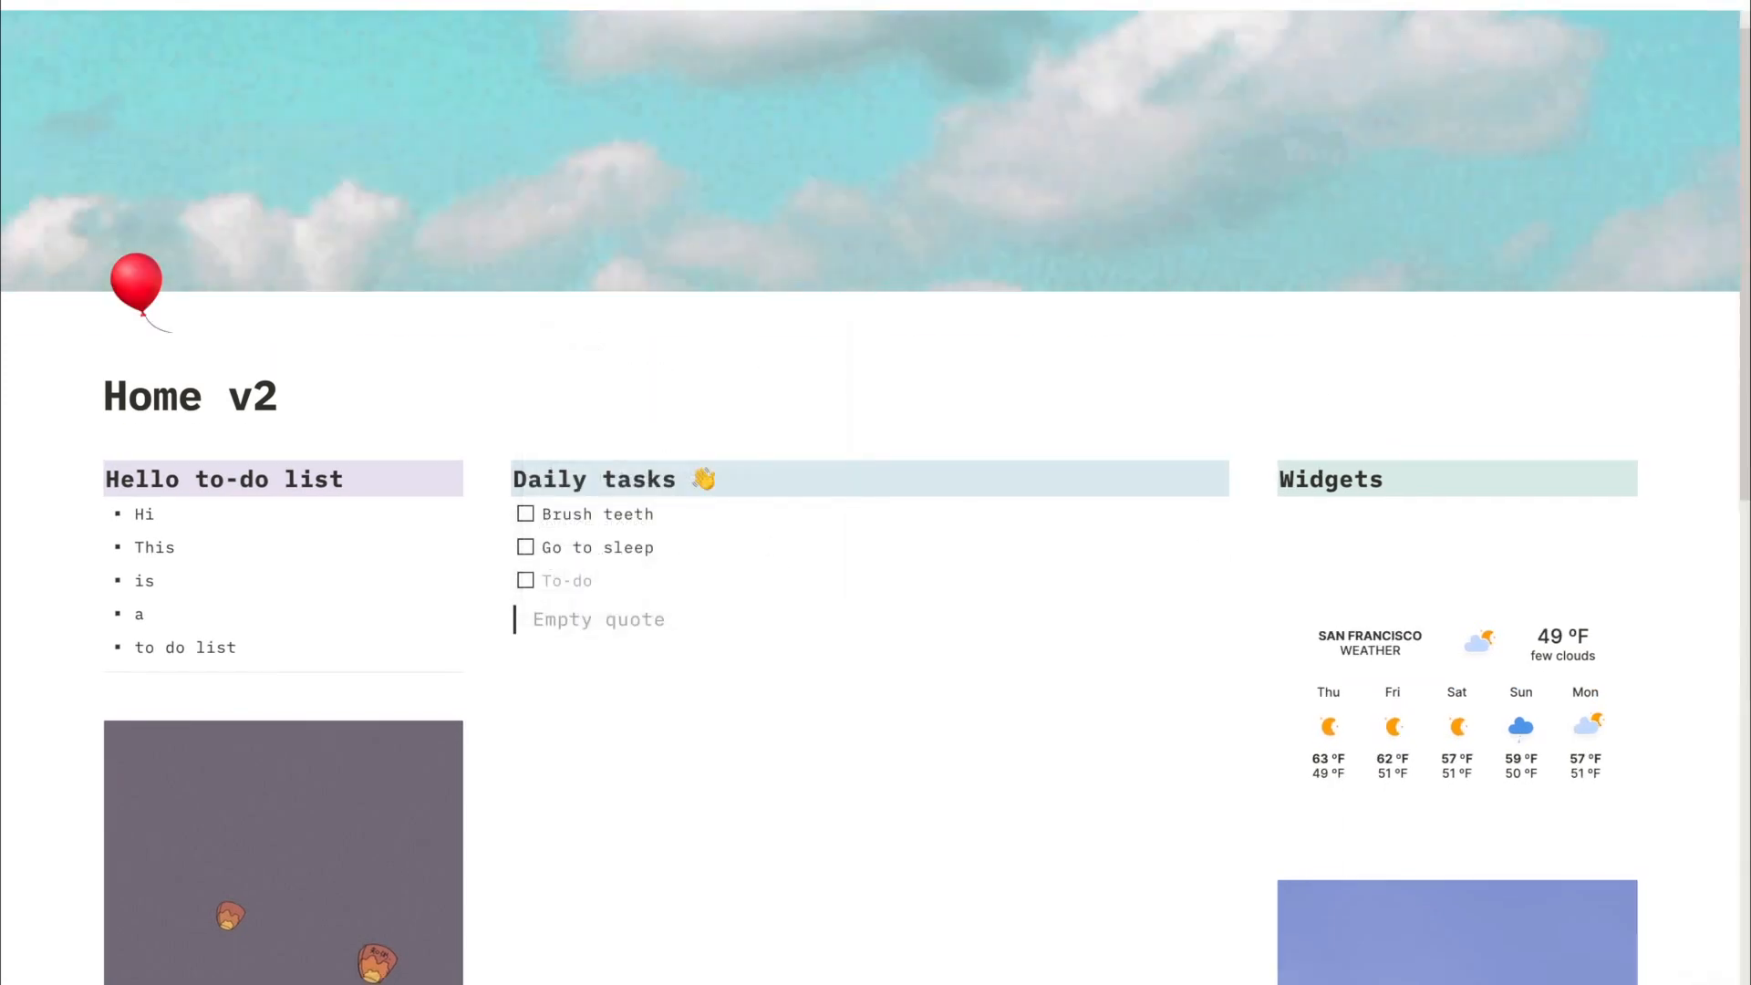
# Step: Add the 'Hello thanks for watching' quote, new daily tasks, and a '100 subs :D' goal
pyautogui.write('Hello thanks for watching')
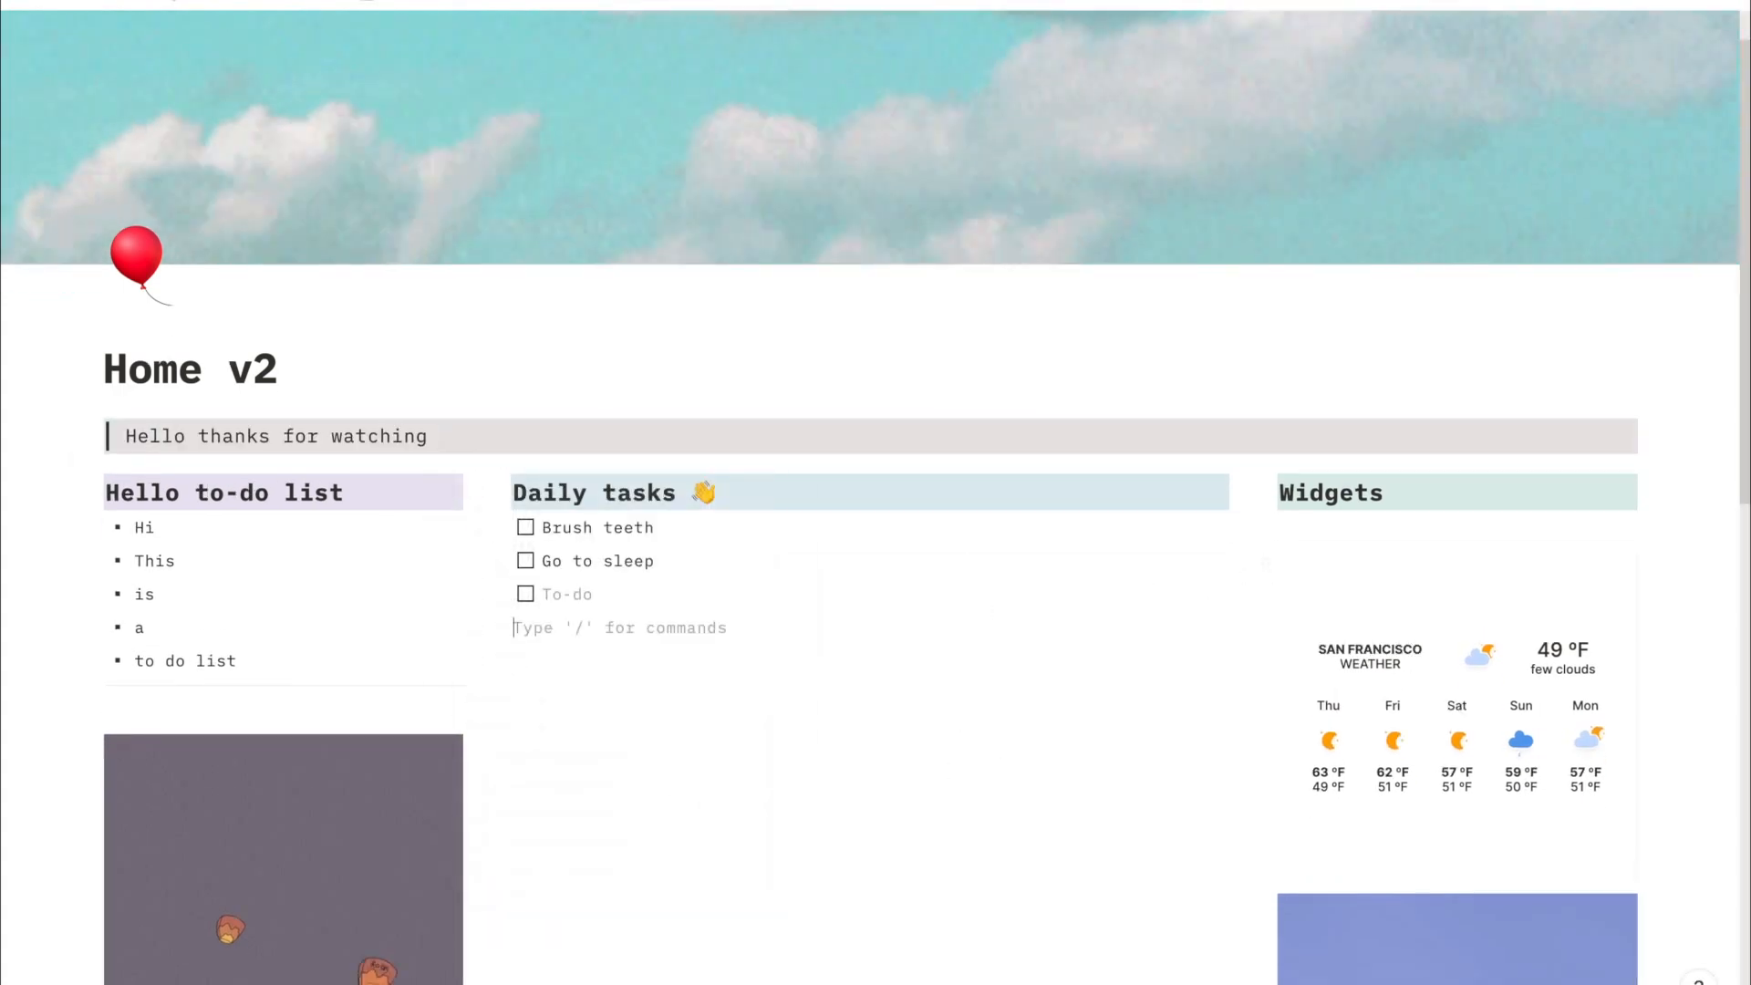
pyautogui.write('Drink water')
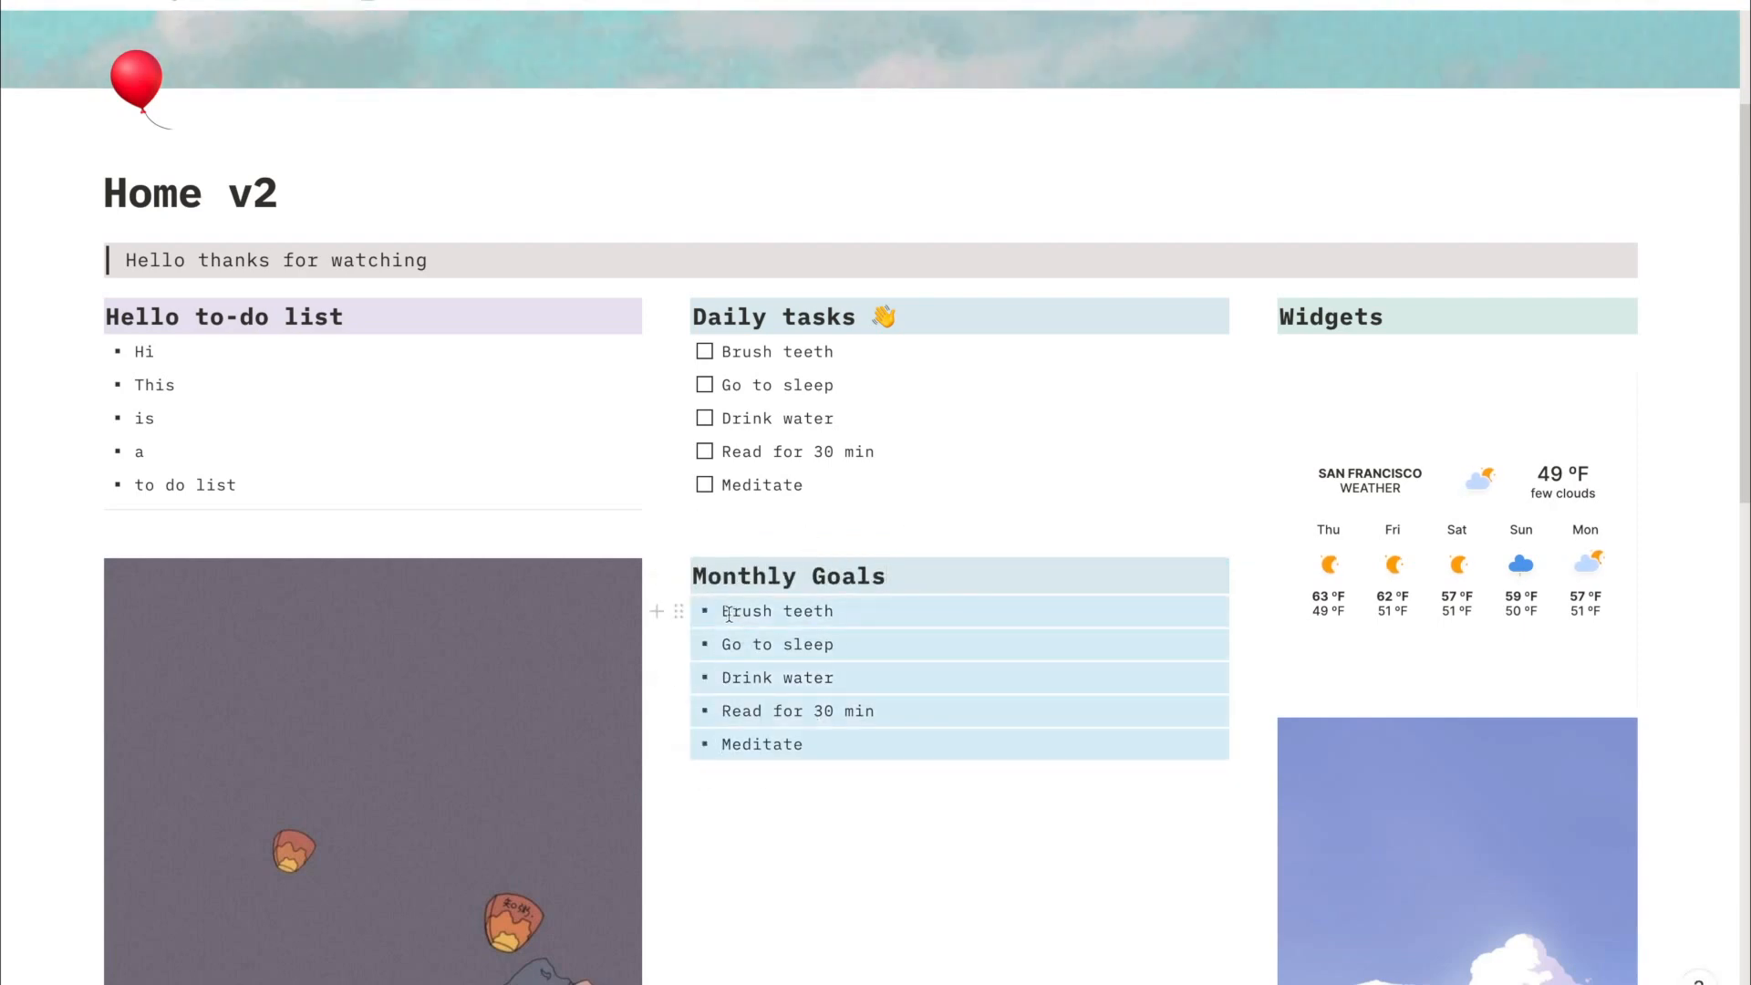
pyautogui.write('100 subs :D')
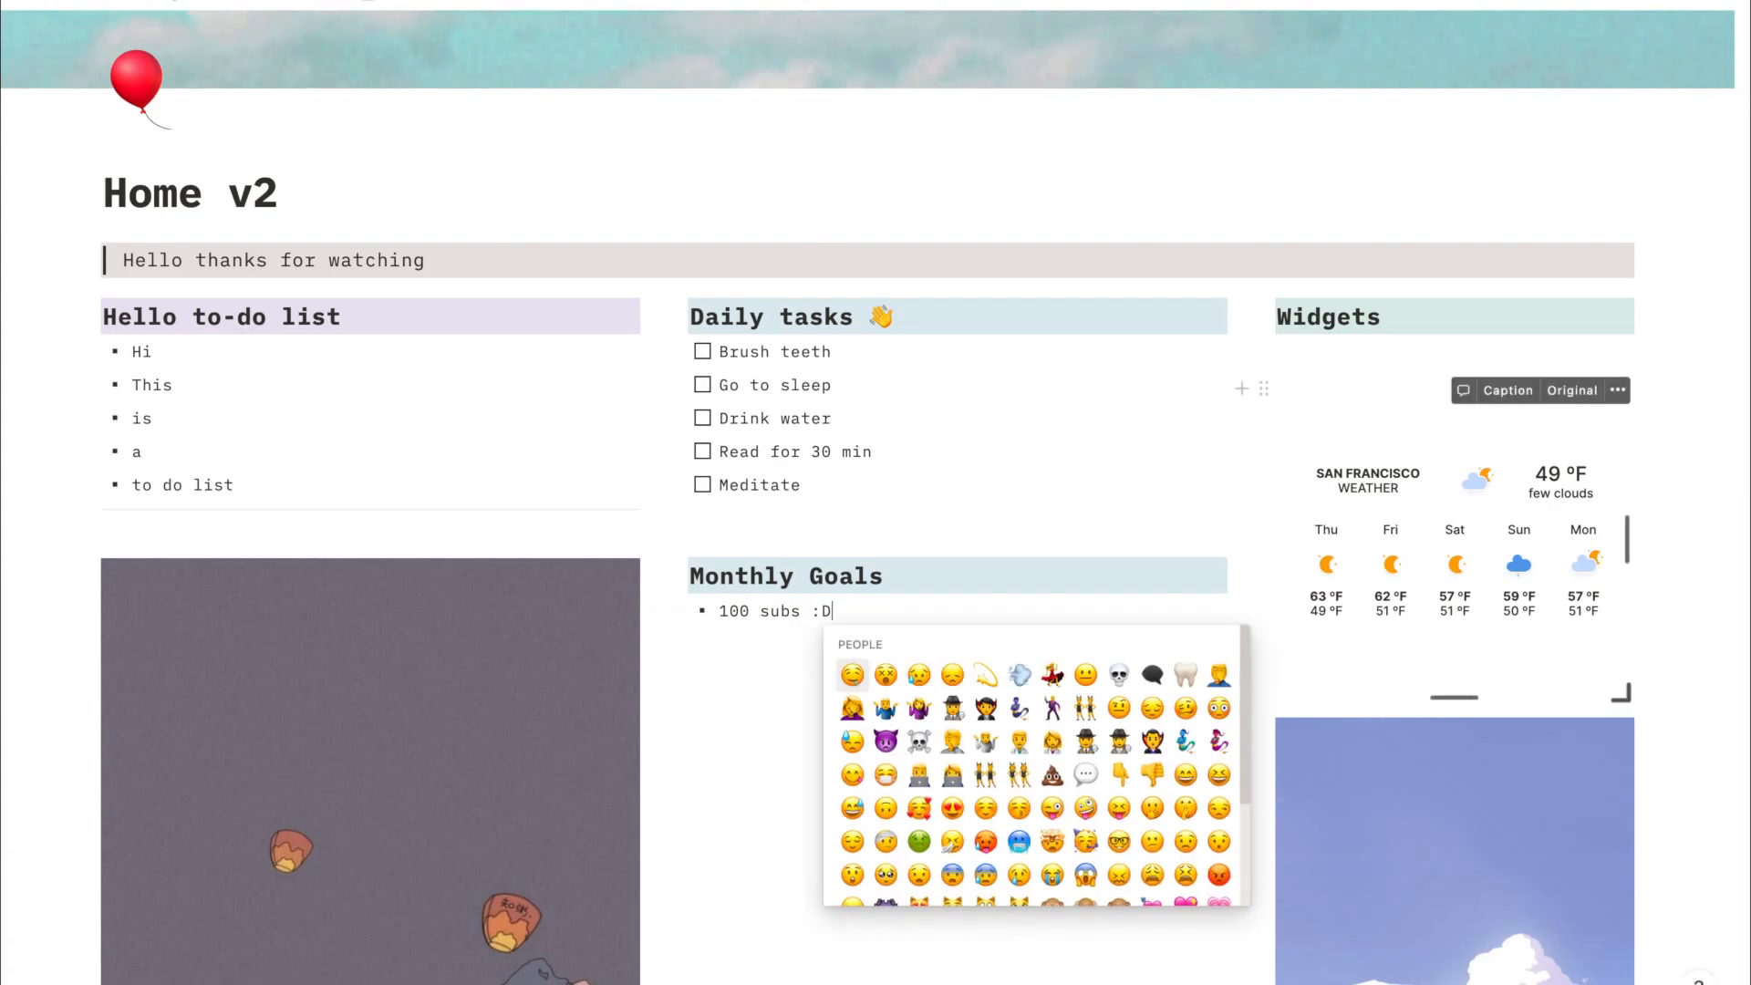
pyautogui.press('F3')
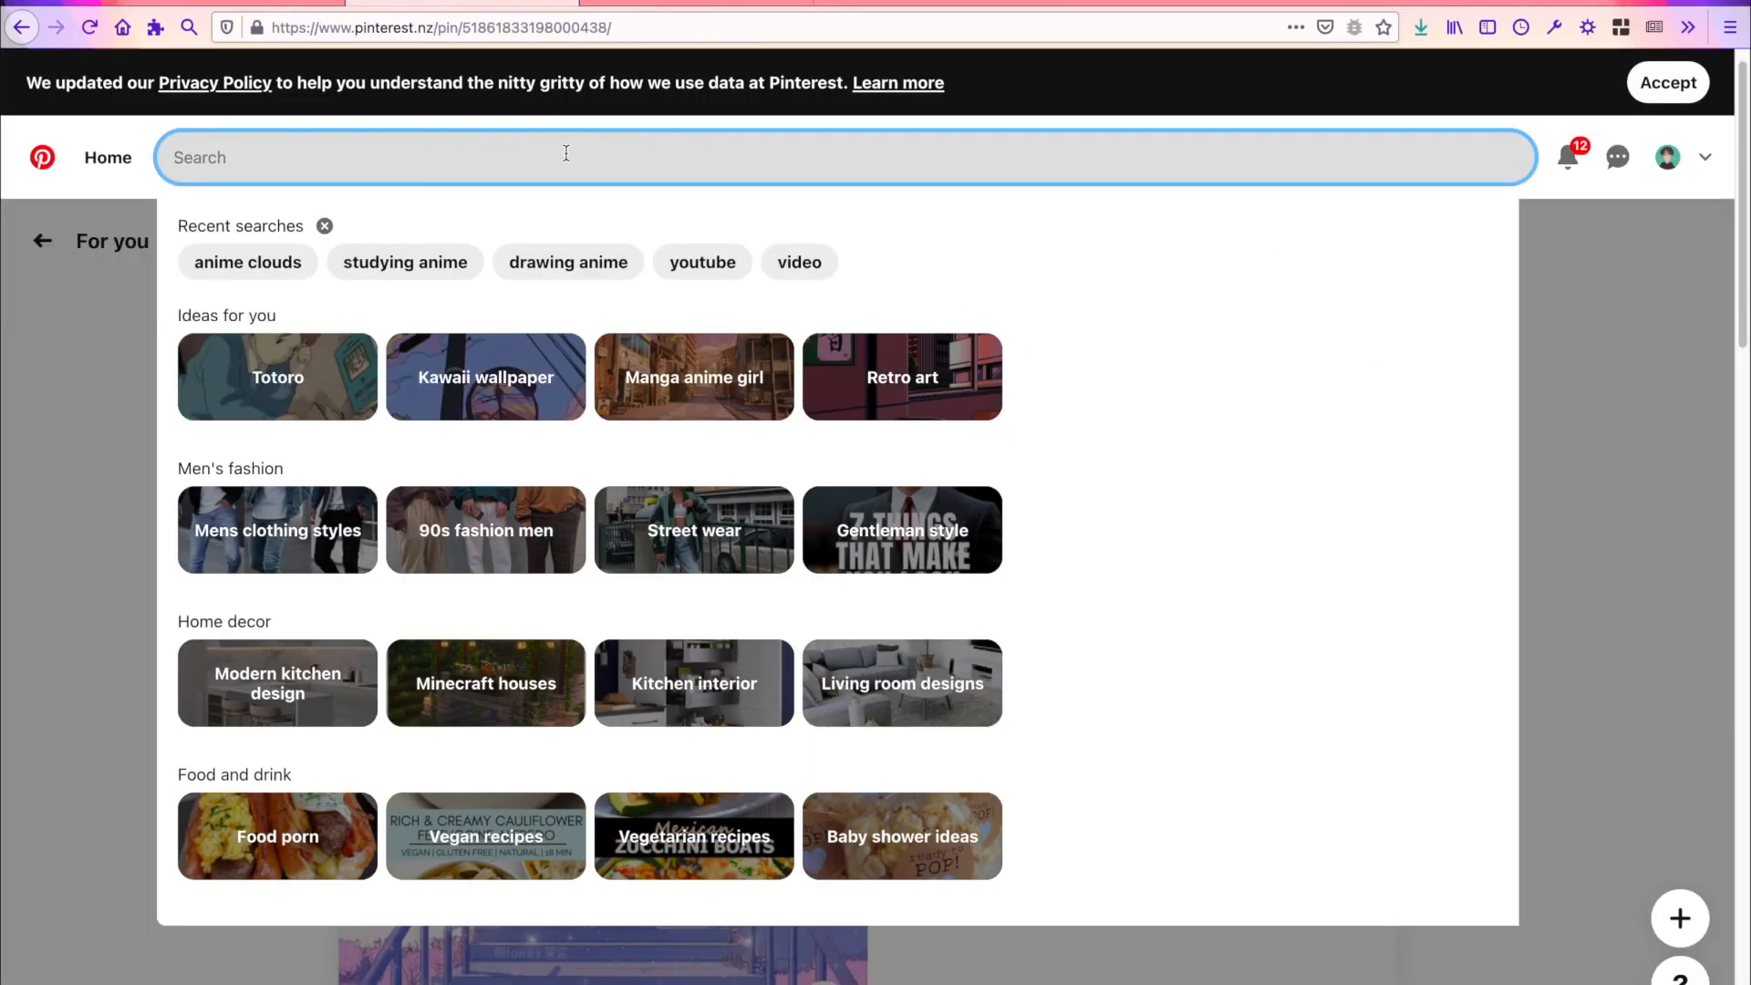
# Step: Search Pinterest for 'ghibli'
pyautogui.write('ghibli')
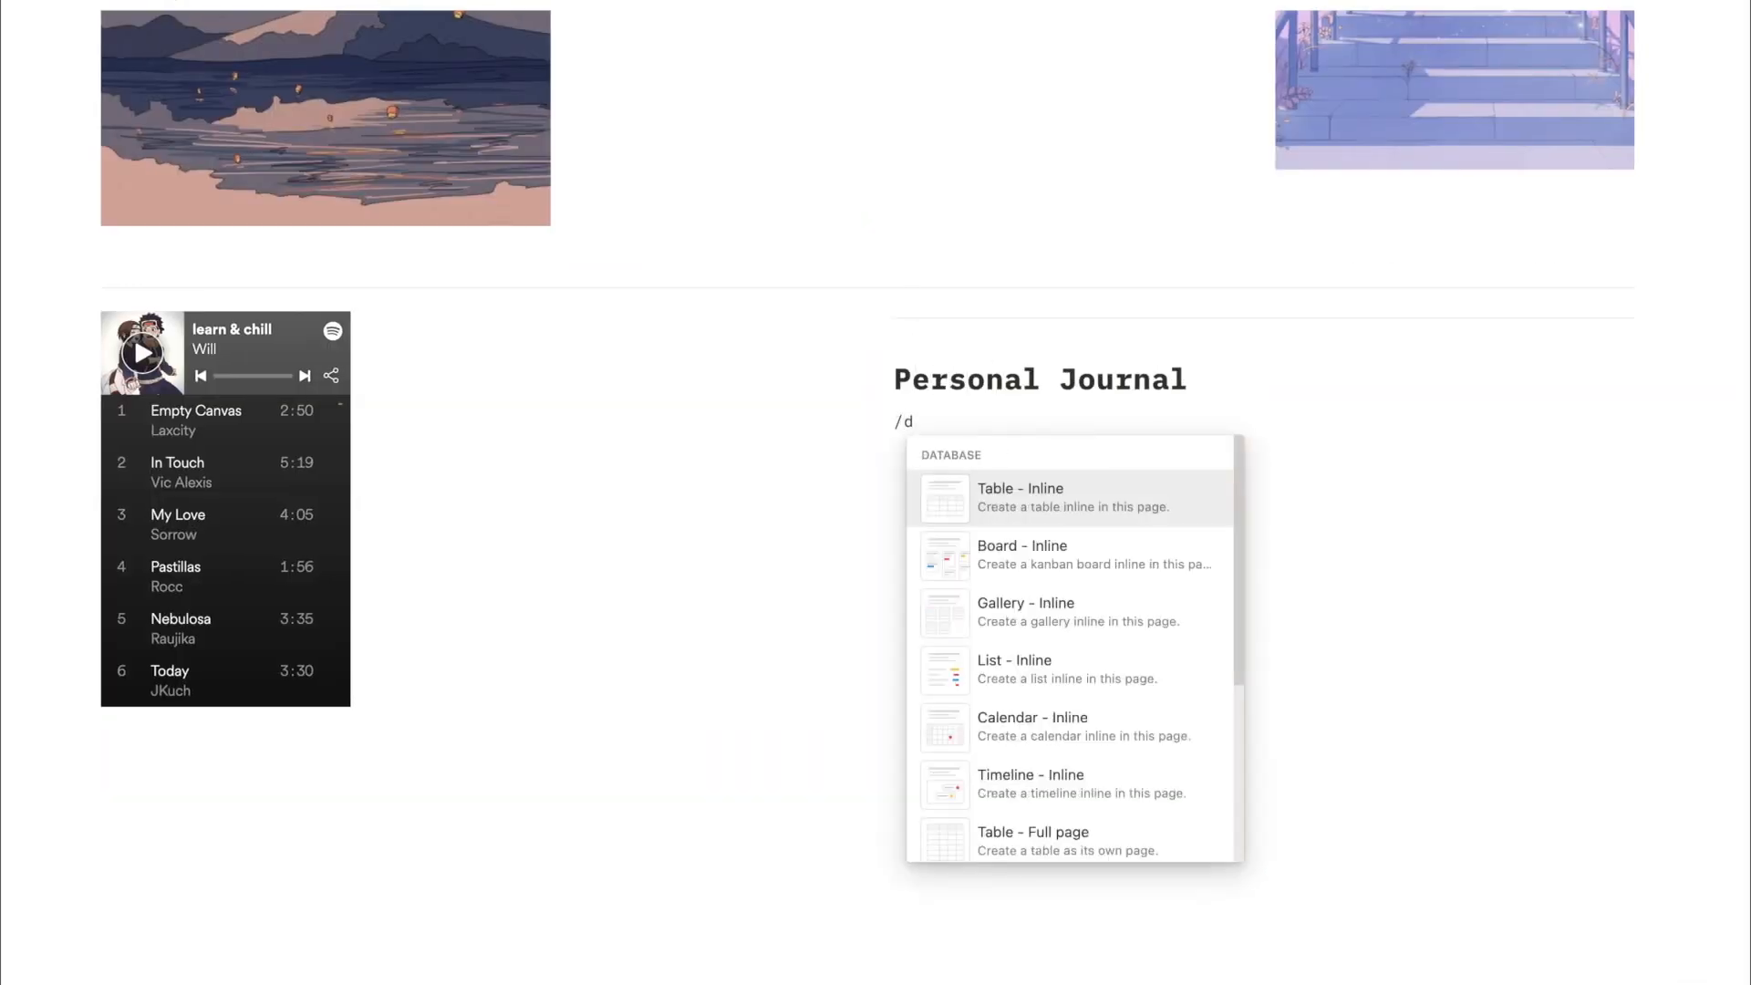
# Step: Insert a Table - Inline database beneath the Personal Journal heading
pyautogui.click(1019, 497)
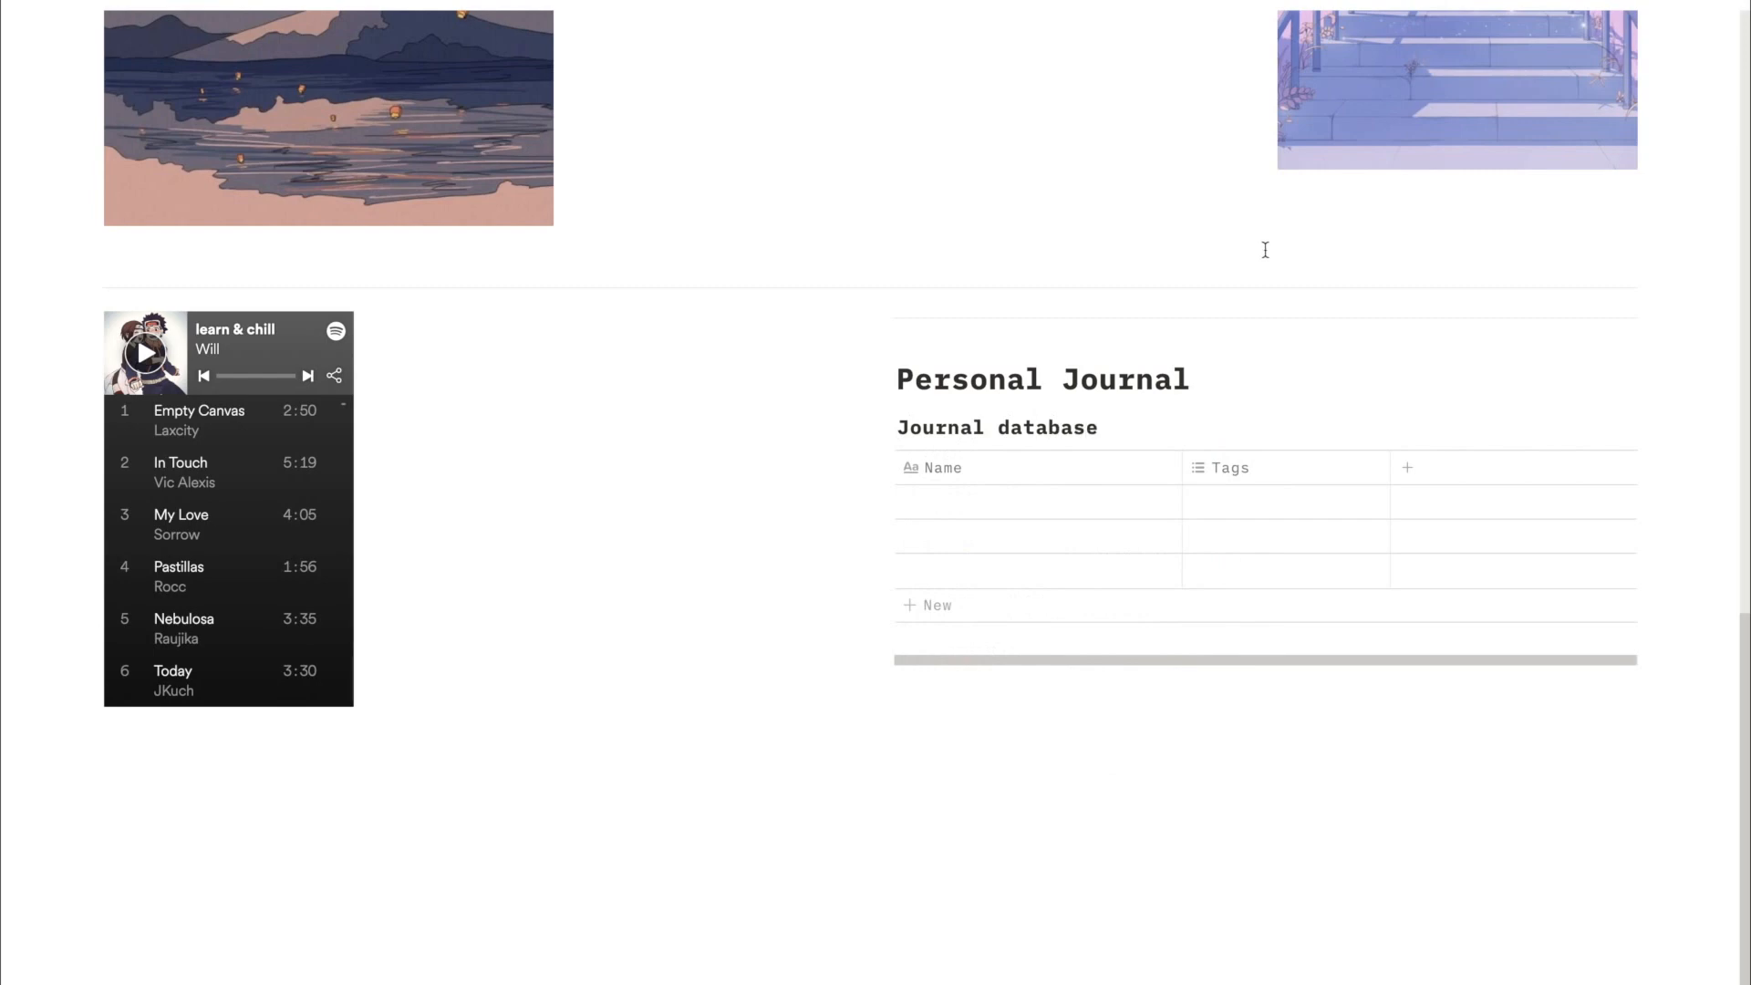